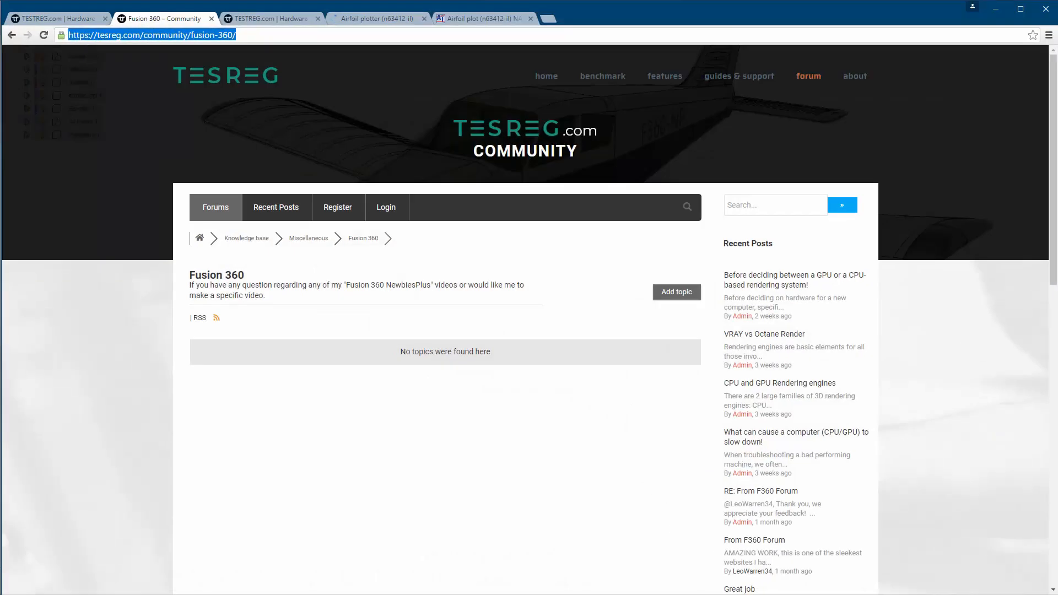
pyautogui.moveTo(322, 175)
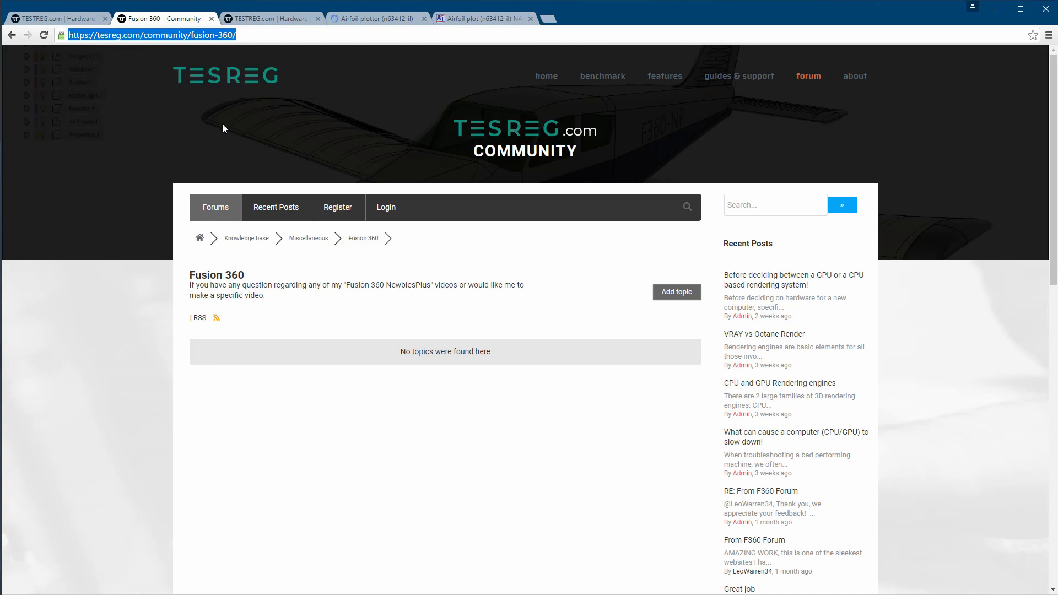
pyautogui.moveTo(251, 140)
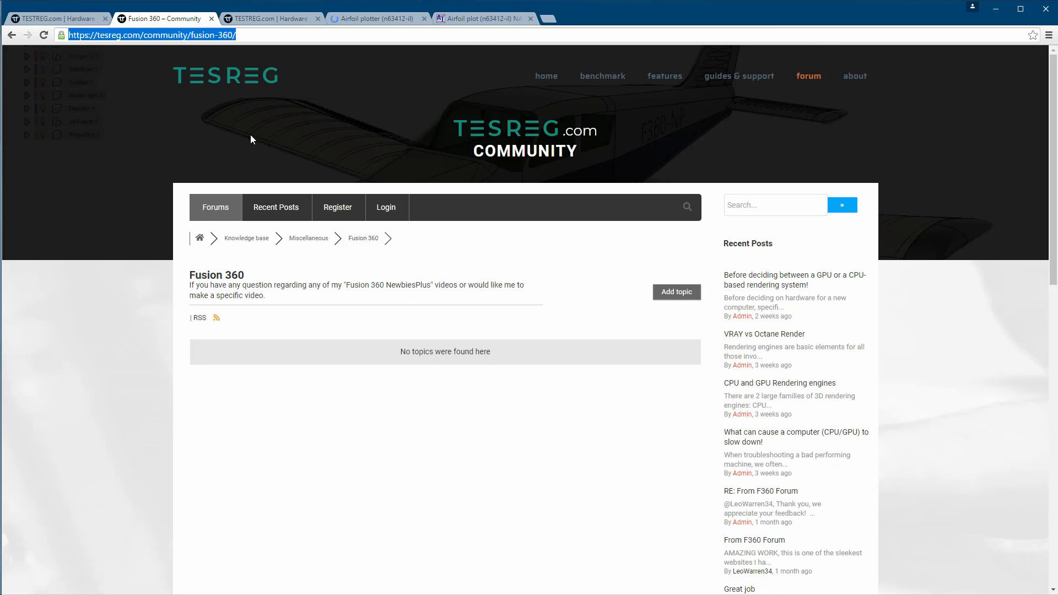
pyautogui.moveTo(522, 129)
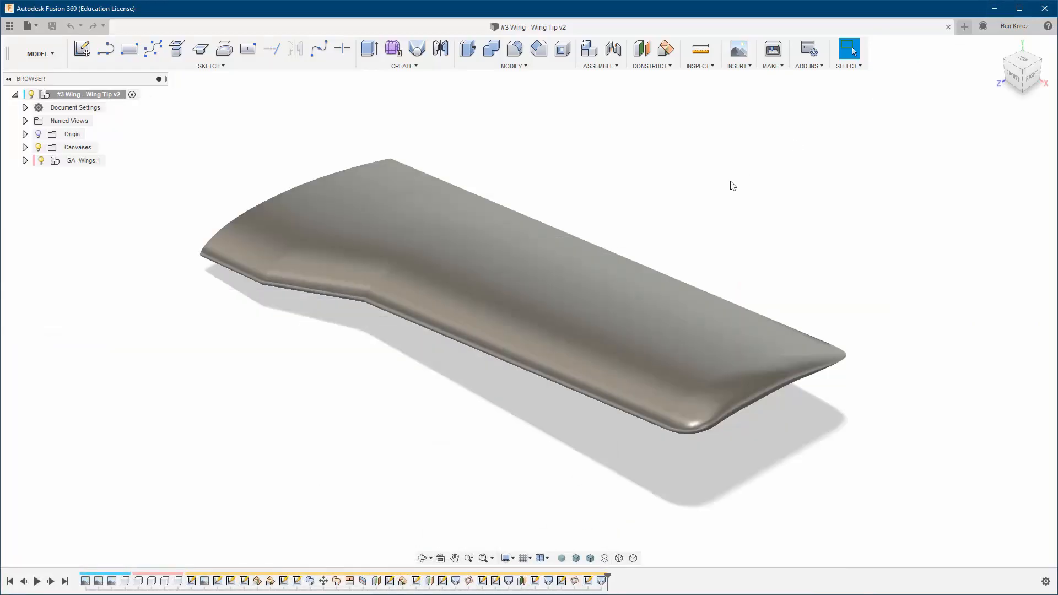
pyautogui.moveTo(721, 194)
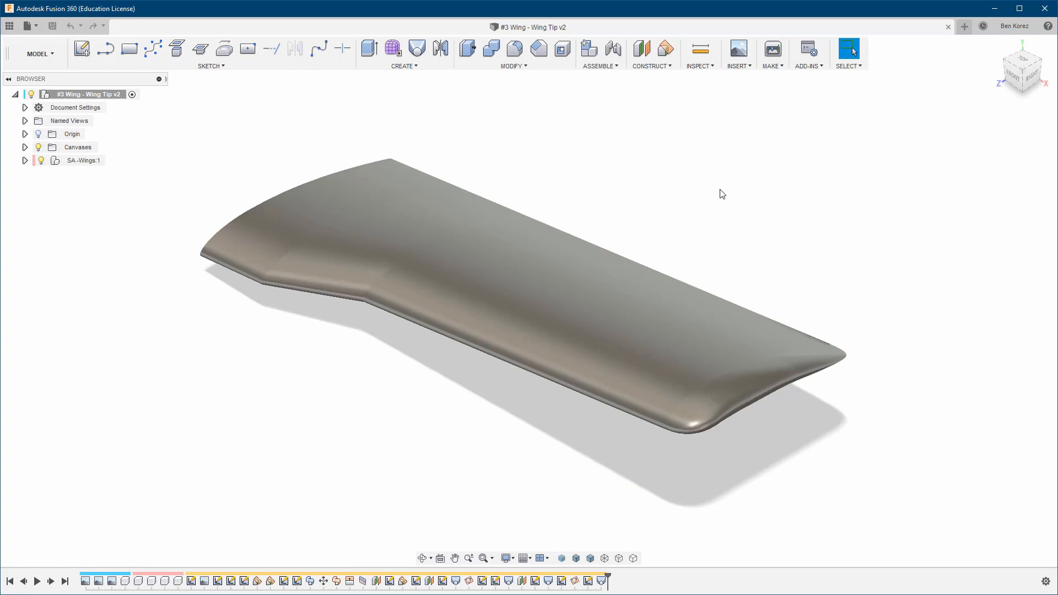
pyautogui.moveTo(716, 208)
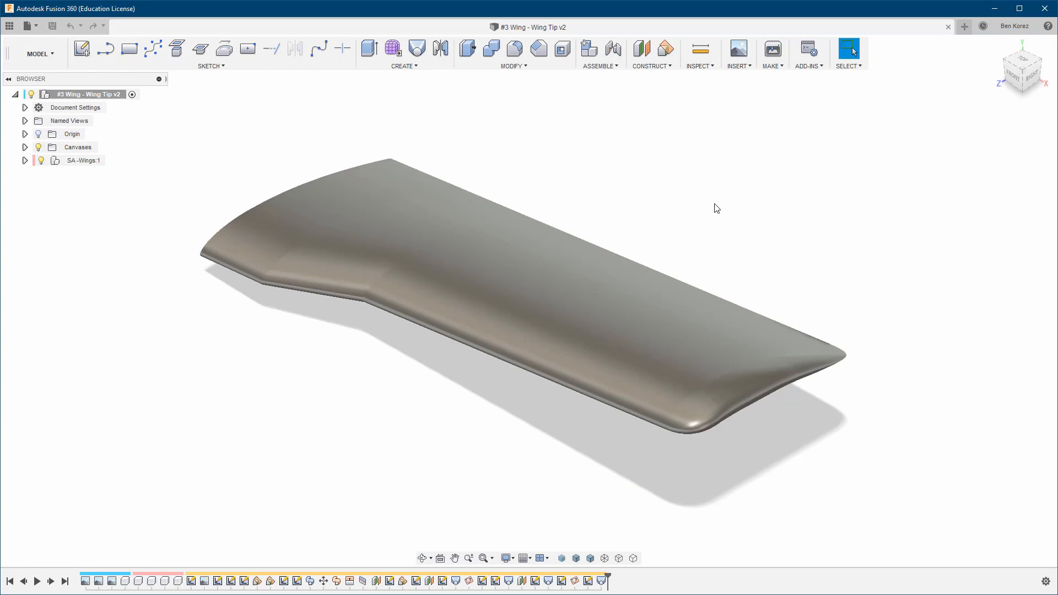
pyautogui.moveTo(30, 167)
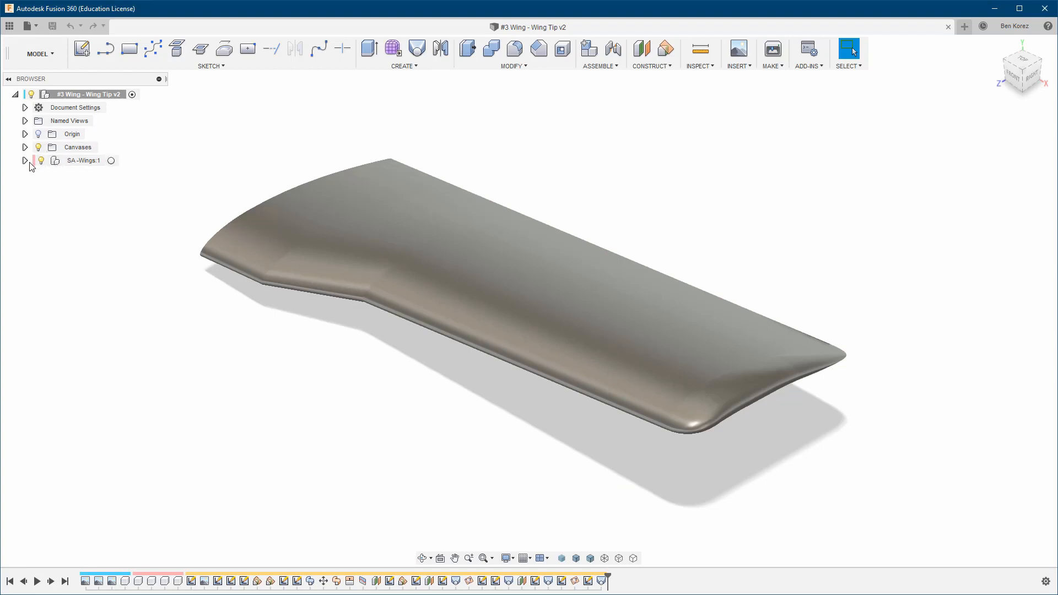
# Expand SA-Wings:1 and Wings:1 in the Browser and activate the Wings:1 component.
pyautogui.click(25, 160)
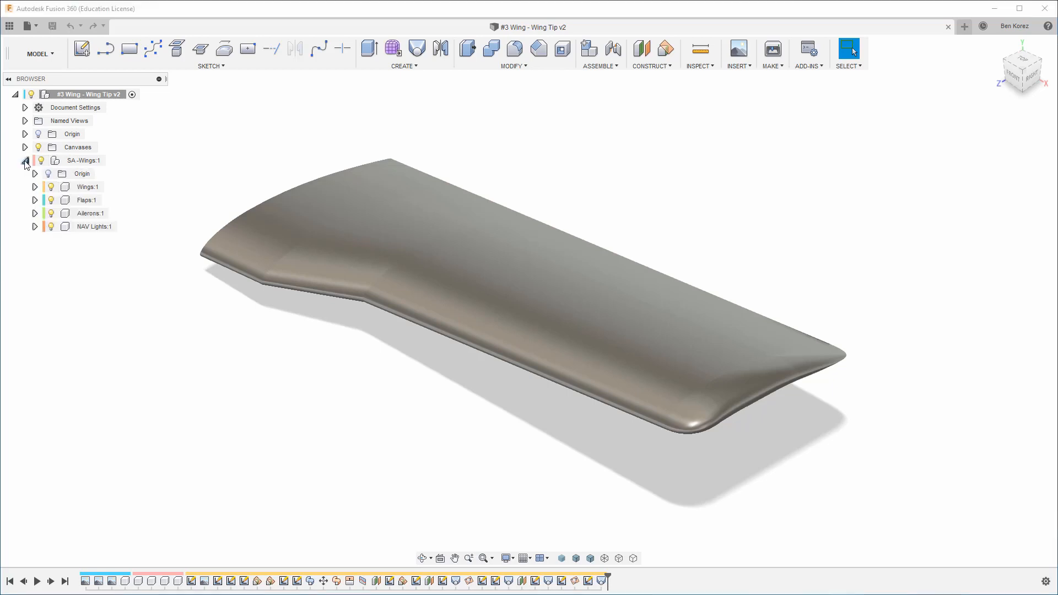
pyautogui.click(35, 186)
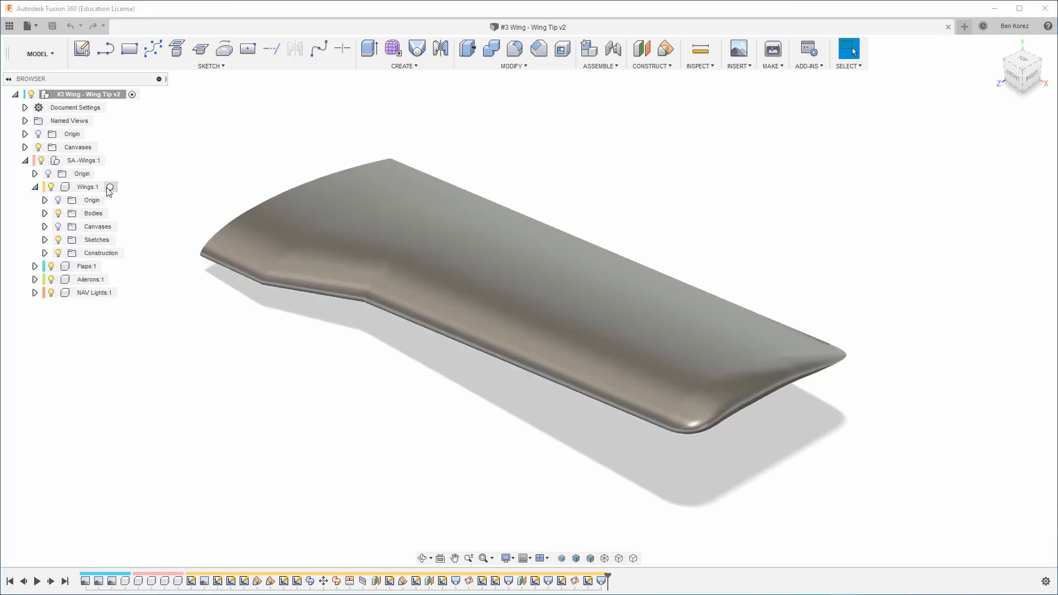
pyautogui.click(112, 187)
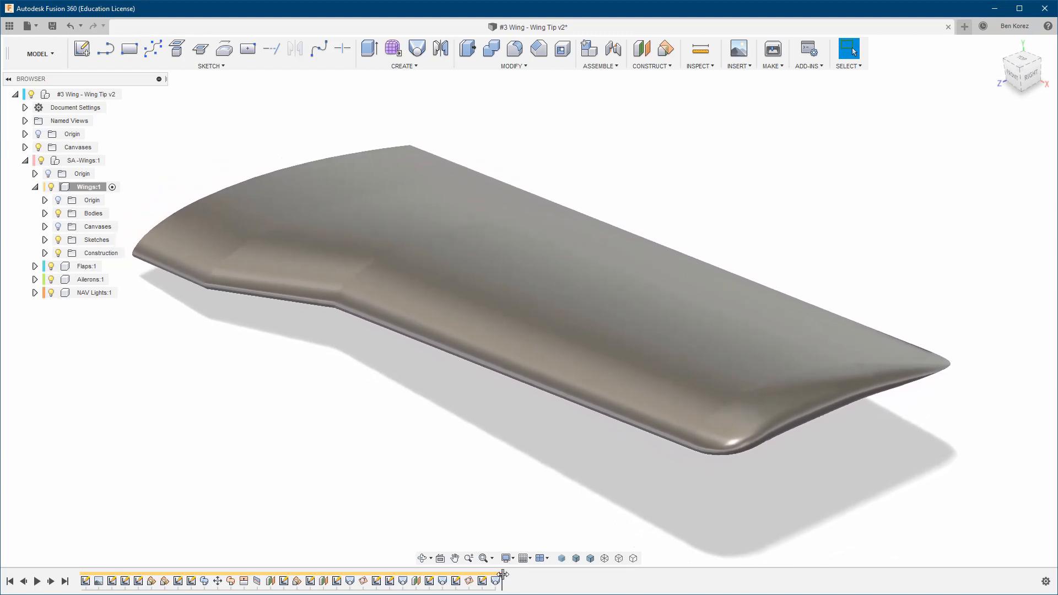
pyautogui.moveTo(343, 580)
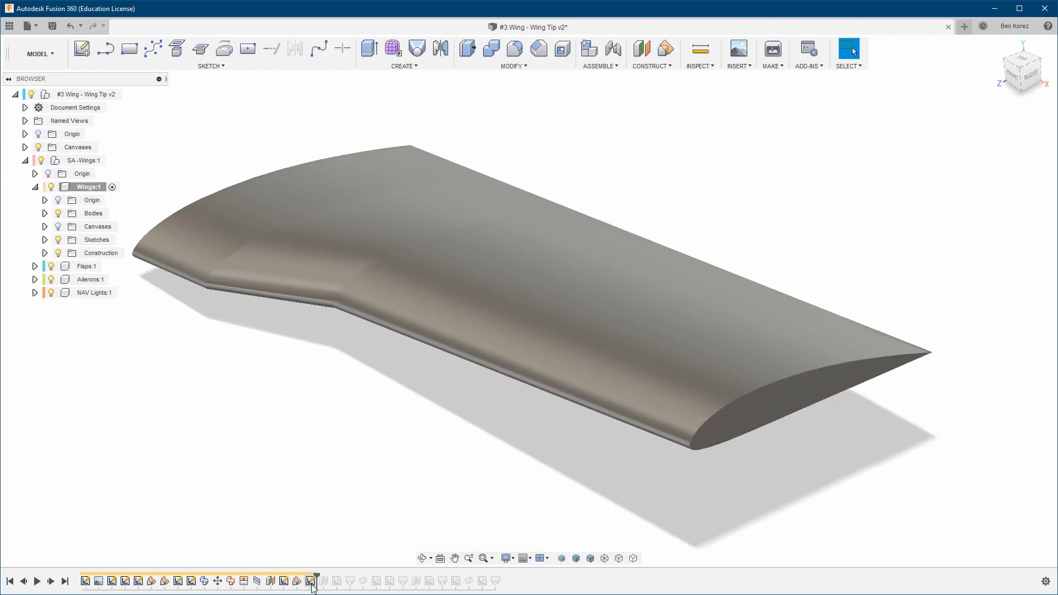
# Drag the timeline back to Sketch19 and expand the Wings Sketches folder.
pyautogui.click(310, 580)
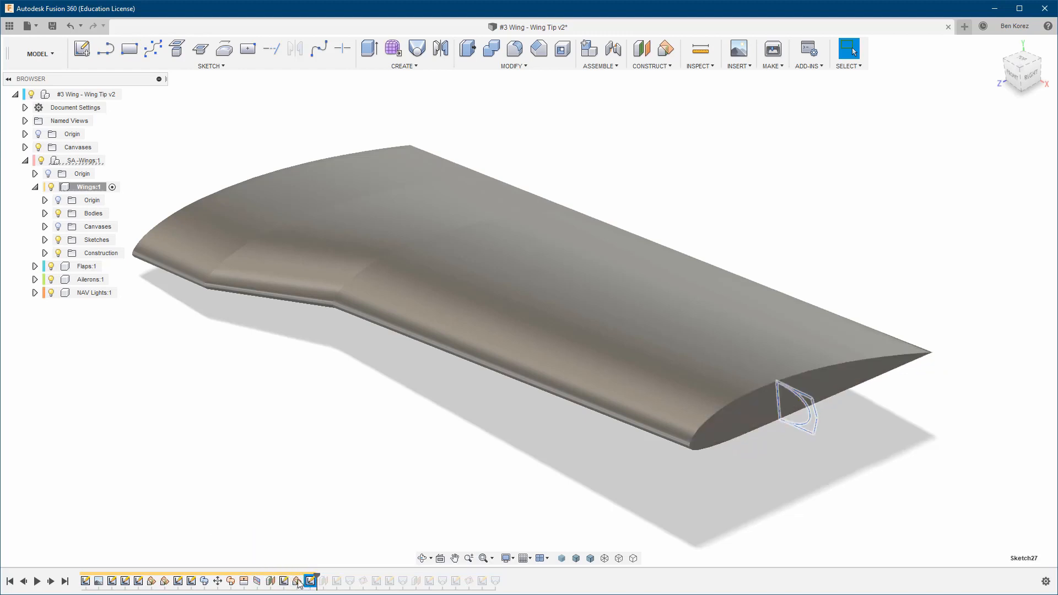
pyautogui.moveTo(288, 577)
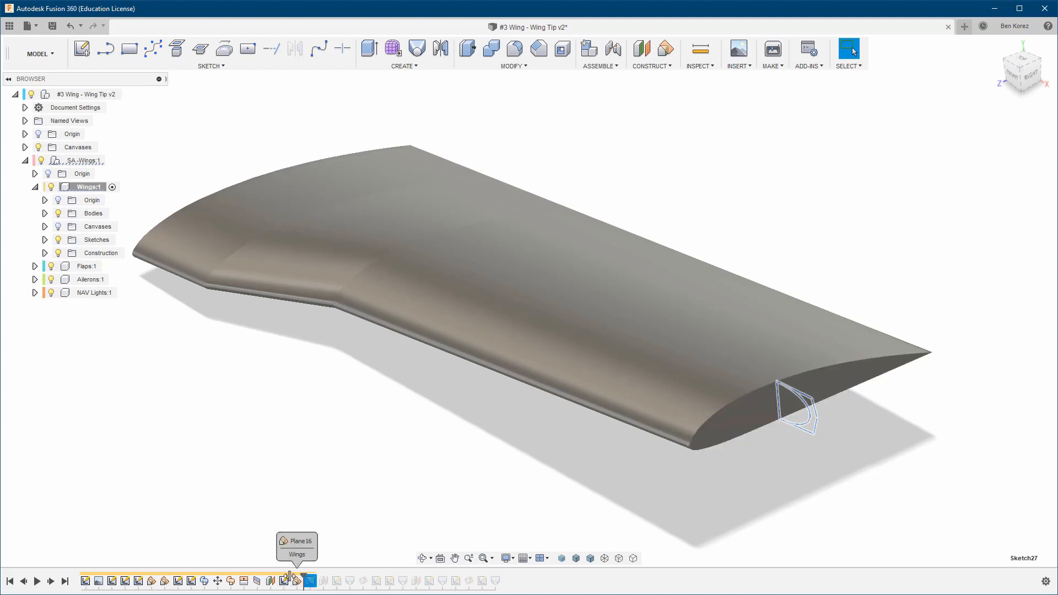
pyautogui.click(286, 580)
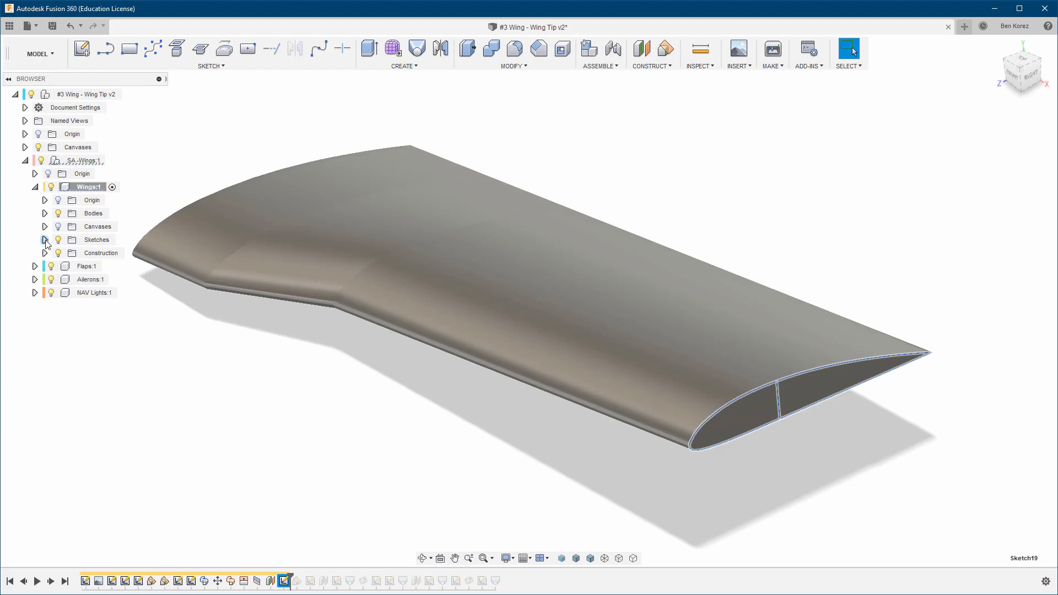
pyautogui.click(44, 239)
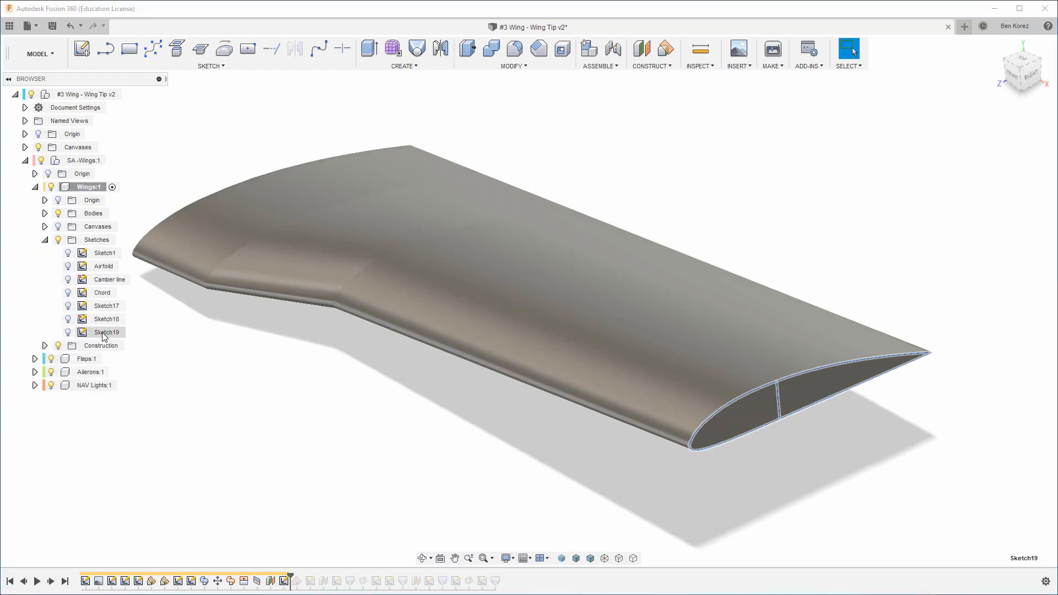
pyautogui.moveTo(219, 388)
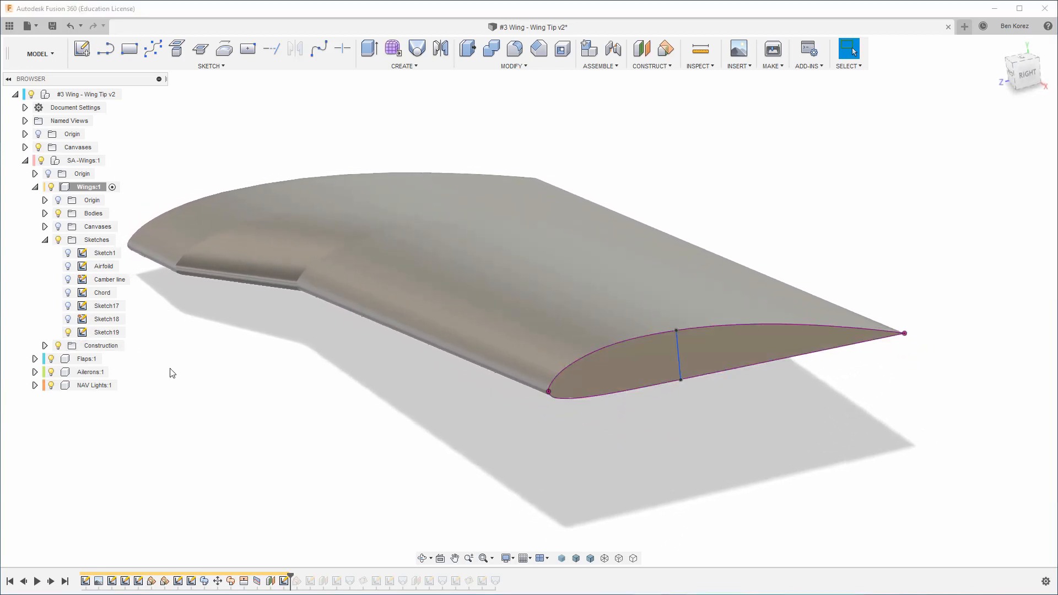
pyautogui.moveTo(385, 450)
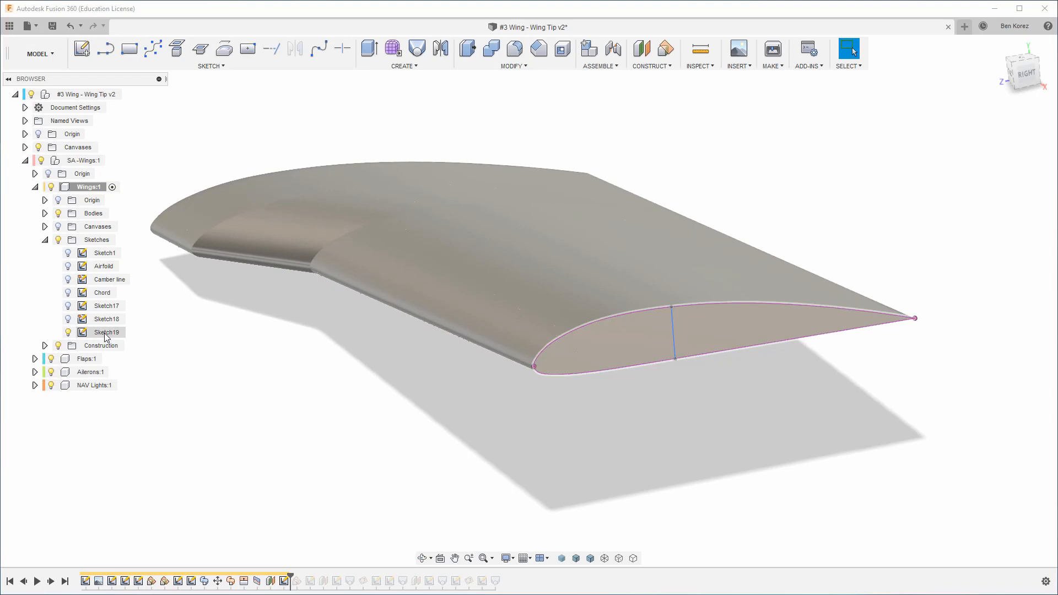
# Edit Sketch19 to add a leading-to-trailing-edge chord line, then stop the sketch.
pyautogui.rightClick(106, 332)
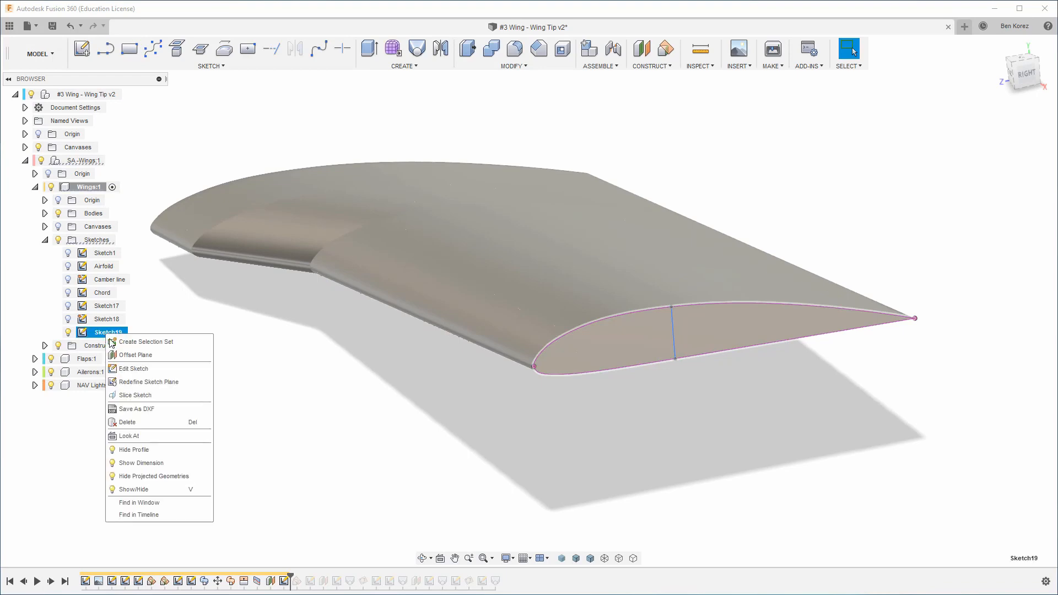
pyautogui.click(133, 369)
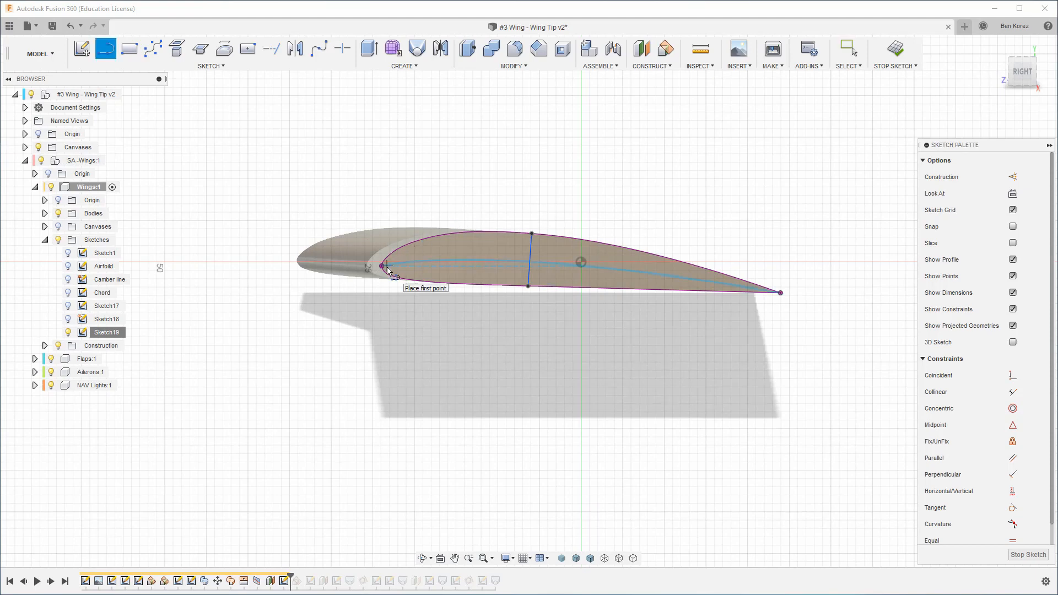
pyautogui.scroll(3)
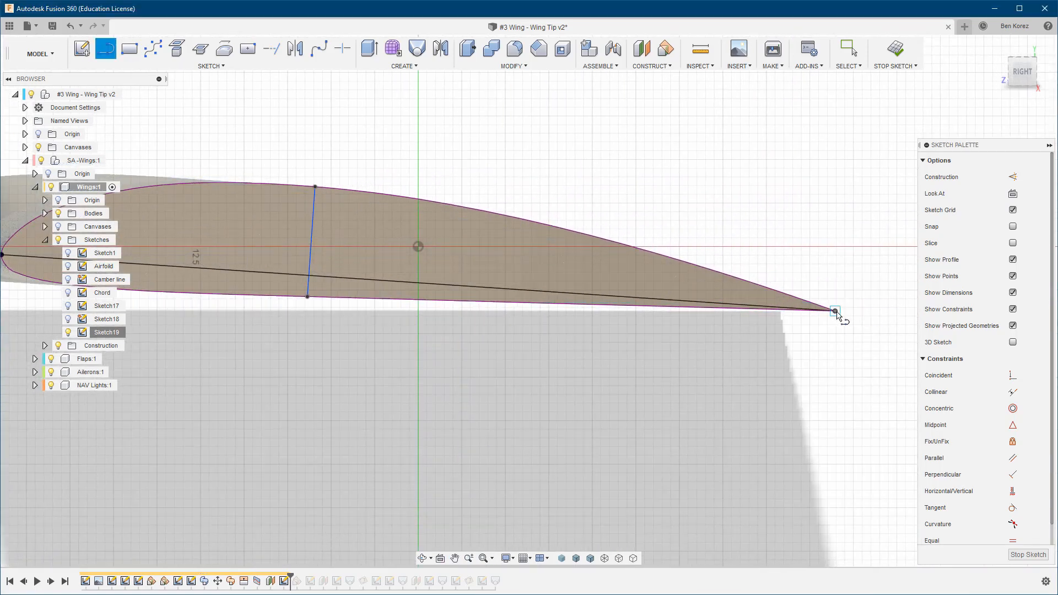
pyautogui.moveTo(895, 49)
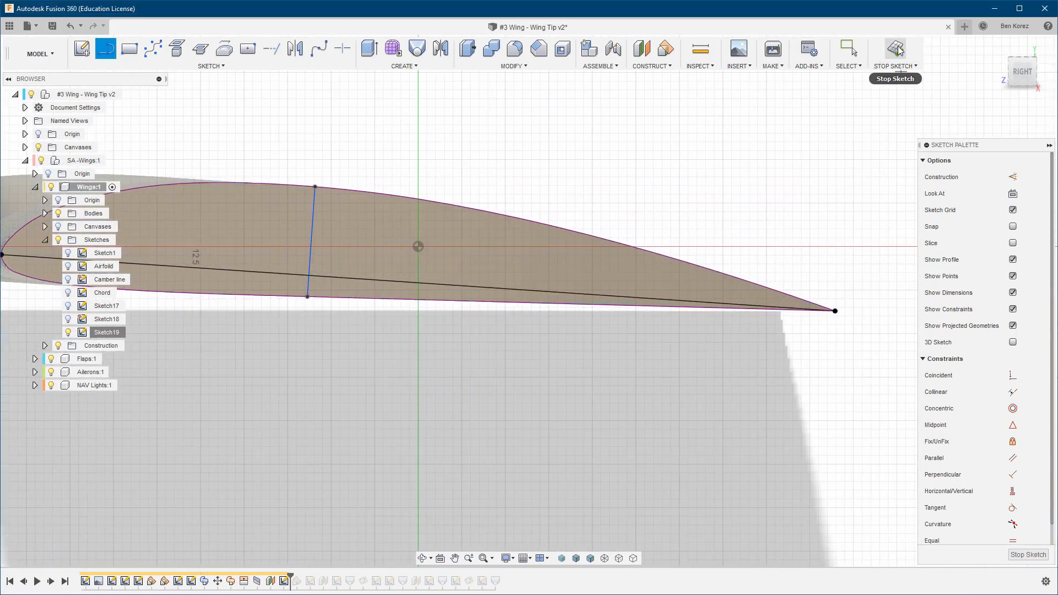
pyautogui.click(894, 48)
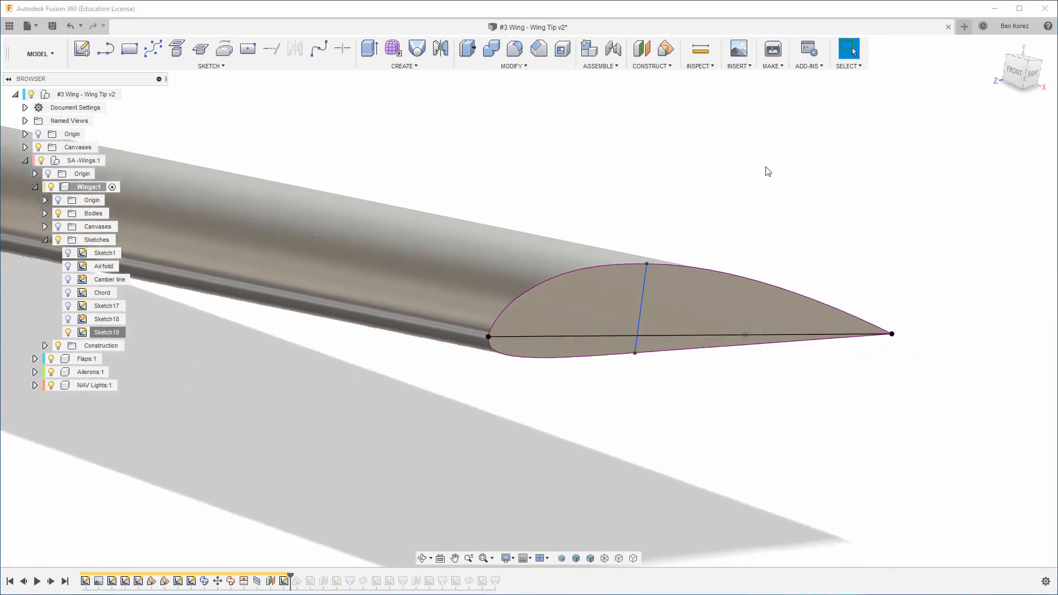
# Switch from the Model workspace to PATCH and show its Create commands.
pyautogui.click(39, 54)
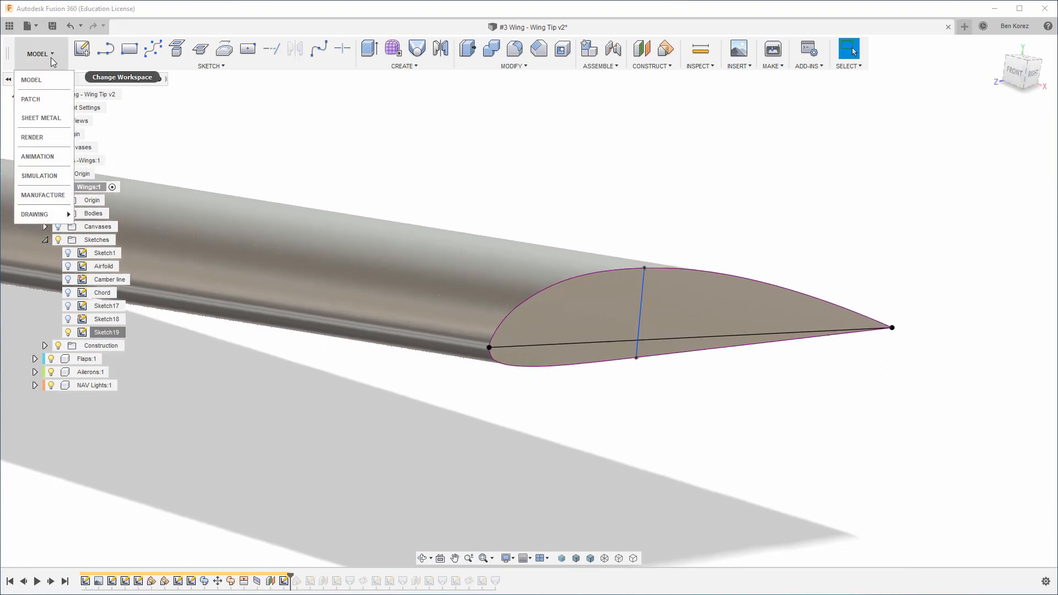
pyautogui.moveTo(30, 99)
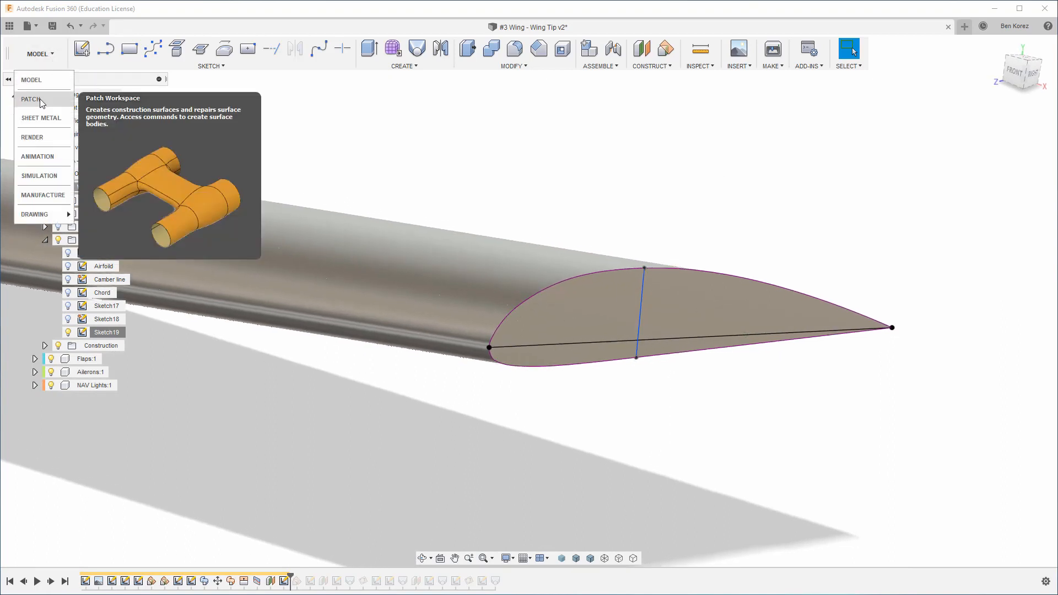
pyautogui.click(30, 100)
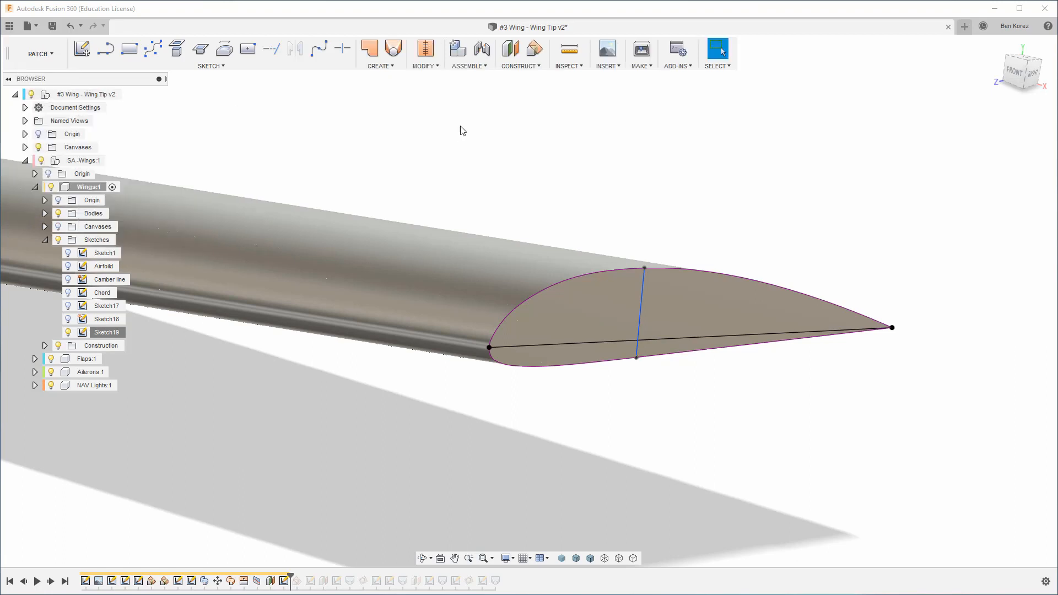
pyautogui.click(379, 54)
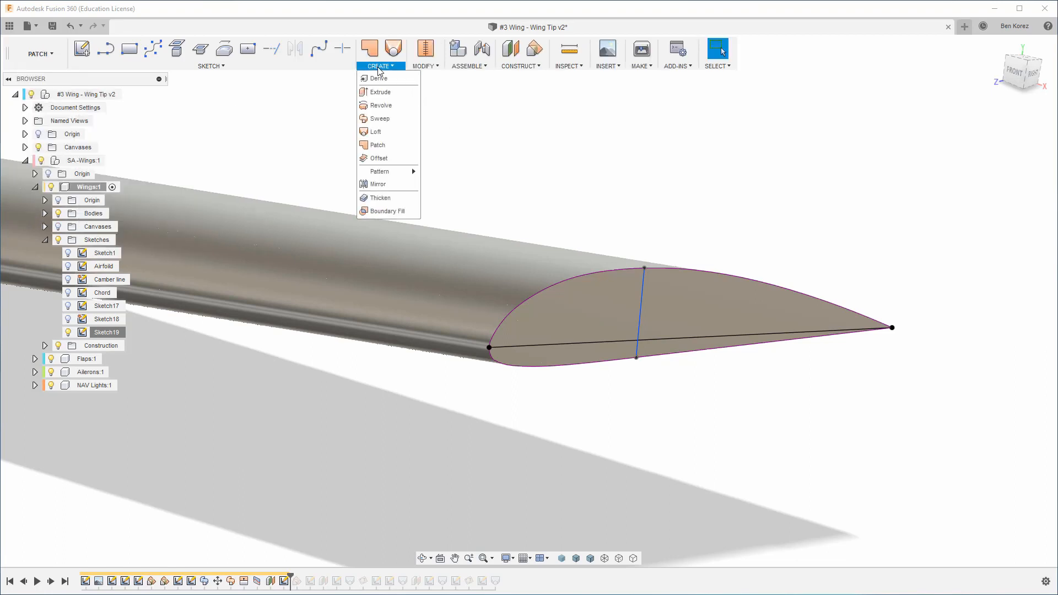
# Revolve the upper airfoil curve 90 degrees about the chord line, with chaining off.
pyautogui.click(381, 105)
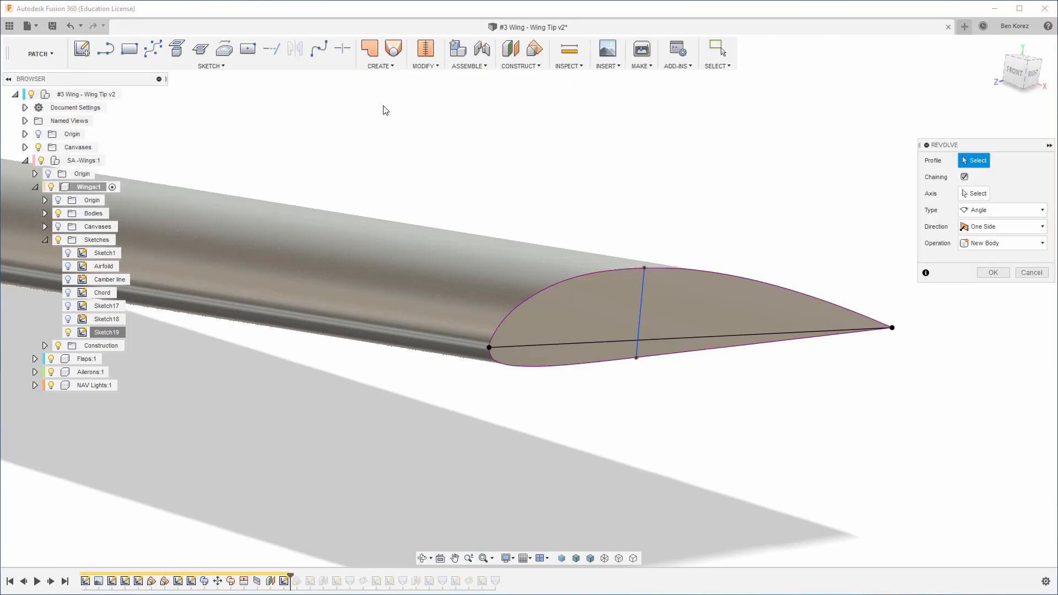
pyautogui.click(964, 176)
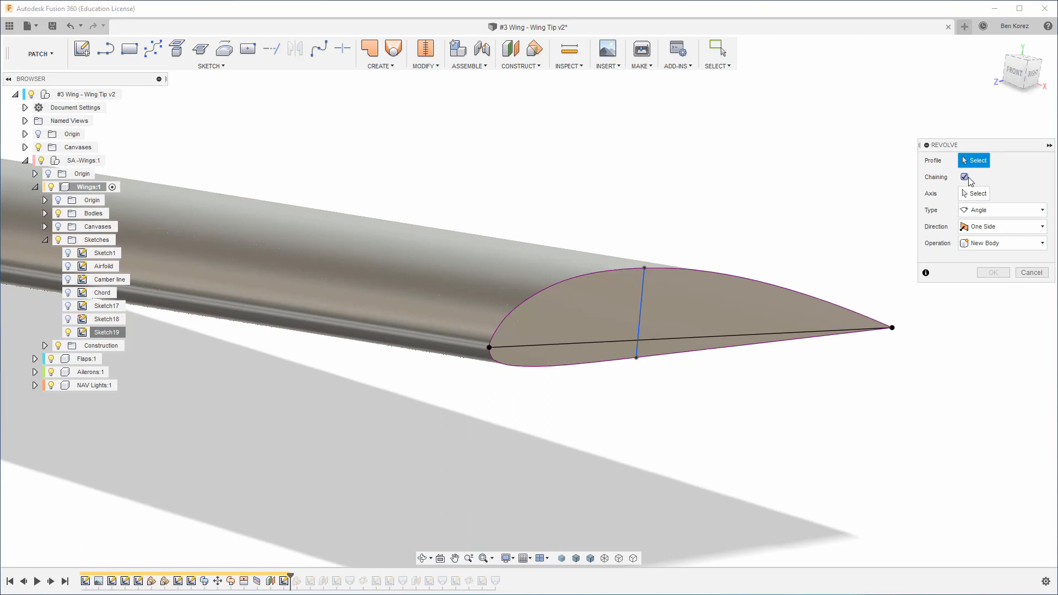
pyautogui.click(964, 177)
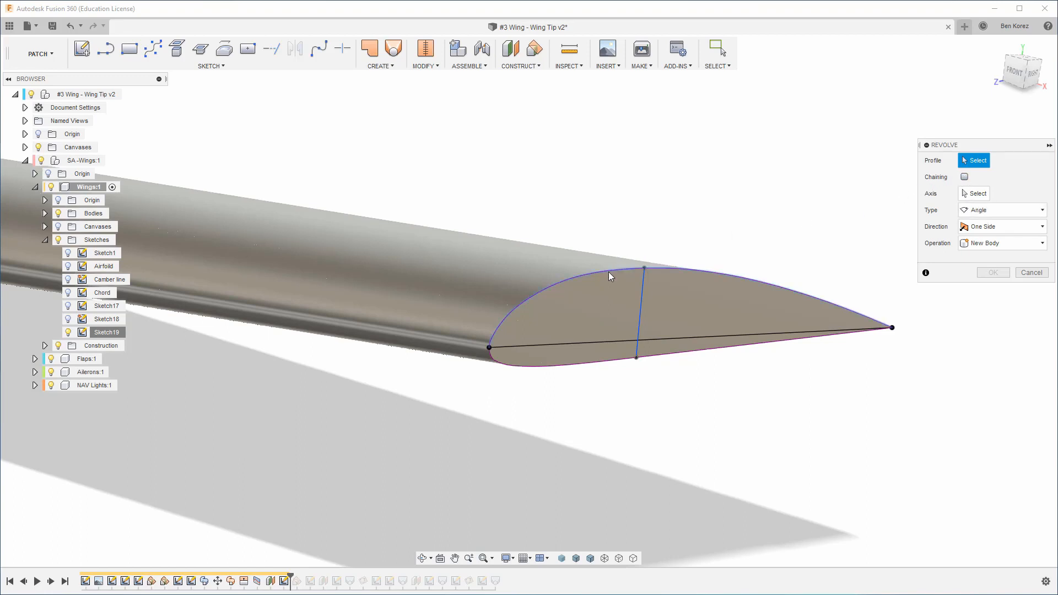
pyautogui.moveTo(608, 275)
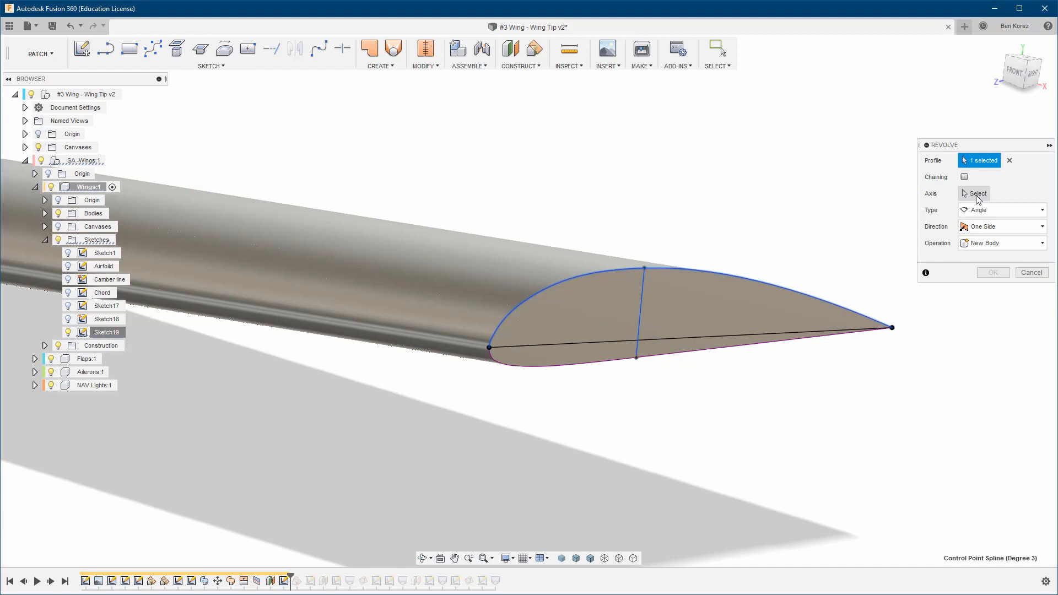
pyautogui.click(976, 193)
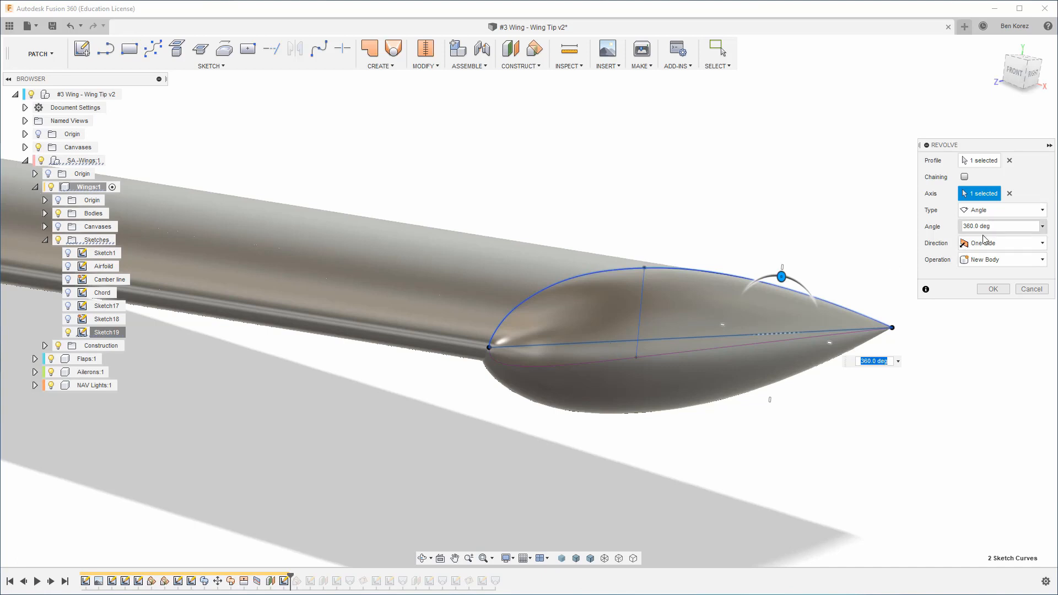
pyautogui.click(998, 226)
pyautogui.write('90')
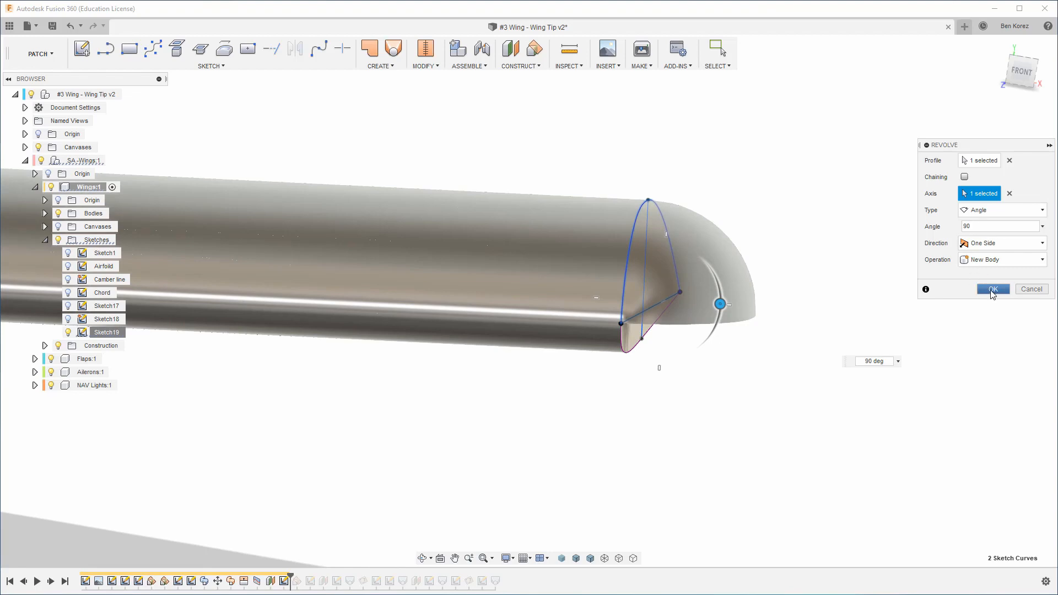
pyautogui.click(991, 289)
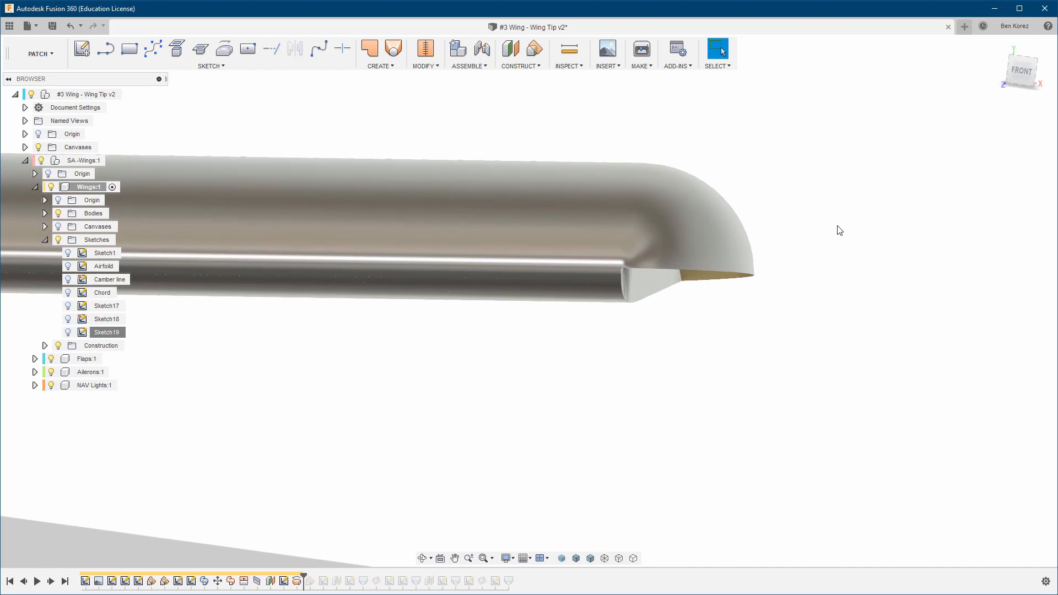
pyautogui.moveTo(692, 169)
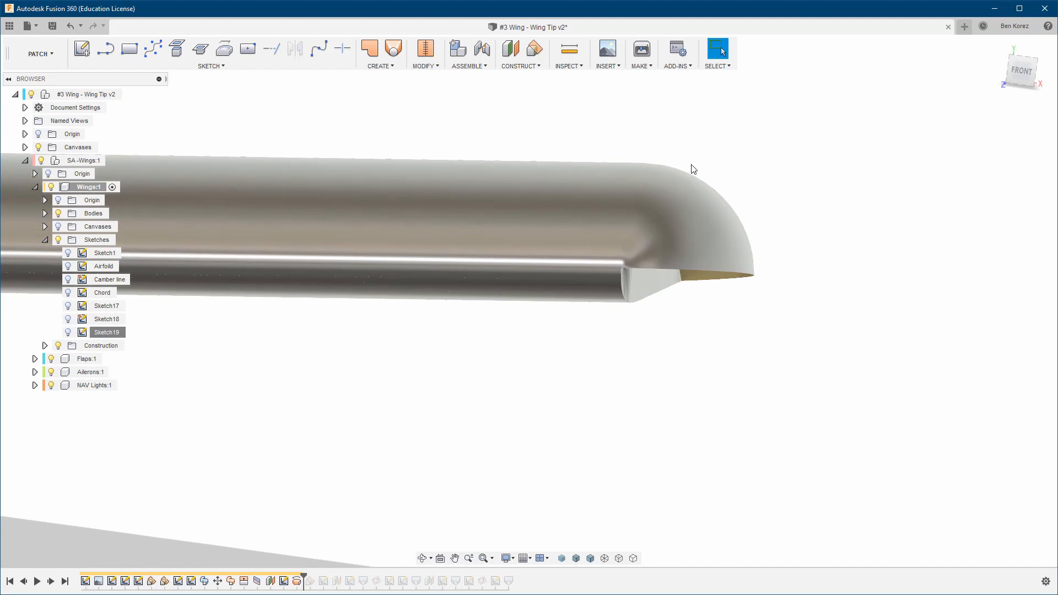
pyautogui.moveTo(438, 112)
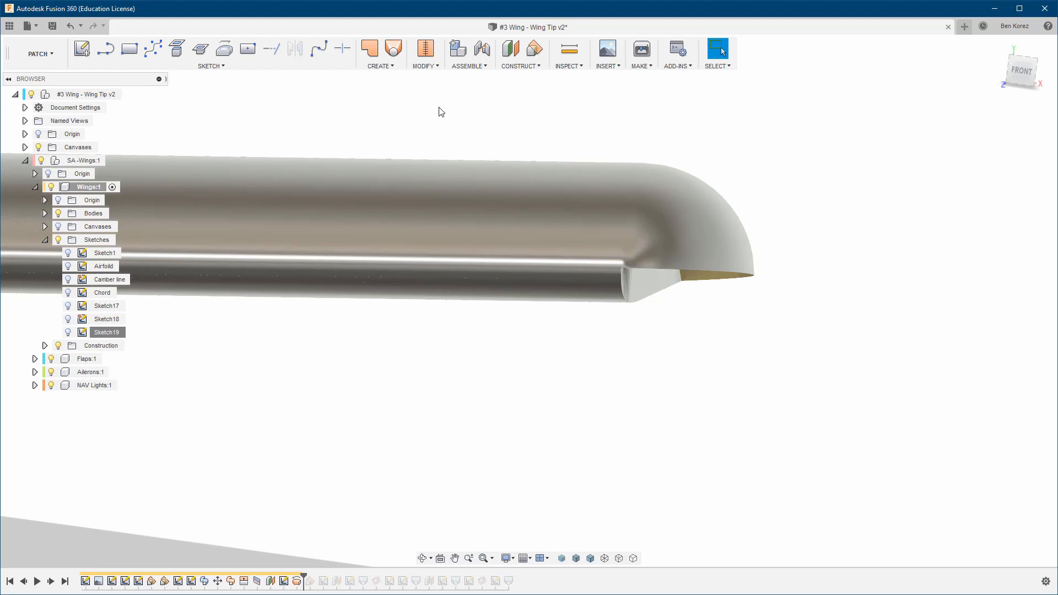
# Loft between the two wing-tip edges with Tangent (G1) continuity on both profiles.
pyautogui.click(379, 65)
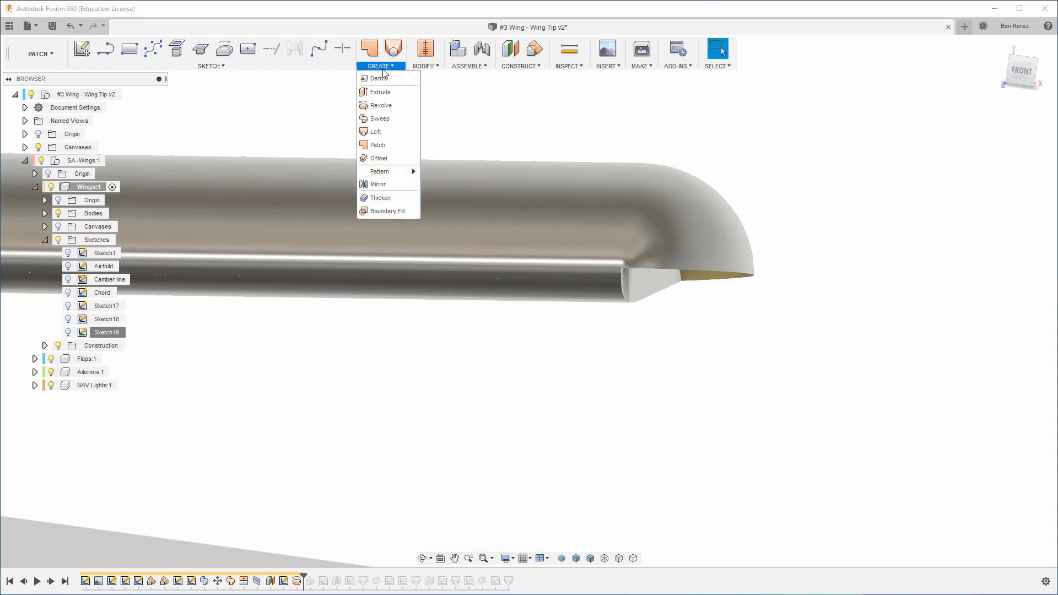
pyautogui.click(375, 131)
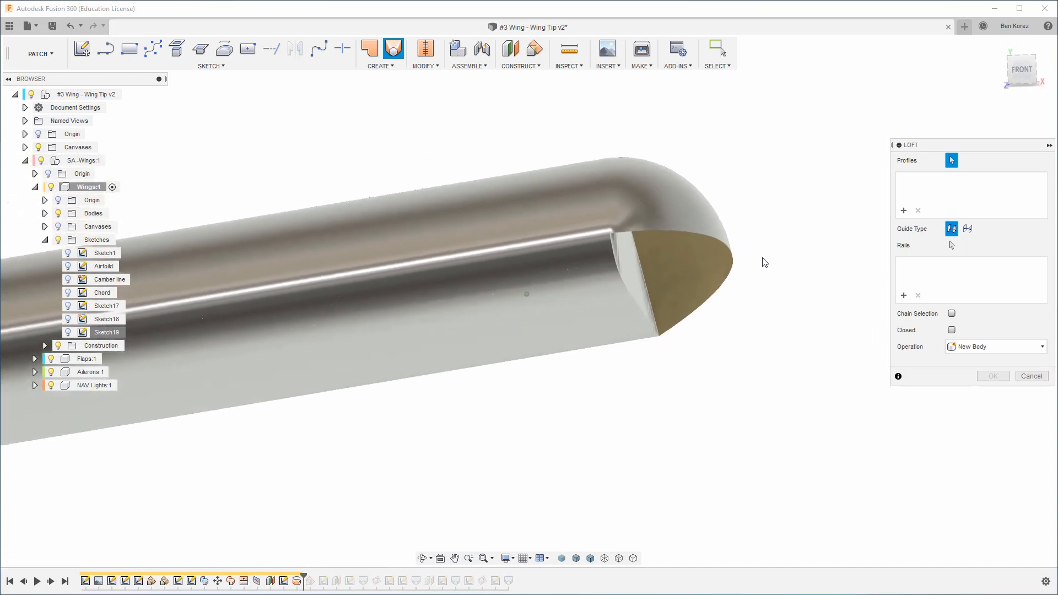
pyautogui.click(661, 277)
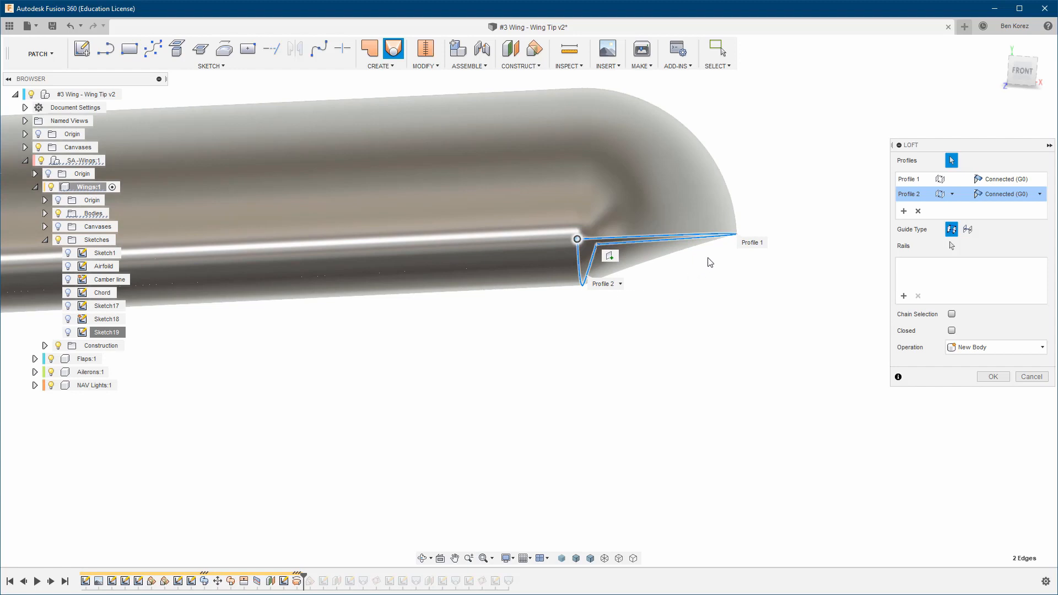
pyautogui.moveTo(944, 238)
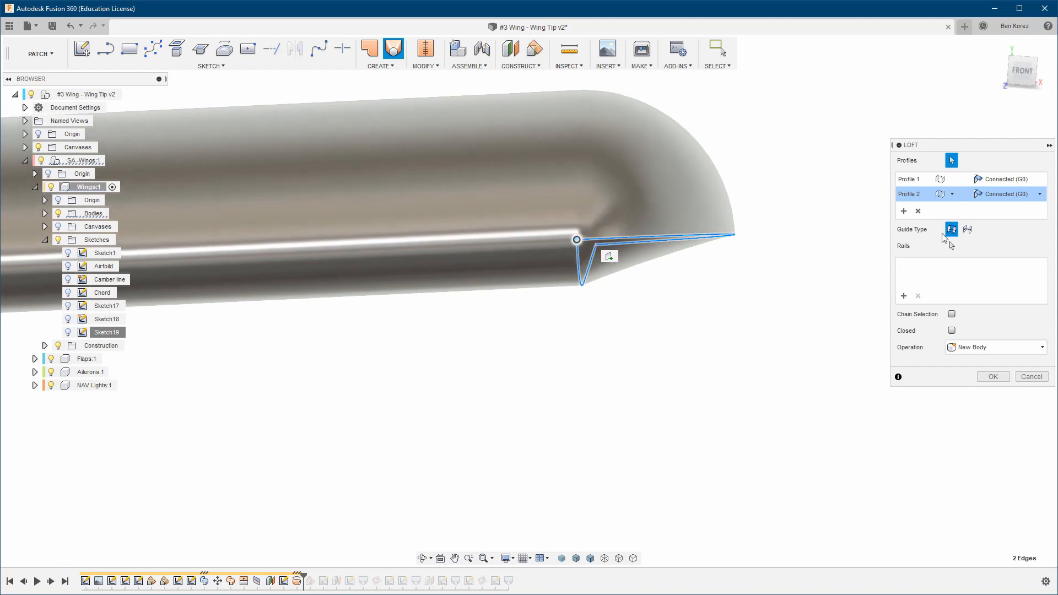
pyautogui.moveTo(979, 199)
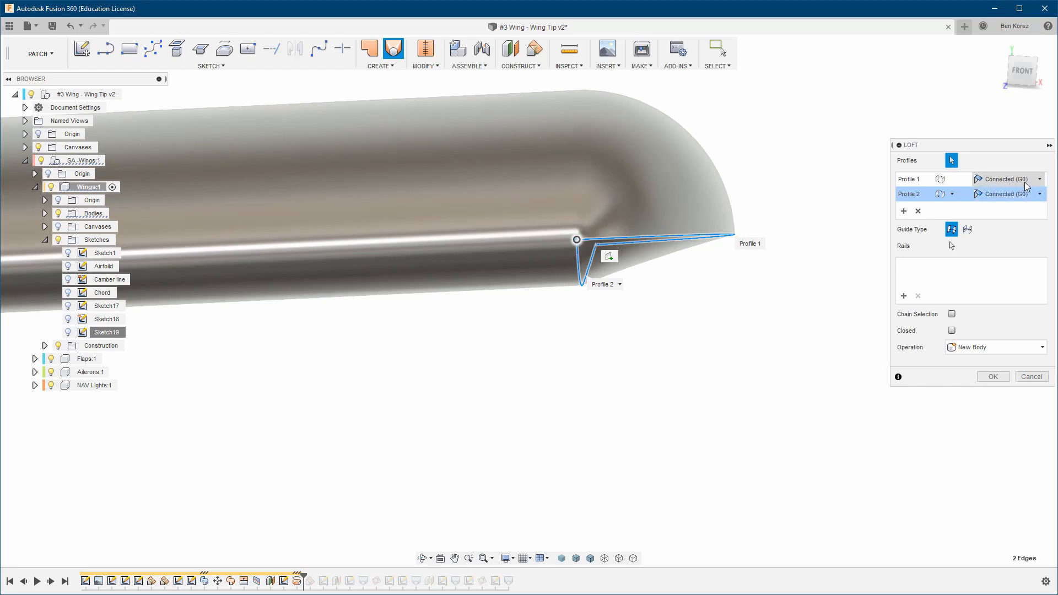
pyautogui.moveTo(1009, 187)
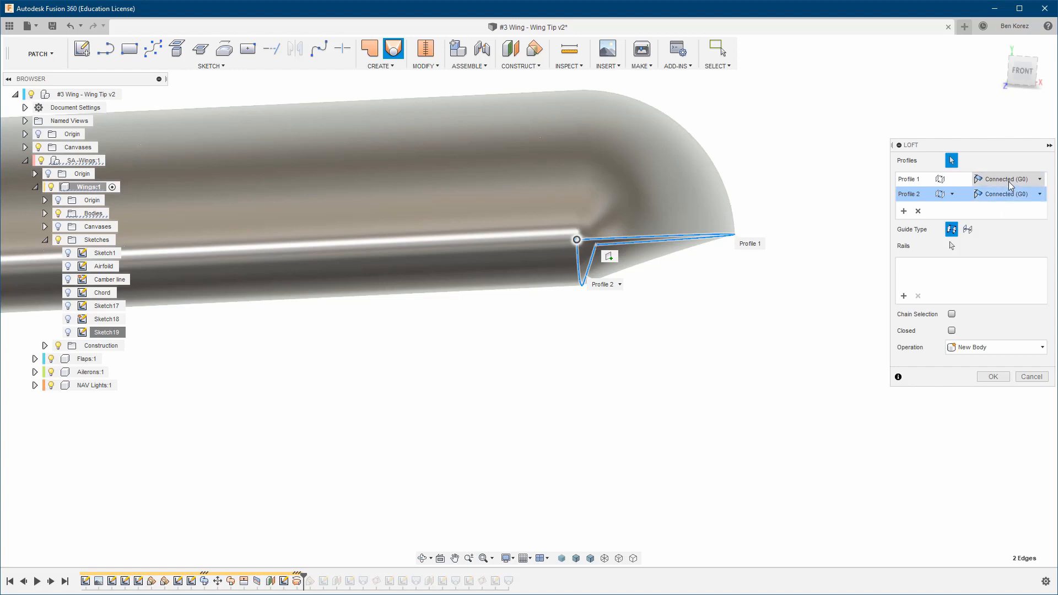
pyautogui.click(1038, 179)
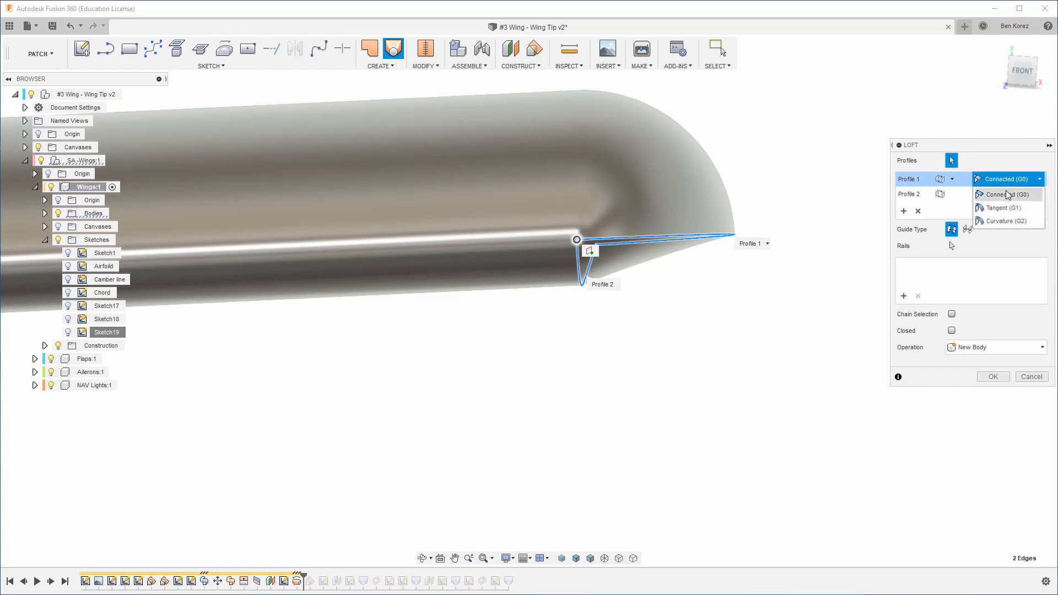
pyautogui.moveTo(1006, 207)
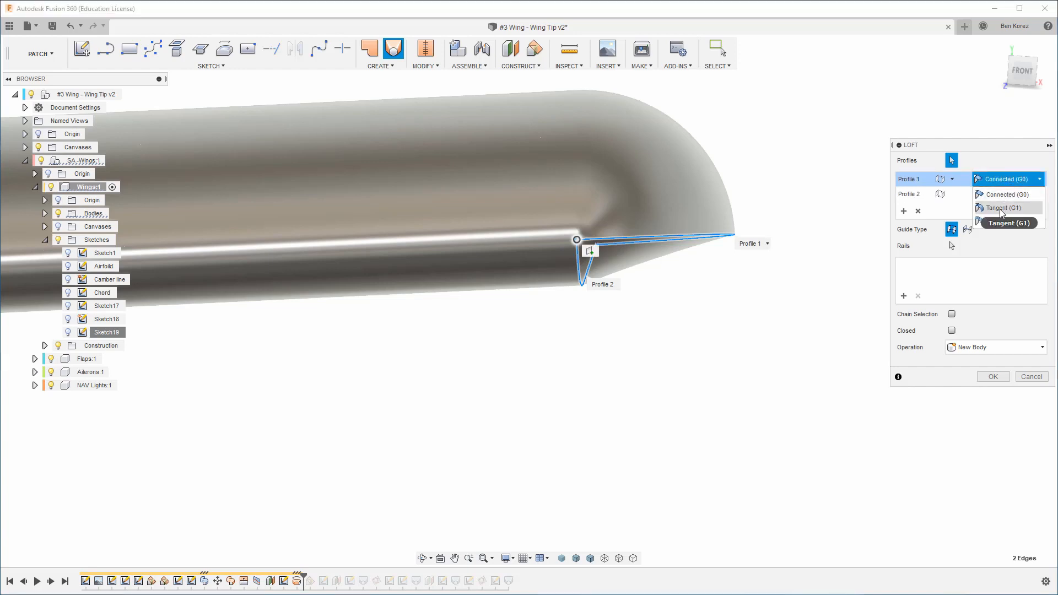
pyautogui.click(1006, 208)
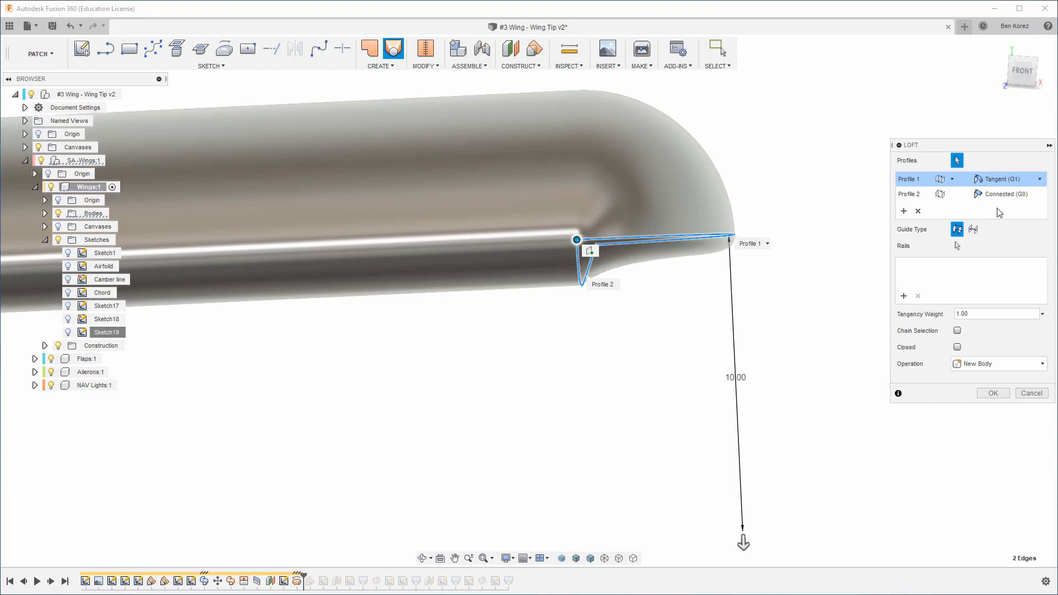
pyautogui.click(1039, 193)
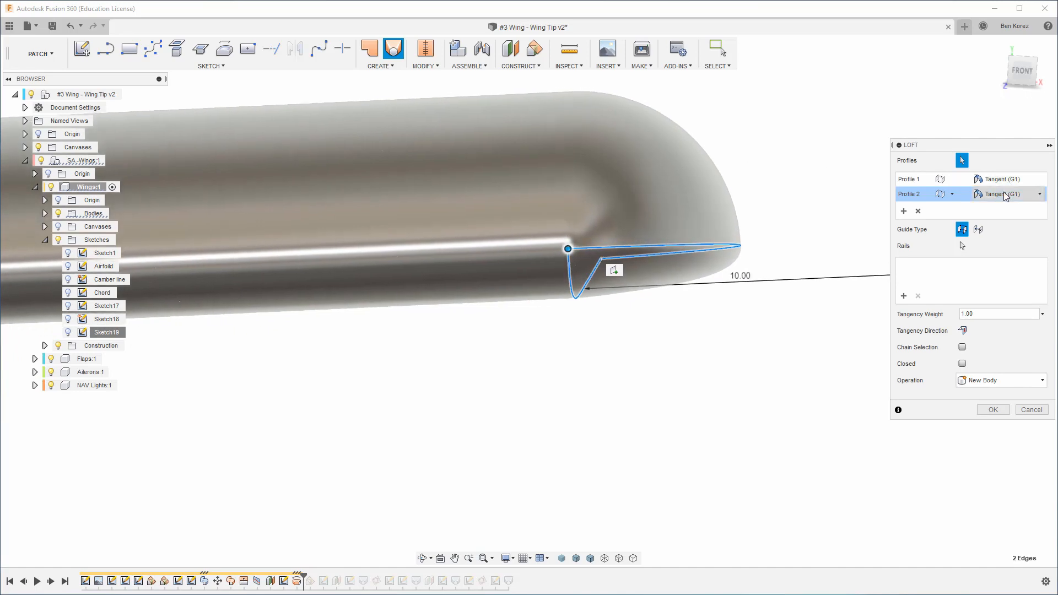
pyautogui.click(1012, 194)
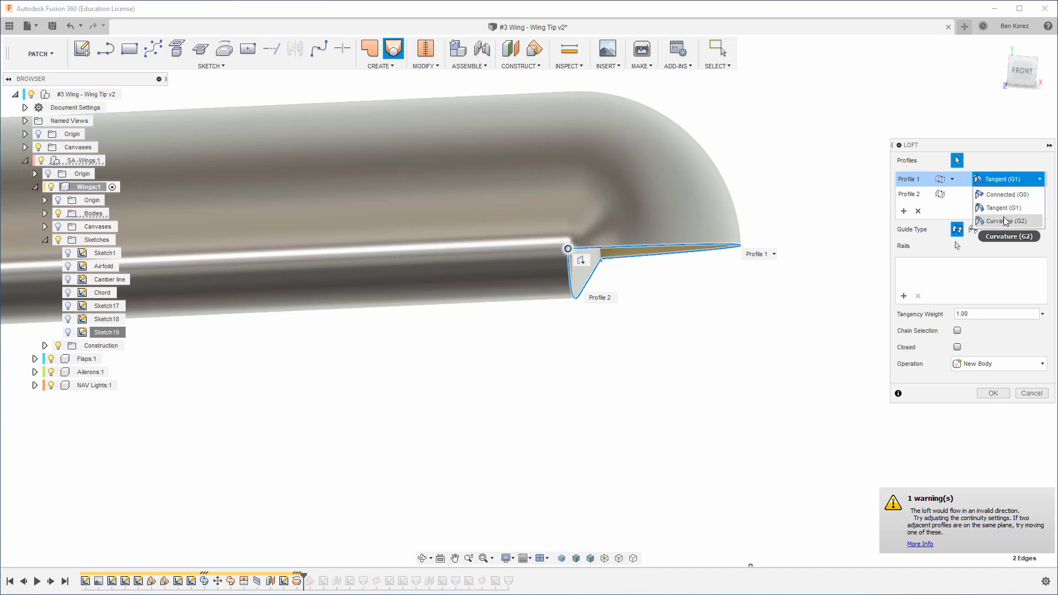
pyautogui.click(1006, 221)
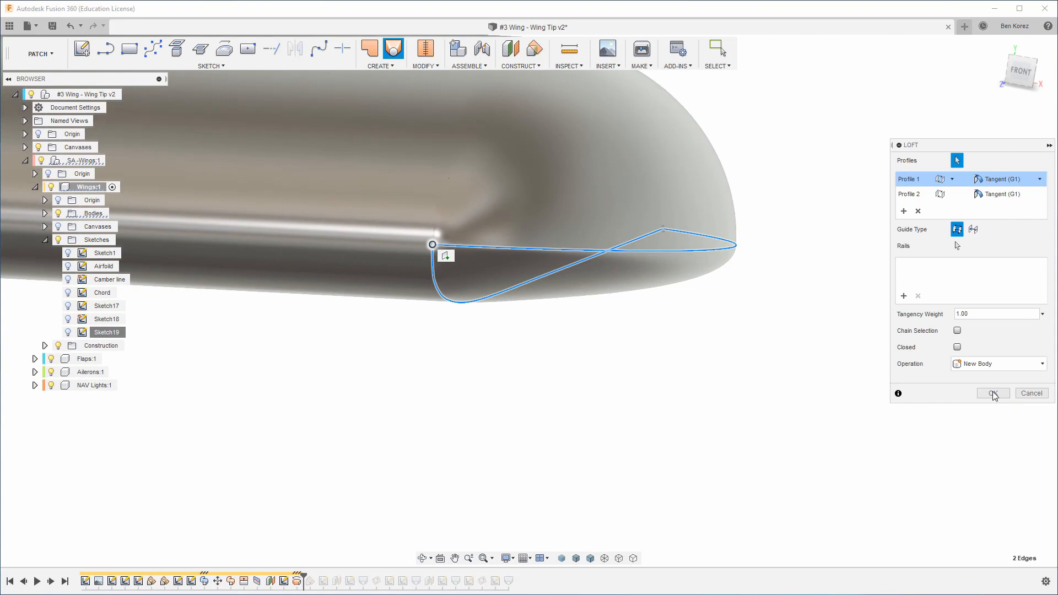
# Commit the tangent loft and move the timeline marker to just before it.
pyautogui.click(992, 393)
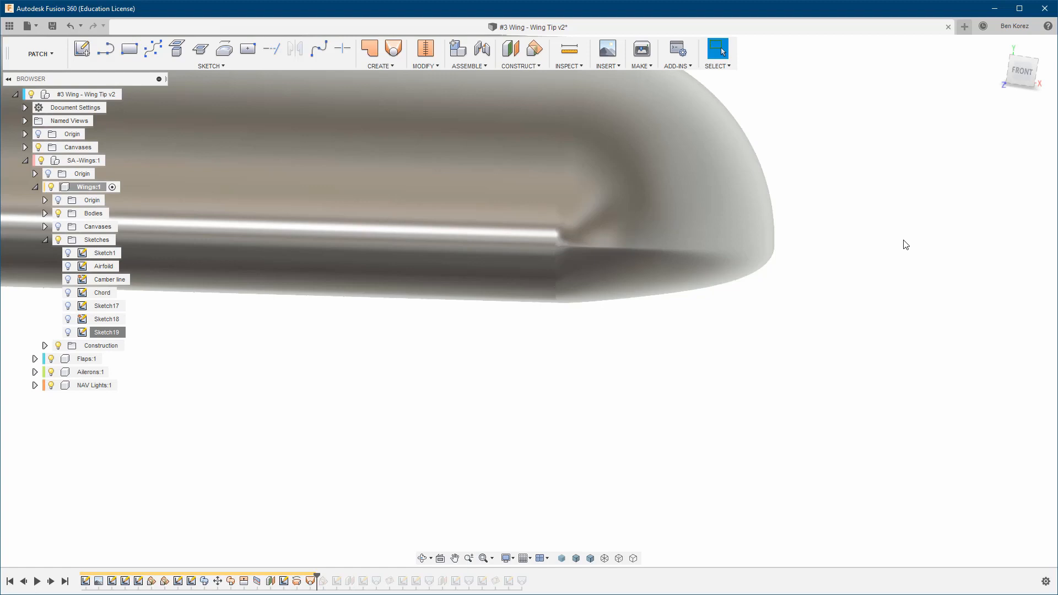
pyautogui.moveTo(731, 316)
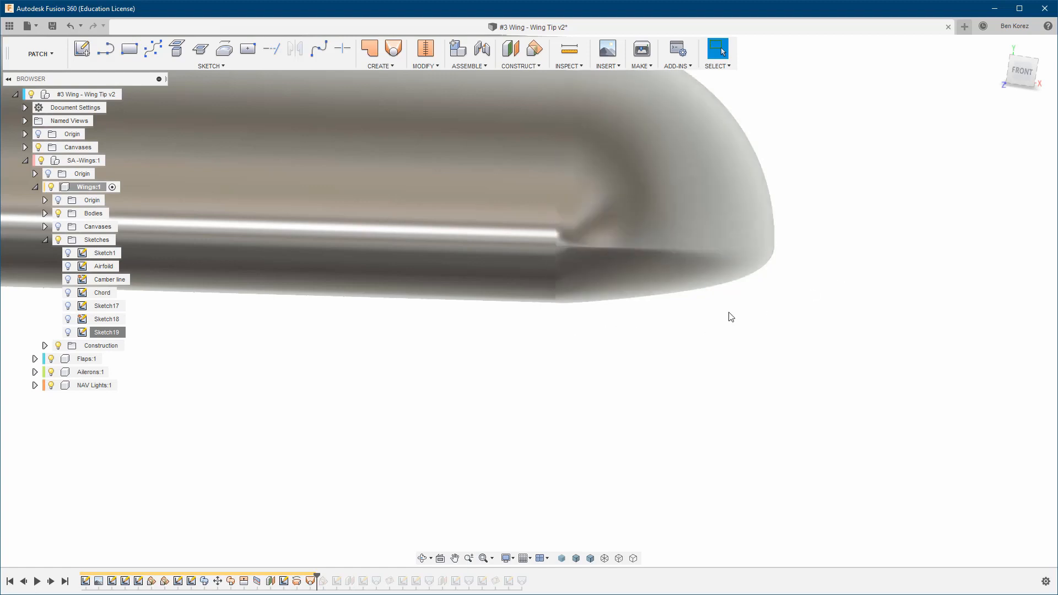
pyautogui.moveTo(319, 483)
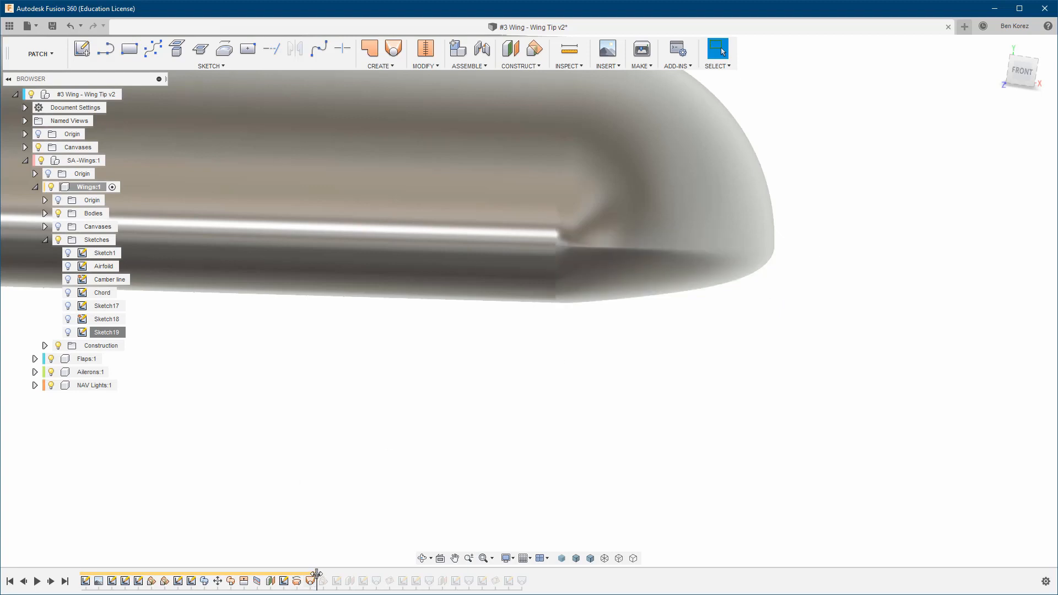
pyautogui.click(310, 580)
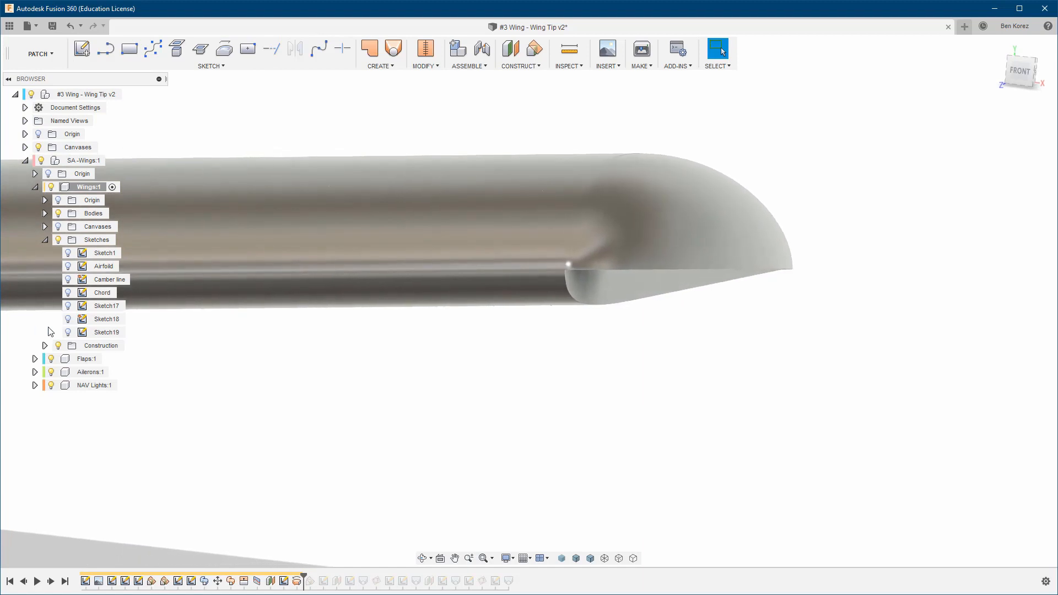
# Show Sketch19's airfoil and add a Plane at Angle through its vertical thickness line.
pyautogui.click(106, 331)
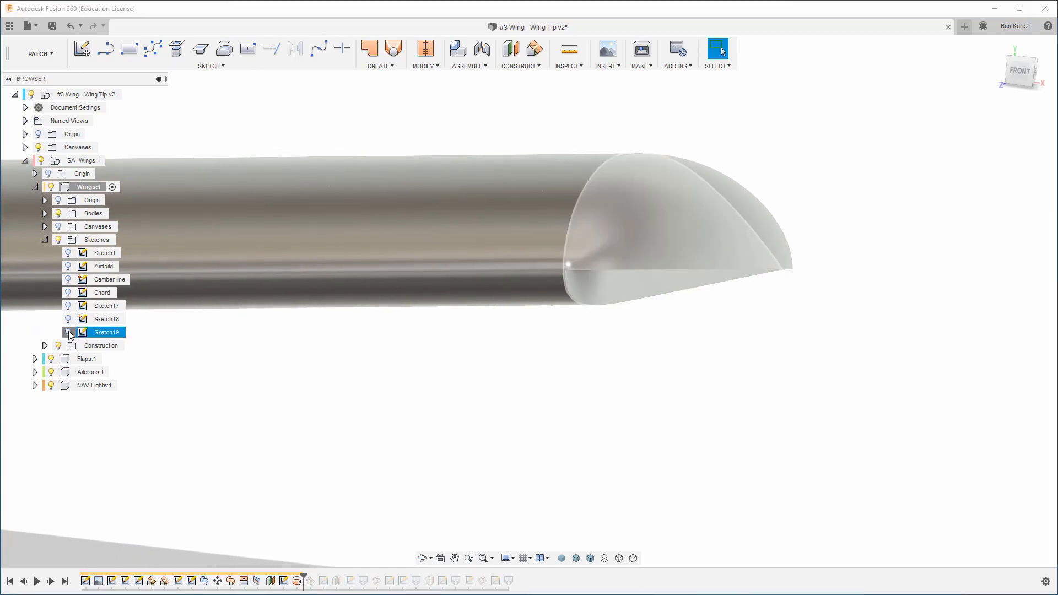
pyautogui.click(67, 332)
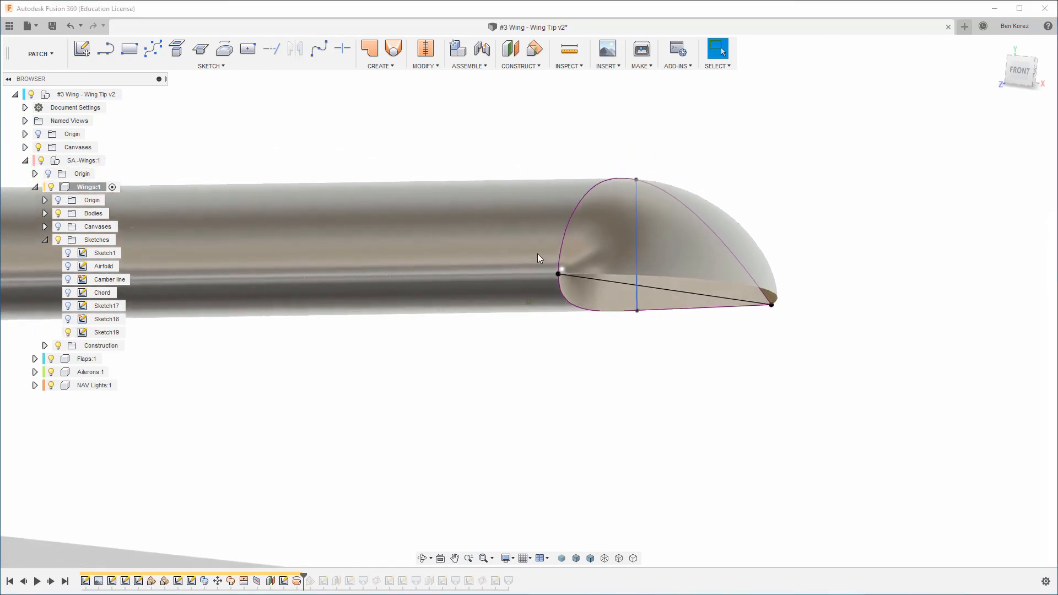
pyautogui.moveTo(535, 48)
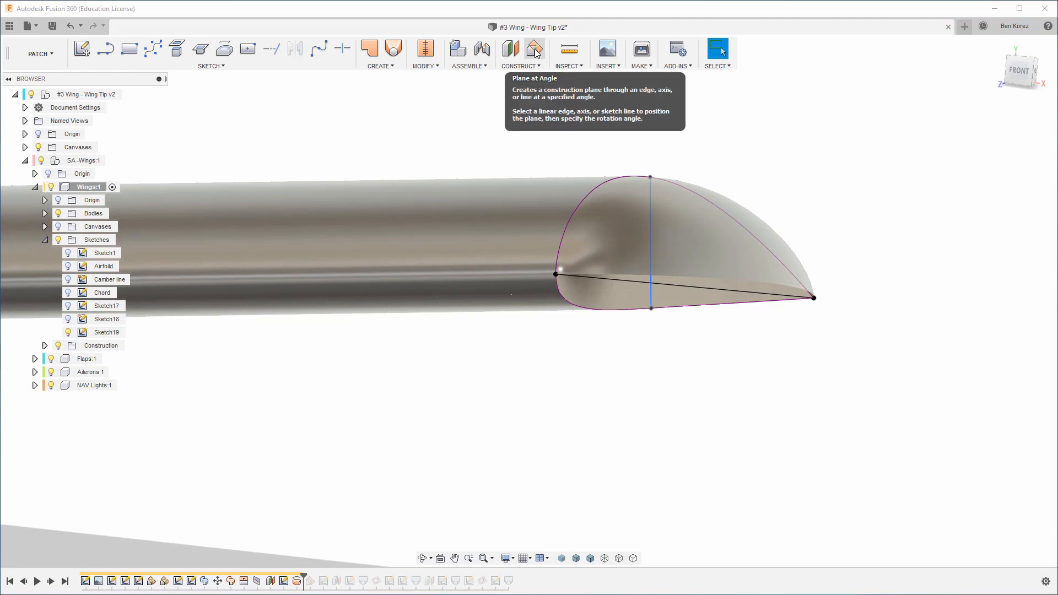
pyautogui.click(533, 48)
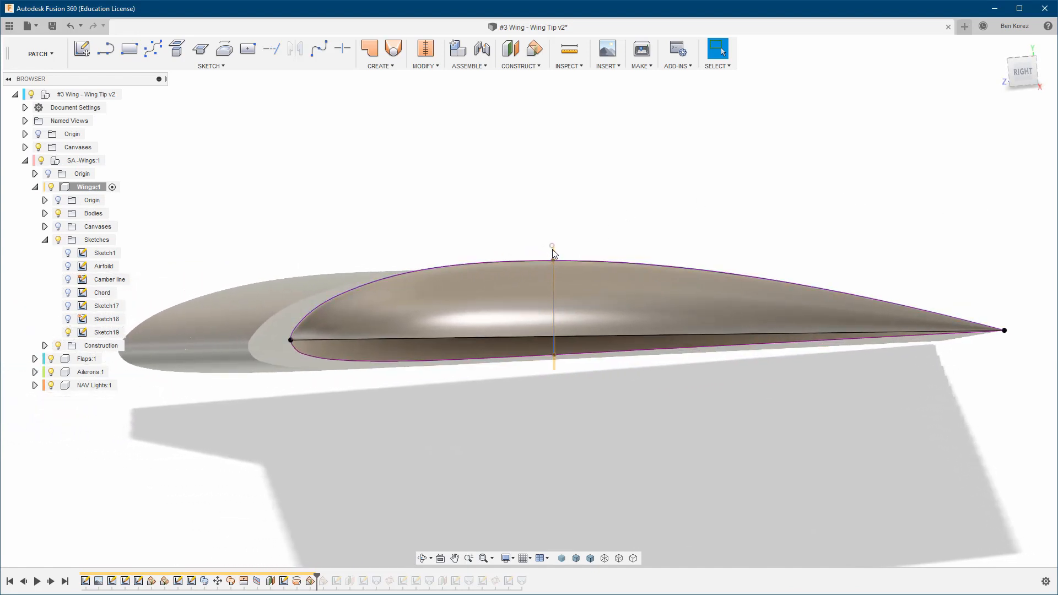
pyautogui.moveTo(555, 358)
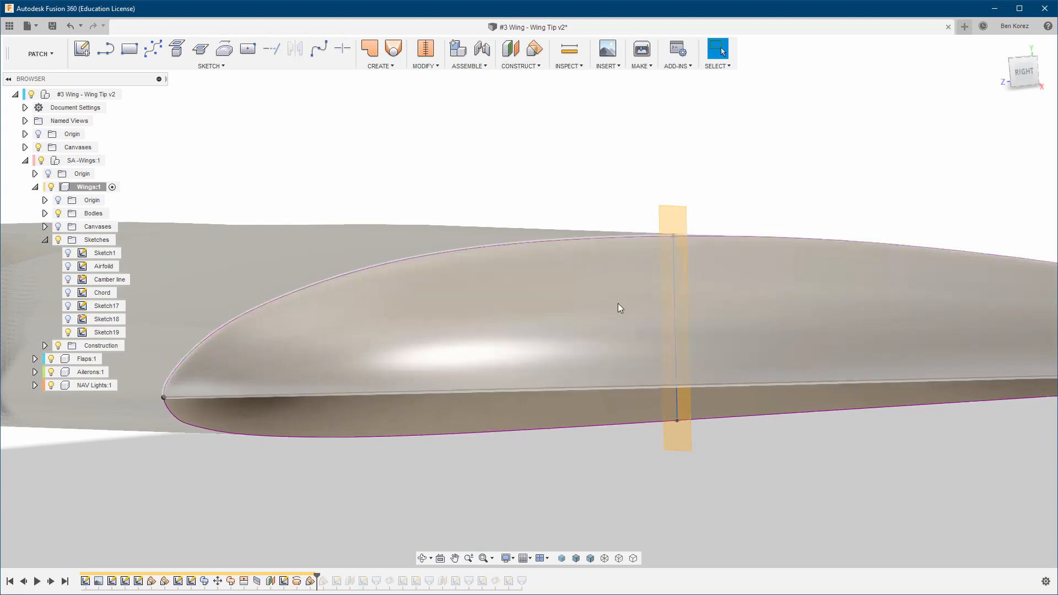
pyautogui.moveTo(510, 48)
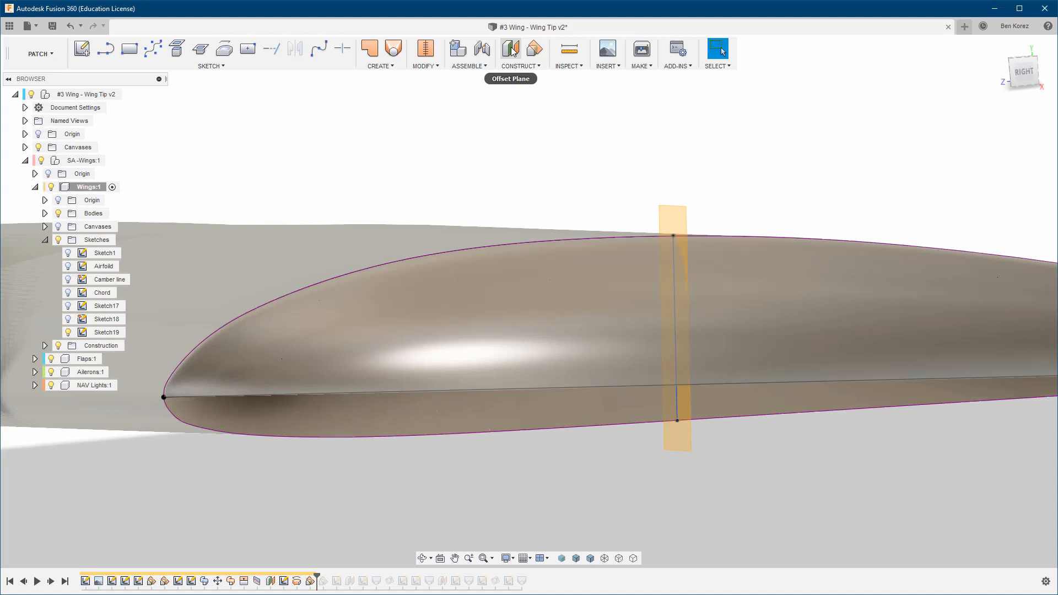
# Add a 3.50 mm offset construction plane and expand the Wings Construction folder.
pyautogui.click(511, 48)
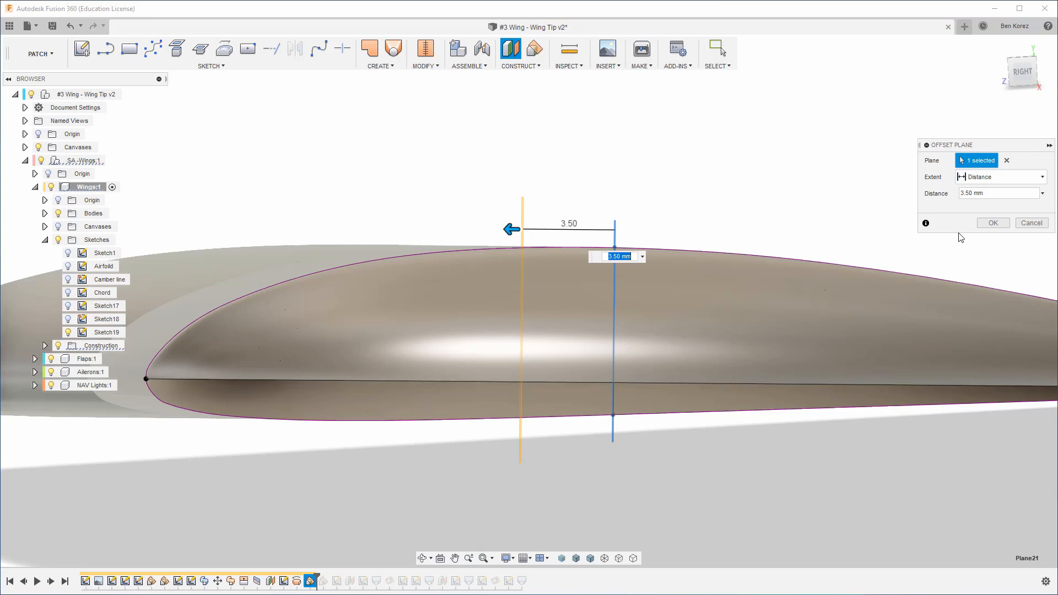
pyautogui.click(991, 223)
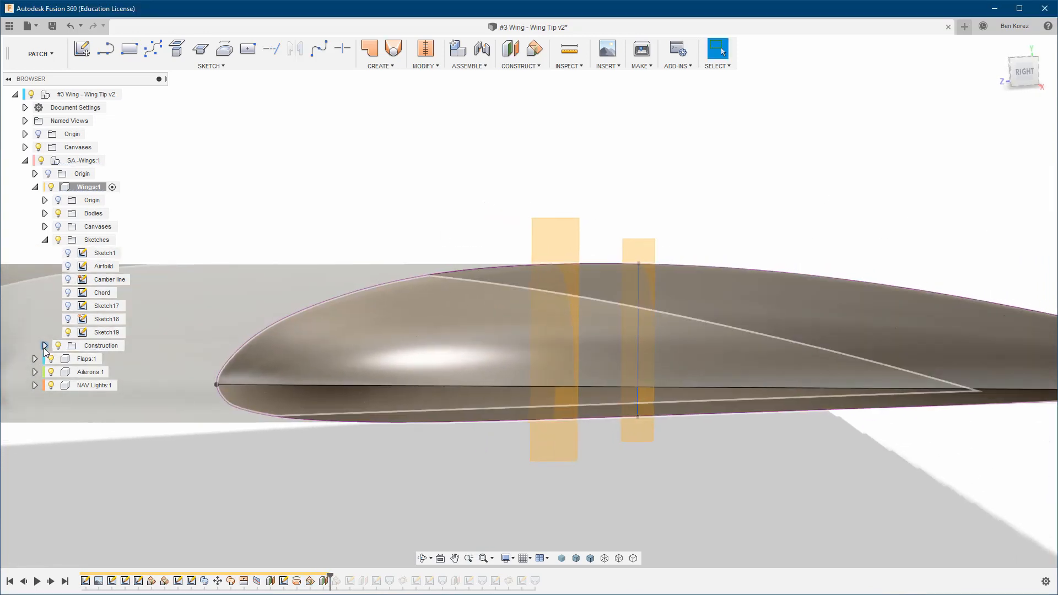
pyautogui.click(44, 345)
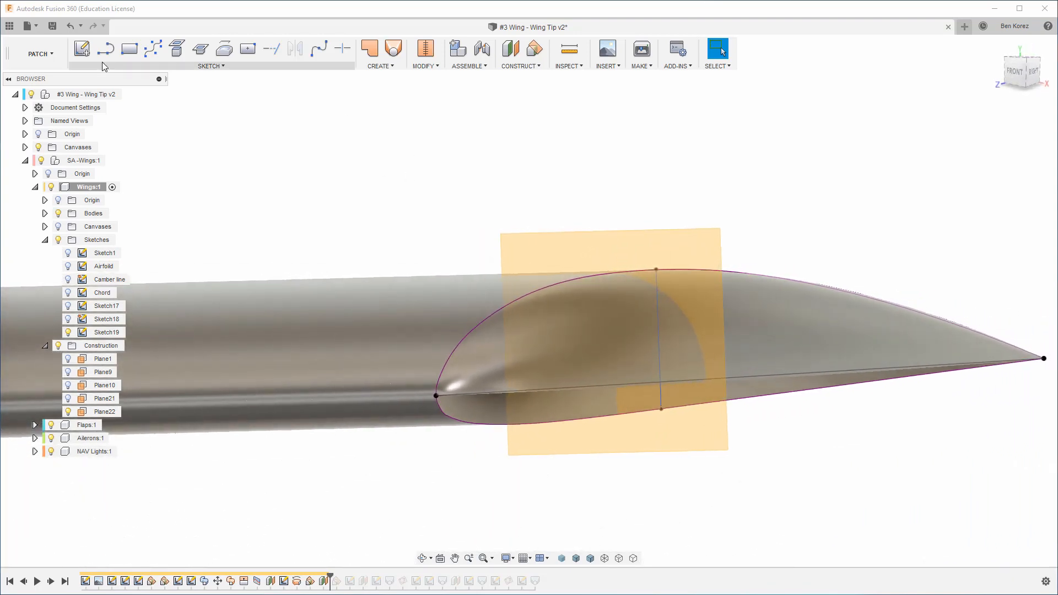
# Sketch on the construction plane with Slice enabled, and choose Project/Include > Intersect.
pyautogui.click(81, 48)
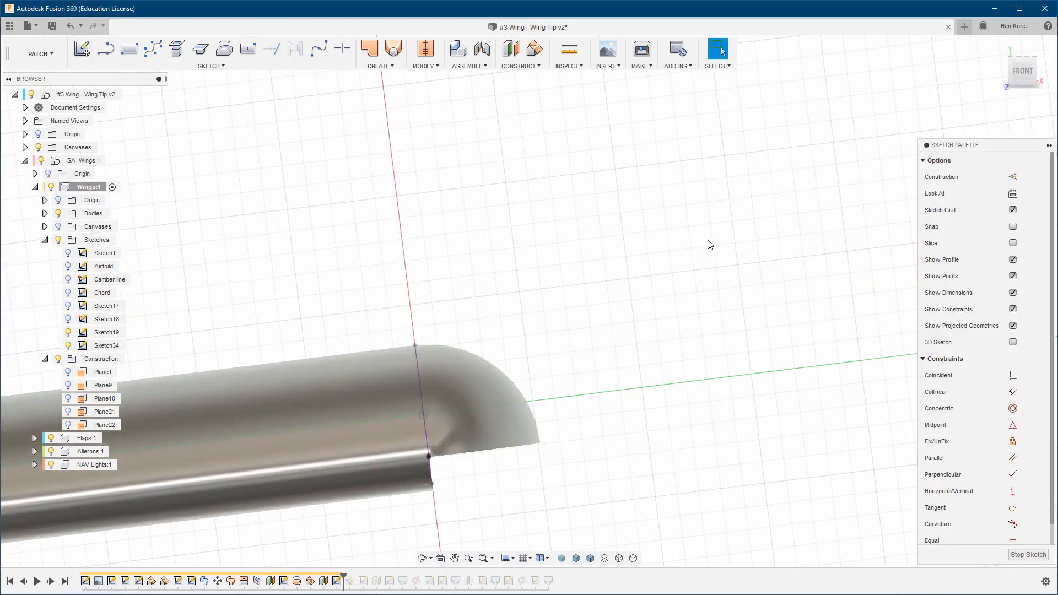
pyautogui.click(1012, 243)
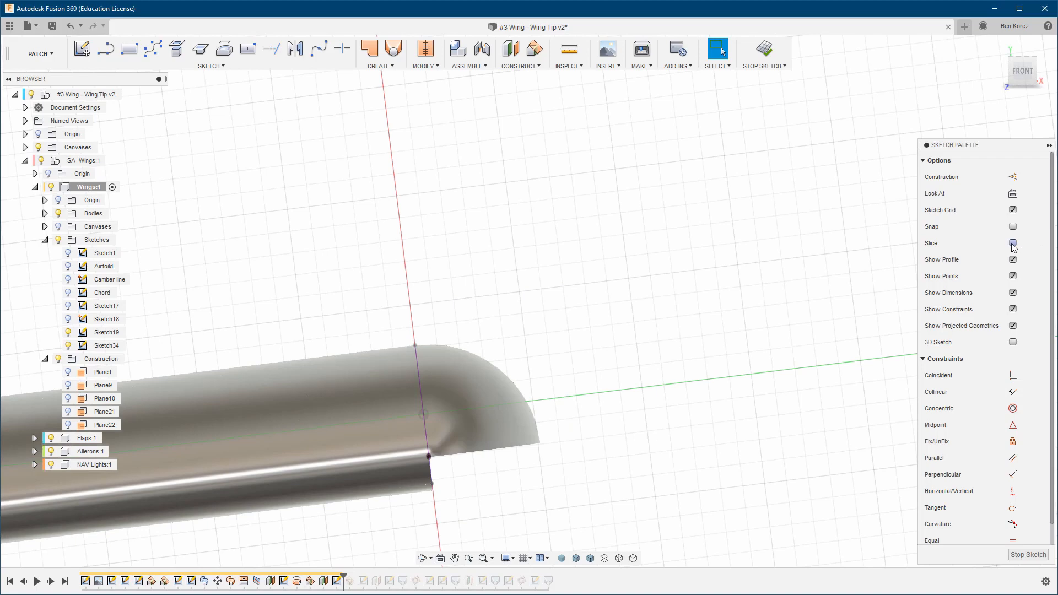
pyautogui.click(1013, 243)
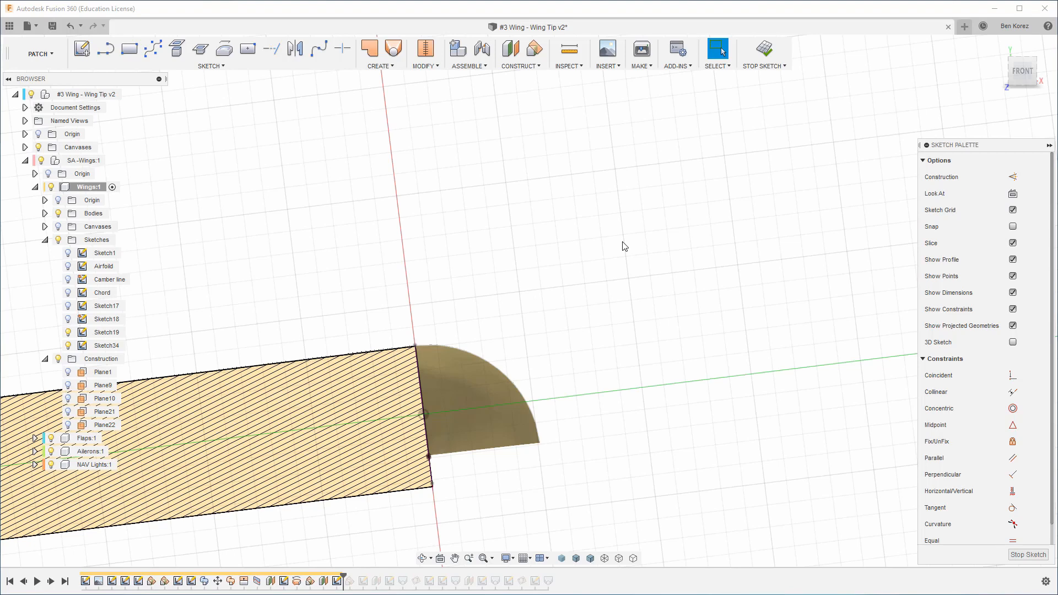
pyautogui.moveTo(189, 63)
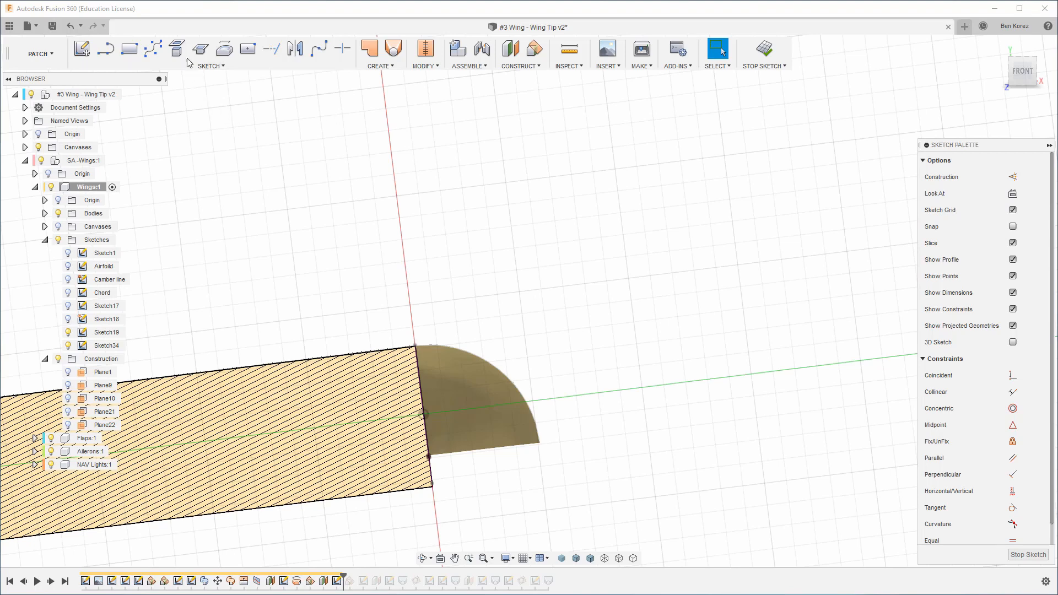
pyautogui.click(210, 66)
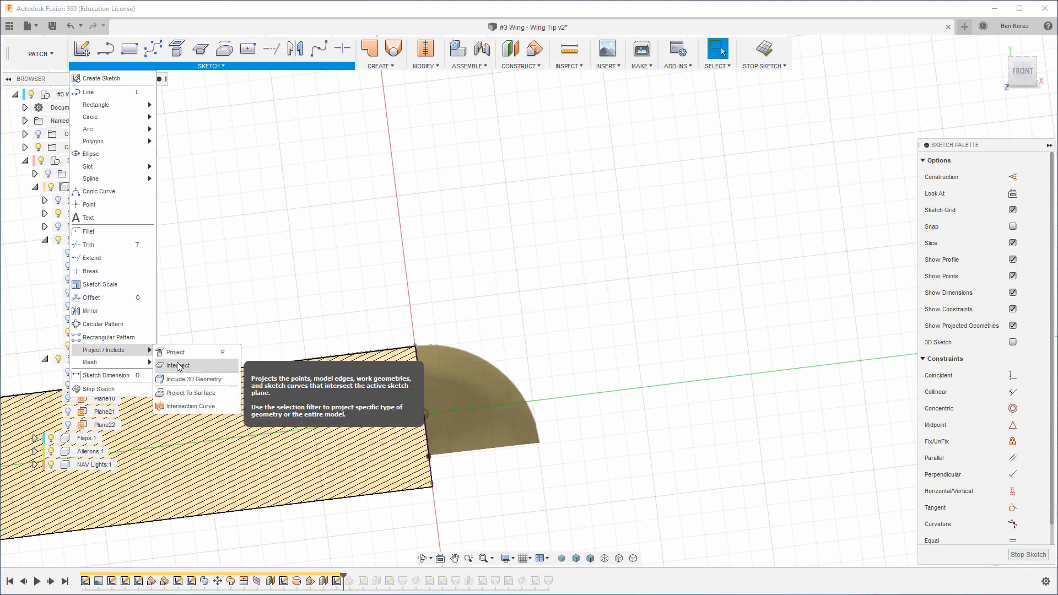
pyautogui.click(178, 365)
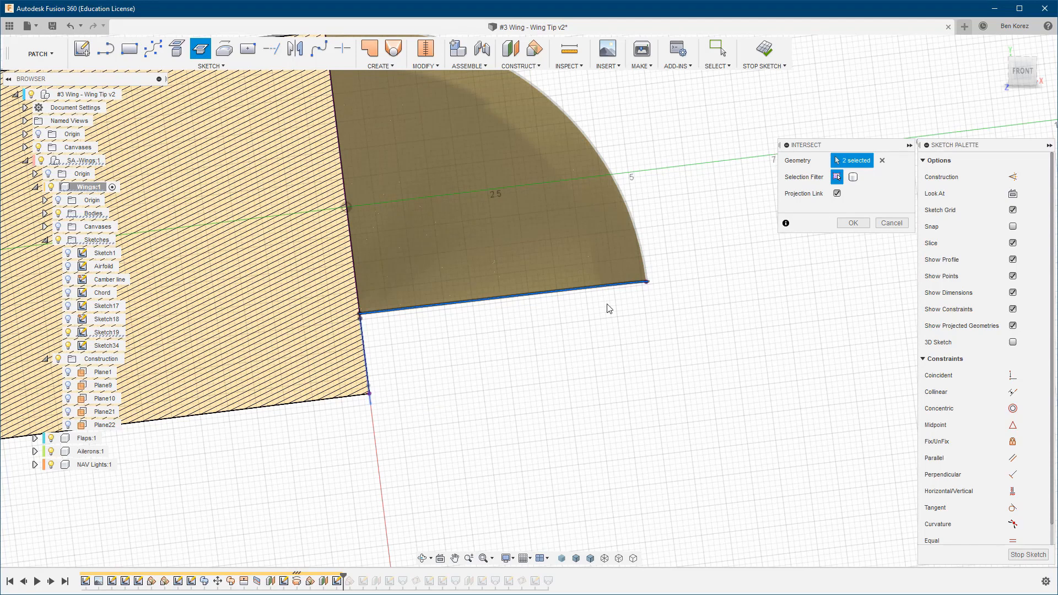
pyautogui.moveTo(628, 307)
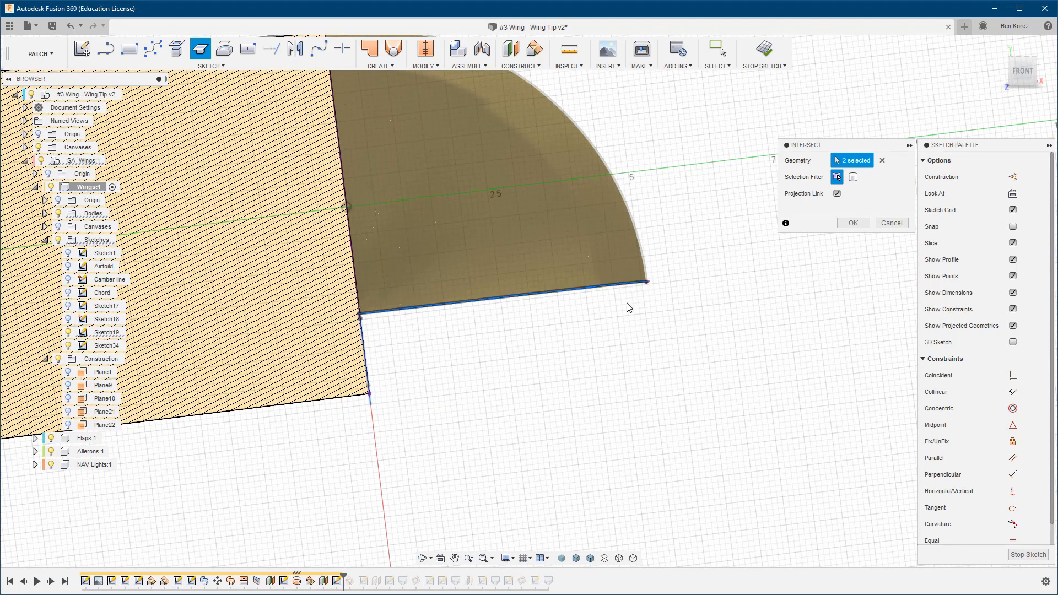
pyautogui.moveTo(853, 223)
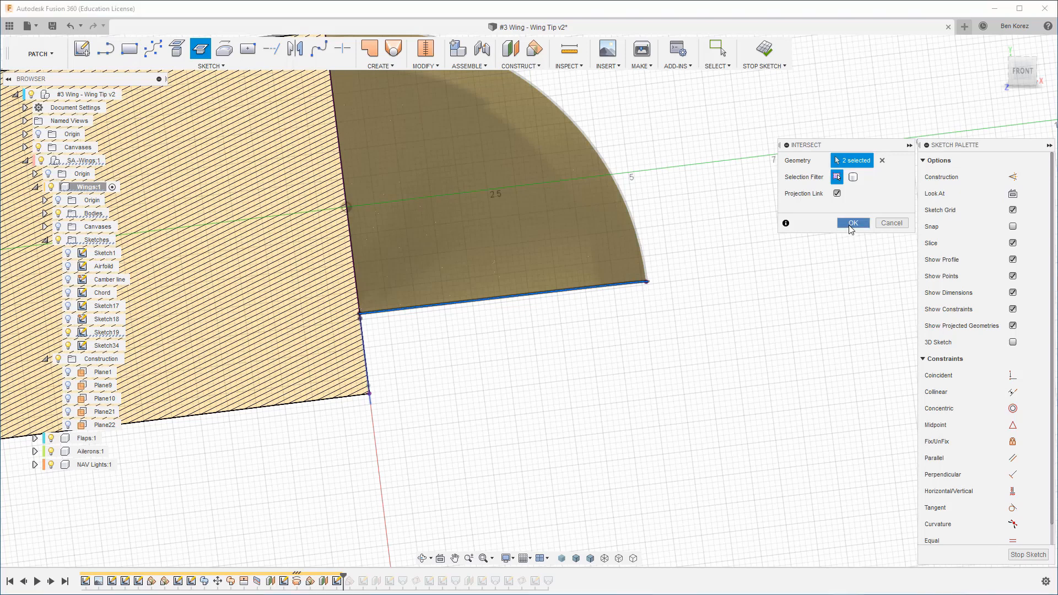
# Add the two intersected wing-tip edges to Sketch34 and close the region below with lines.
pyautogui.click(852, 223)
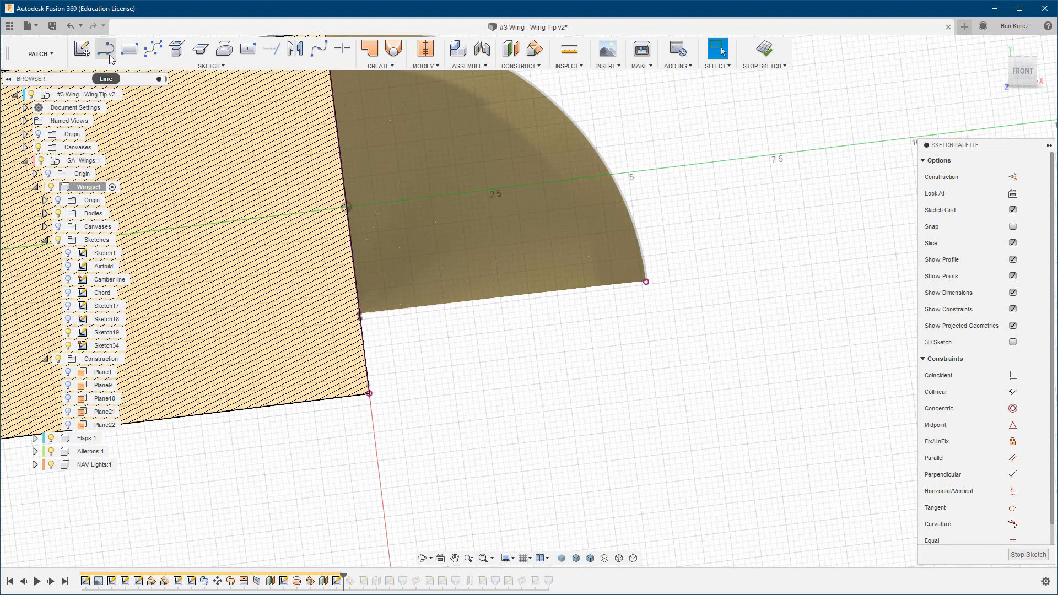
pyautogui.click(105, 47)
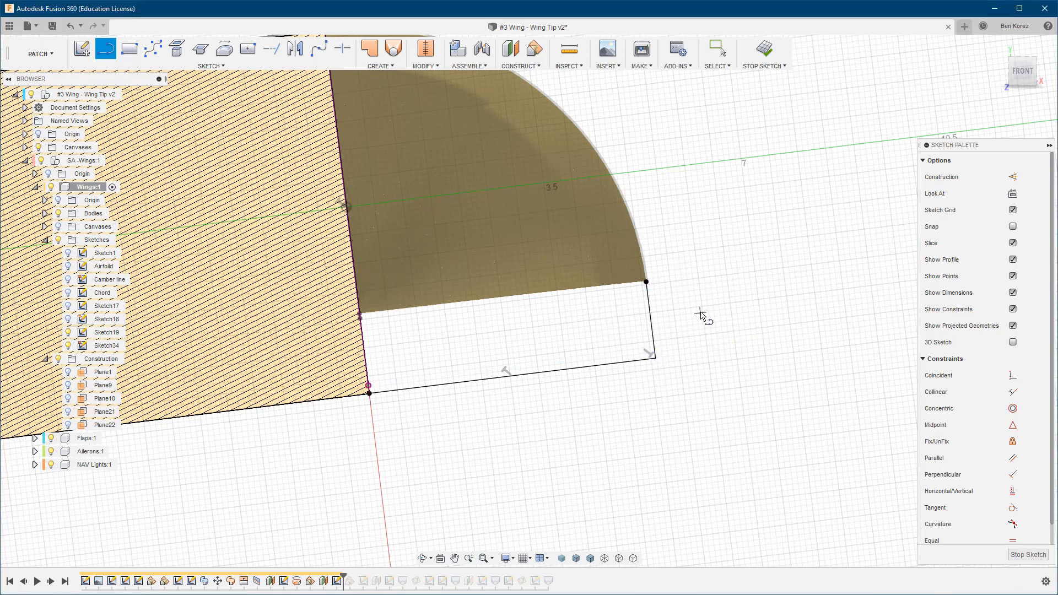
pyautogui.click(721, 49)
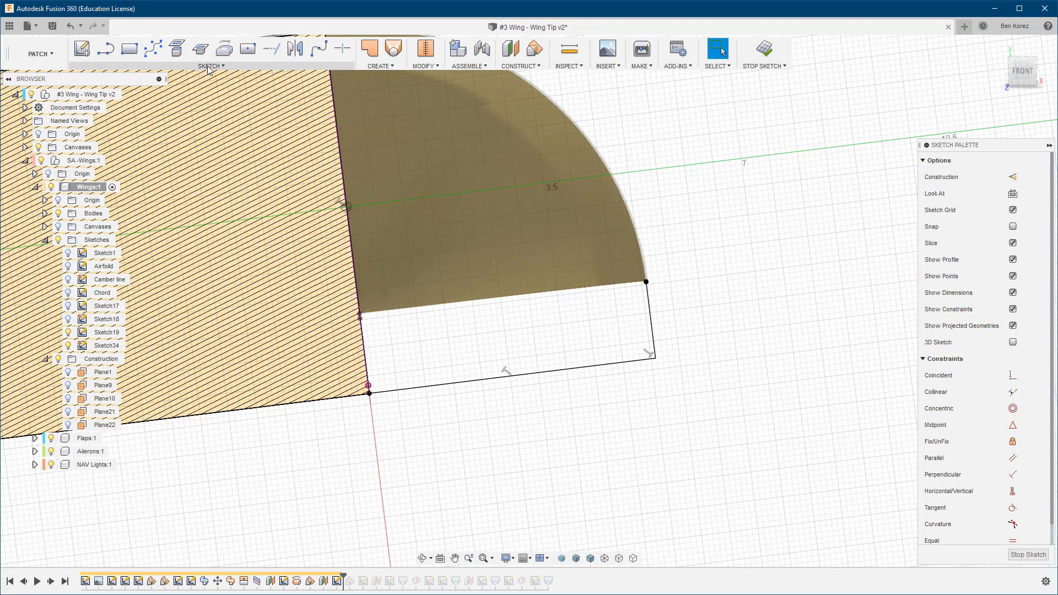
# Replace the outline's outer corner with a circle tangent to both lines, trimmed to an arc.
pyautogui.click(211, 66)
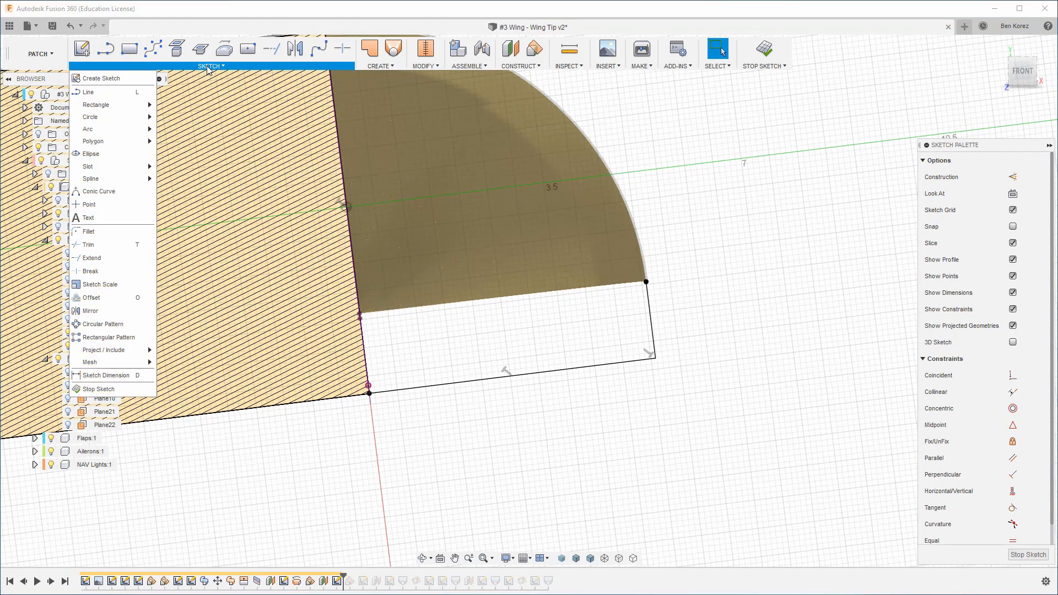
pyautogui.moveTo(88, 232)
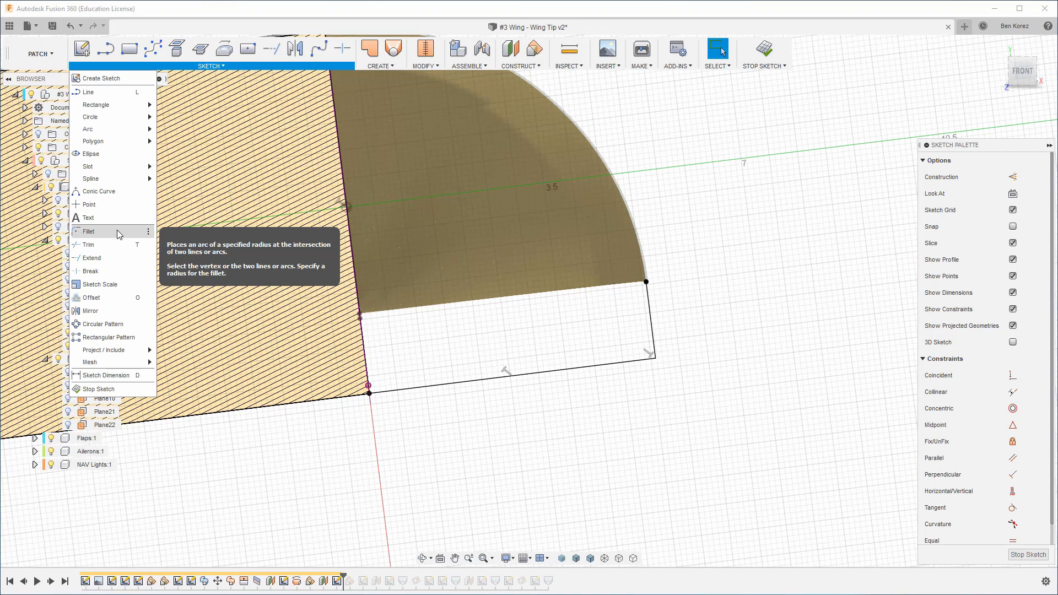
pyautogui.moveTo(754, 241)
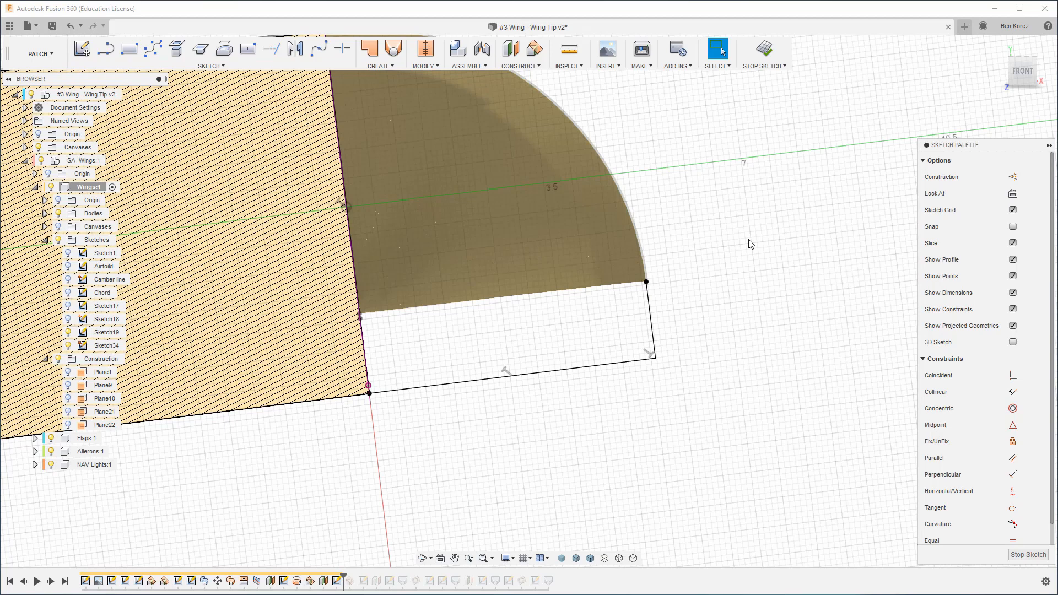
pyautogui.click(718, 49)
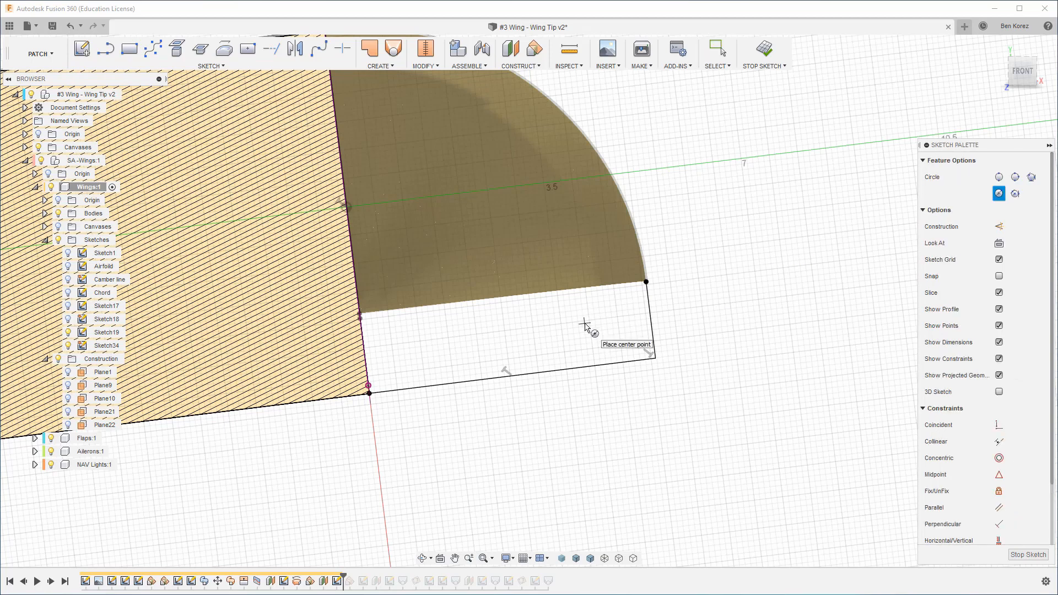
pyautogui.click(582, 323)
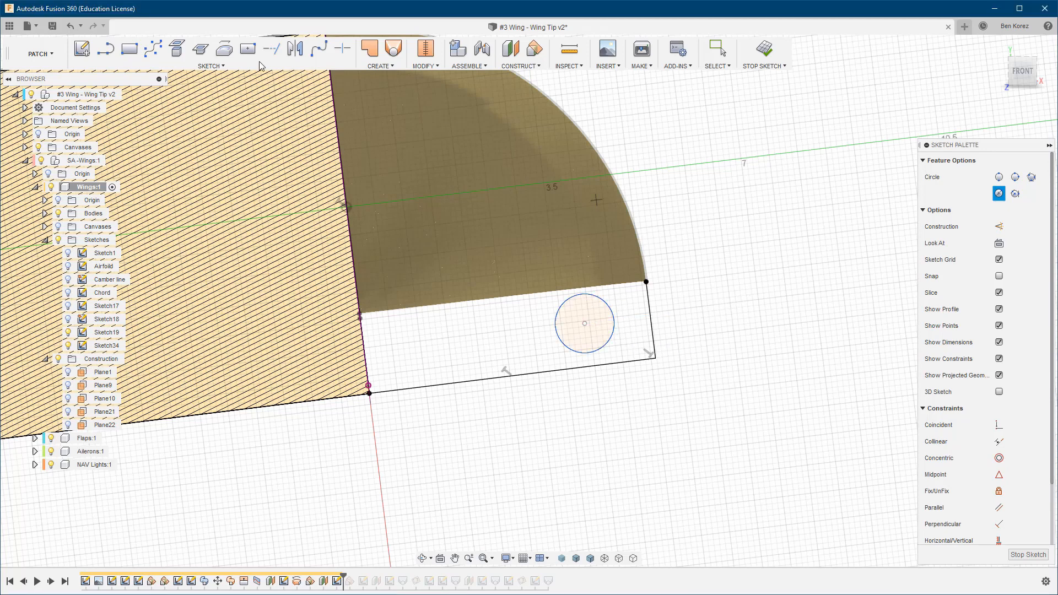
pyautogui.click(716, 48)
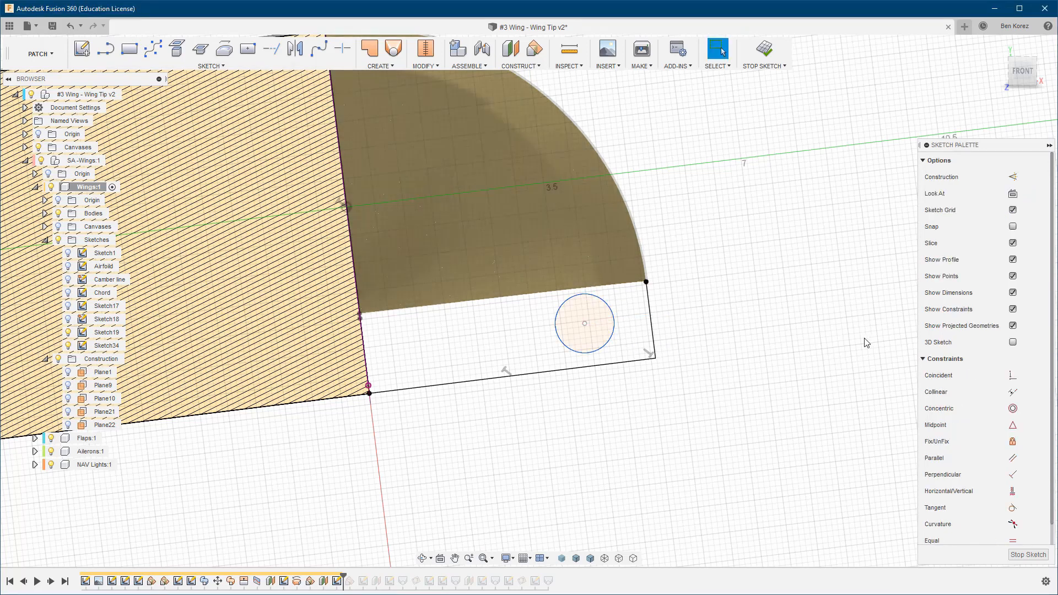
pyautogui.moveTo(968, 509)
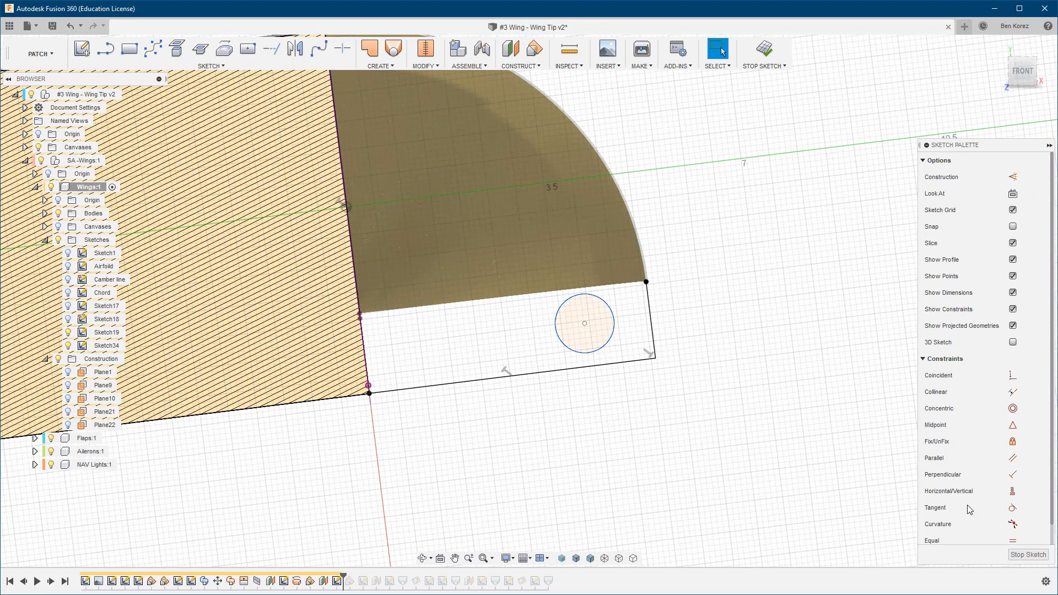
pyautogui.moveTo(1012, 508)
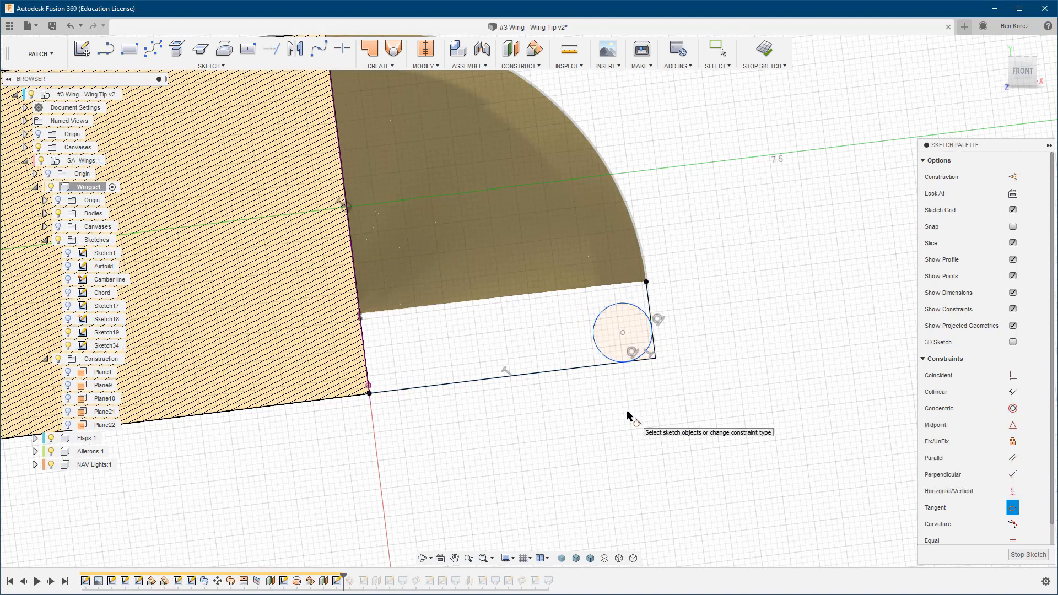
pyautogui.moveTo(493, 316)
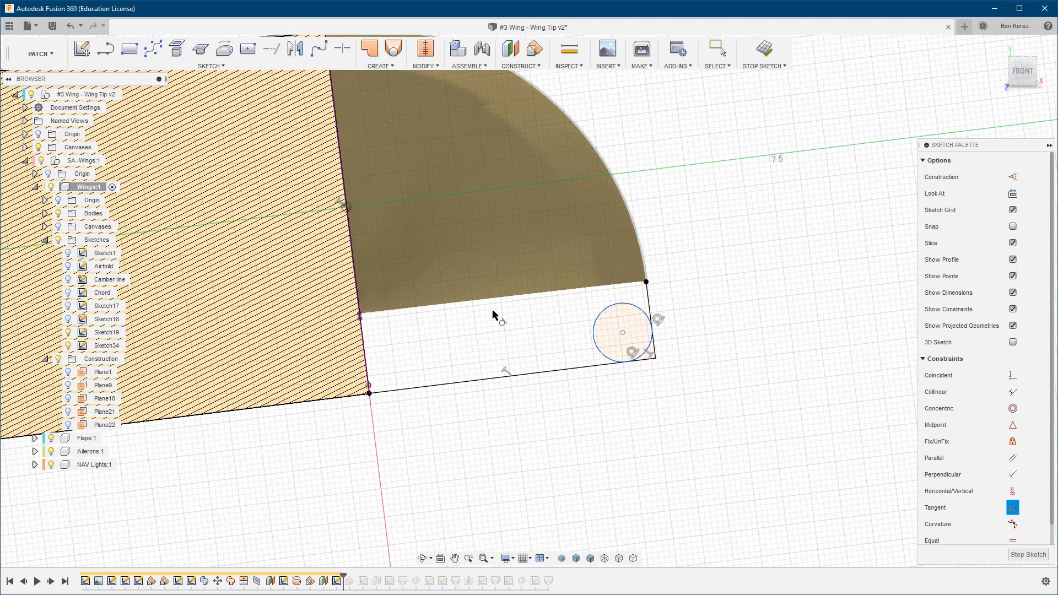
pyautogui.moveTo(704, 228)
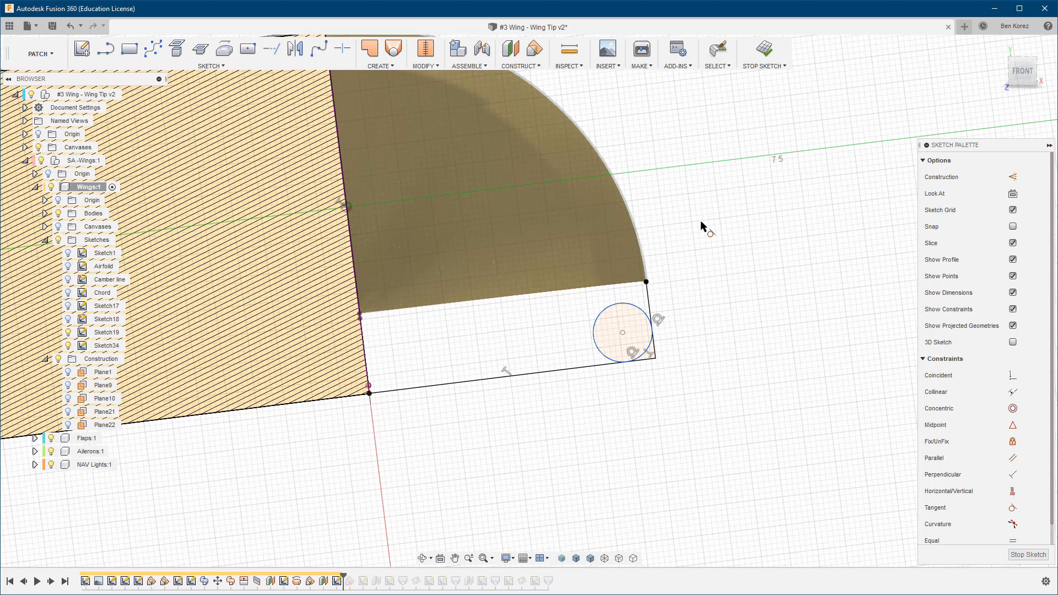
pyautogui.moveTo(662, 339)
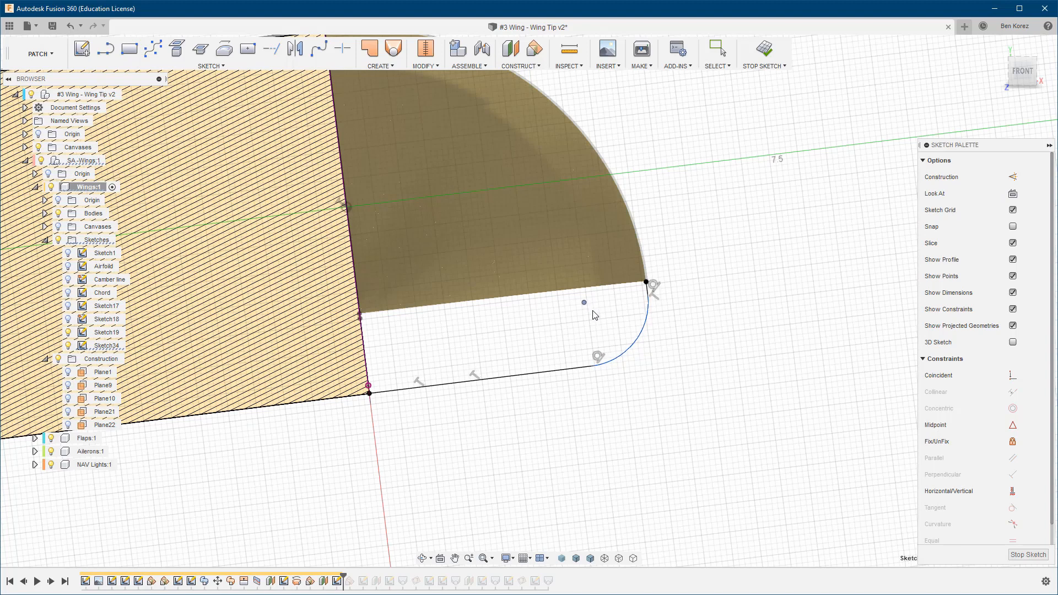
pyautogui.moveTo(599, 315)
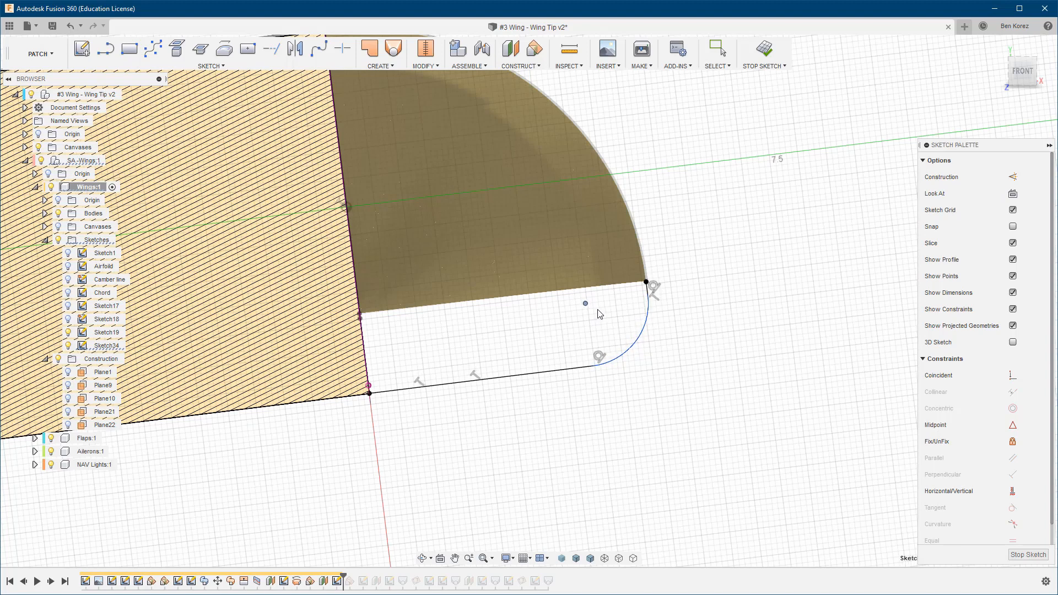
pyautogui.click(716, 51)
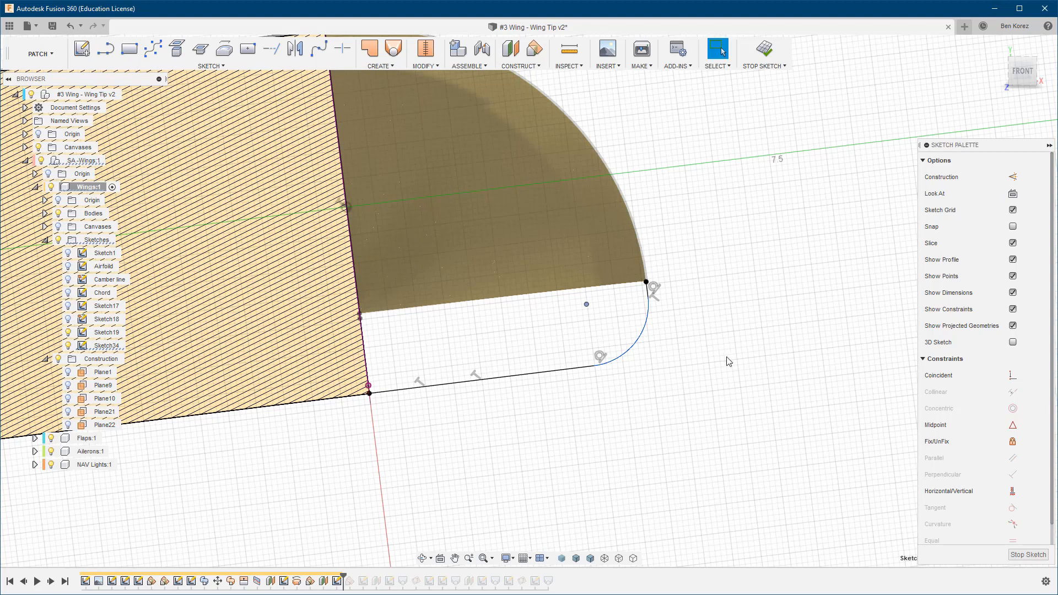
pyautogui.moveTo(763, 51)
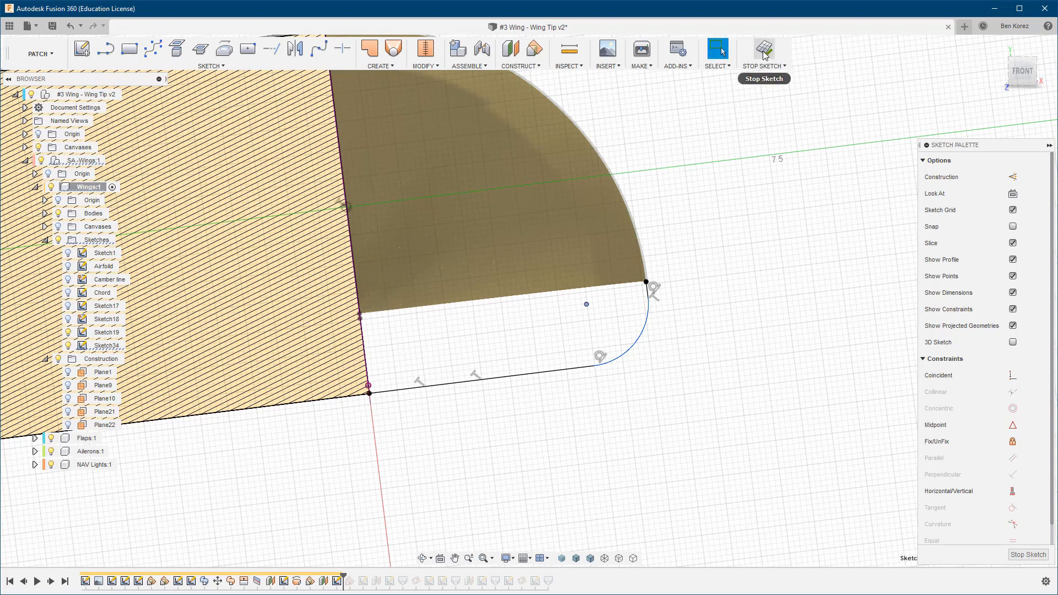
pyautogui.moveTo(763, 53)
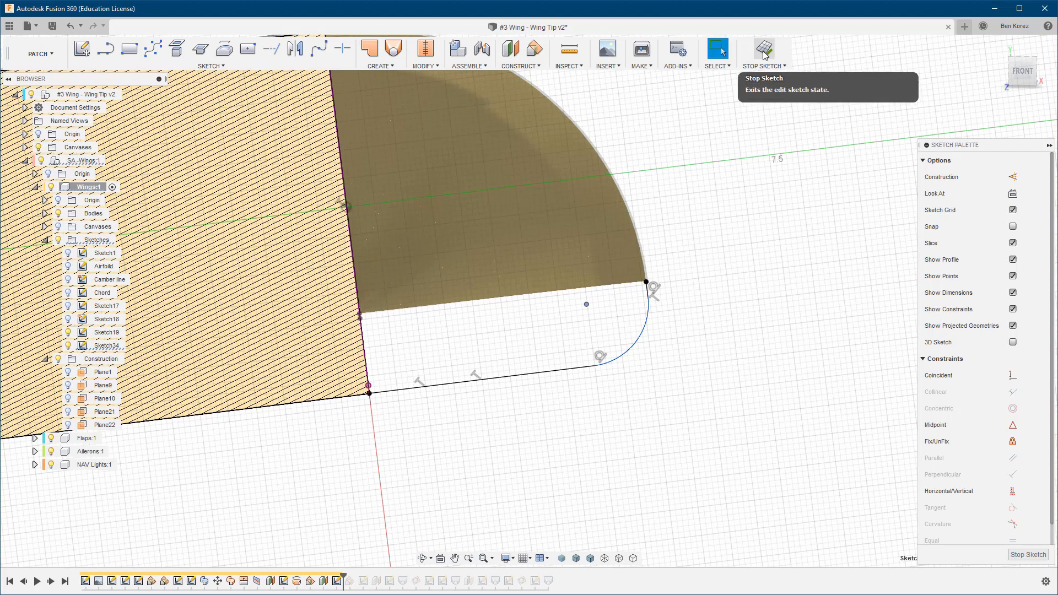
# Close Sketch34 and loft a surface from the rounded tip outline to fill the wing-tip underside.
pyautogui.click(764, 53)
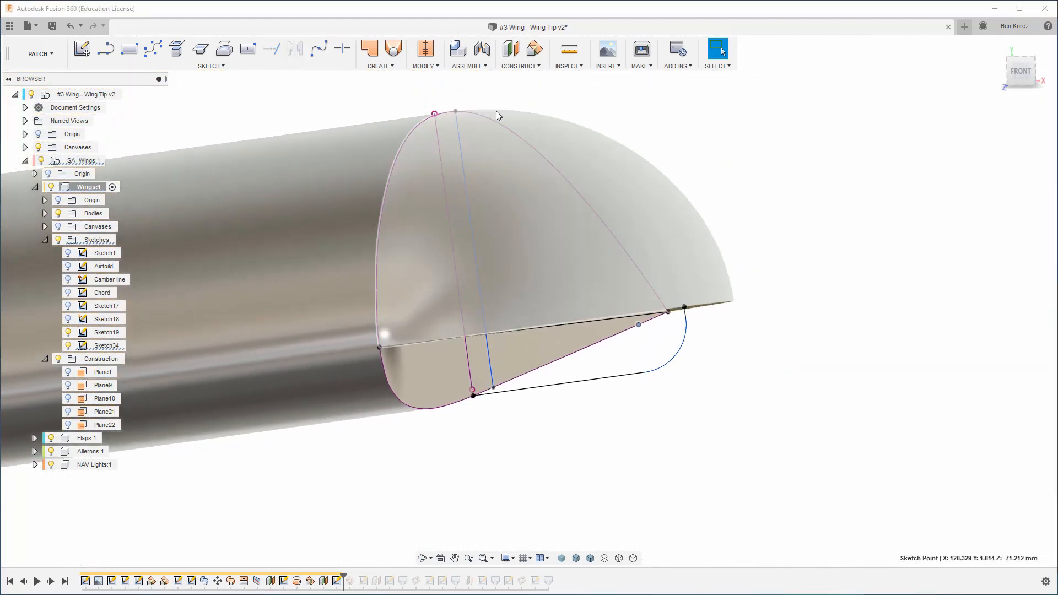
pyautogui.moveTo(393, 48)
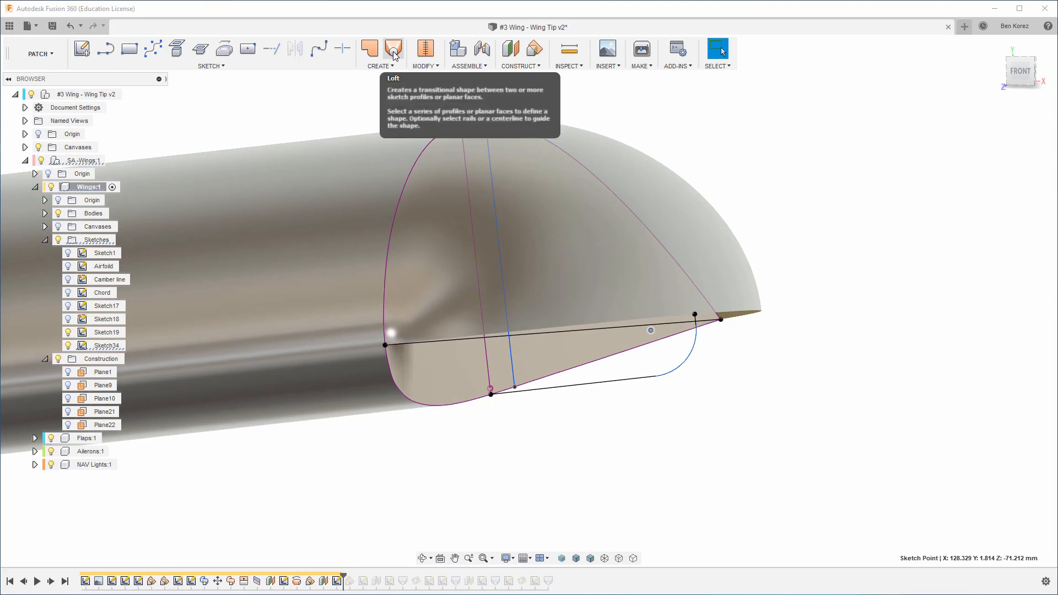
pyautogui.click(393, 49)
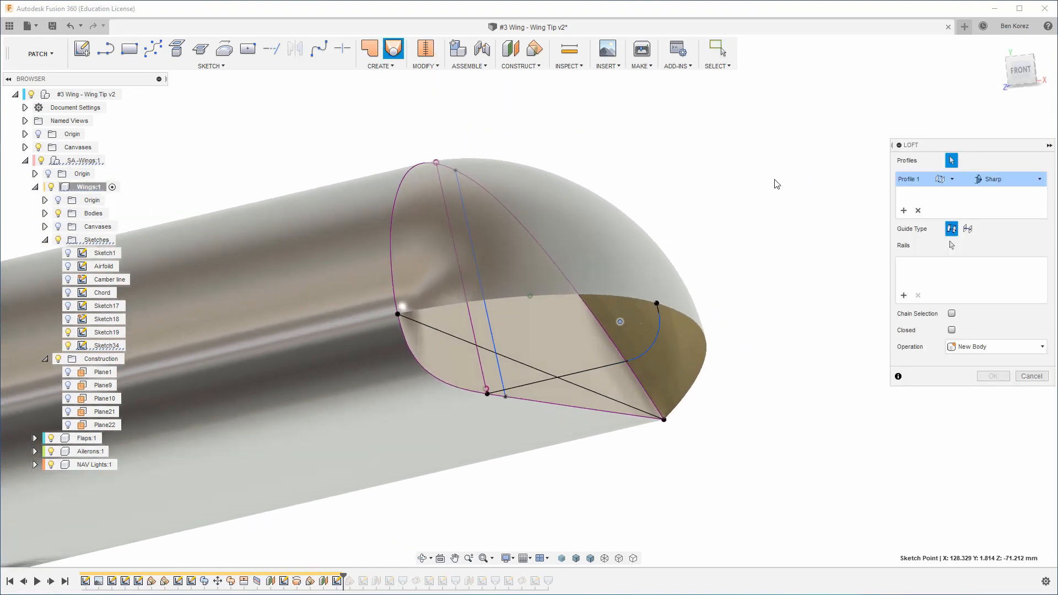
pyautogui.click(917, 210)
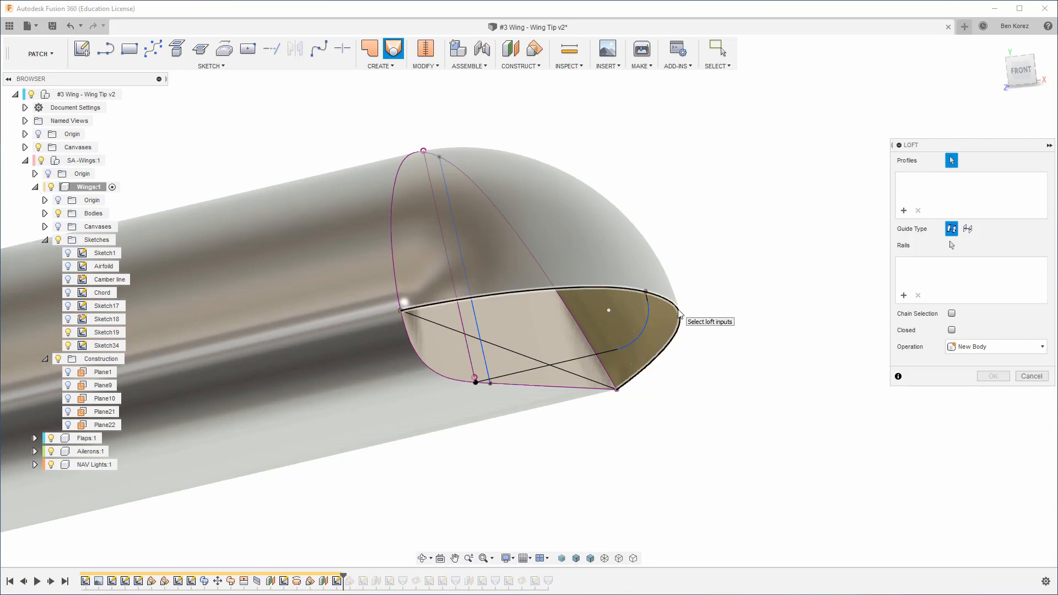
pyautogui.click(648, 292)
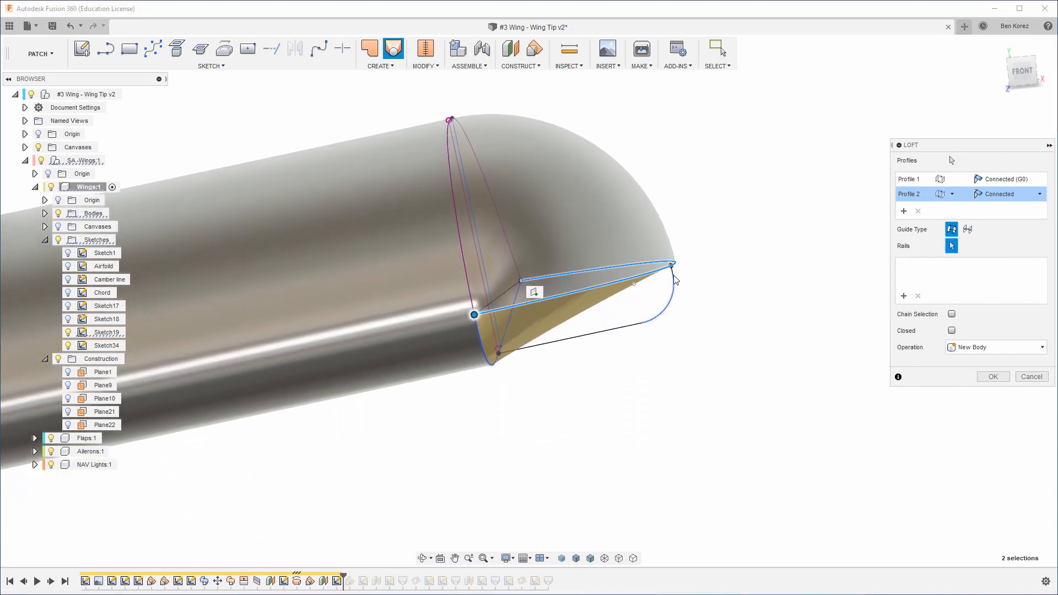
pyautogui.click(674, 263)
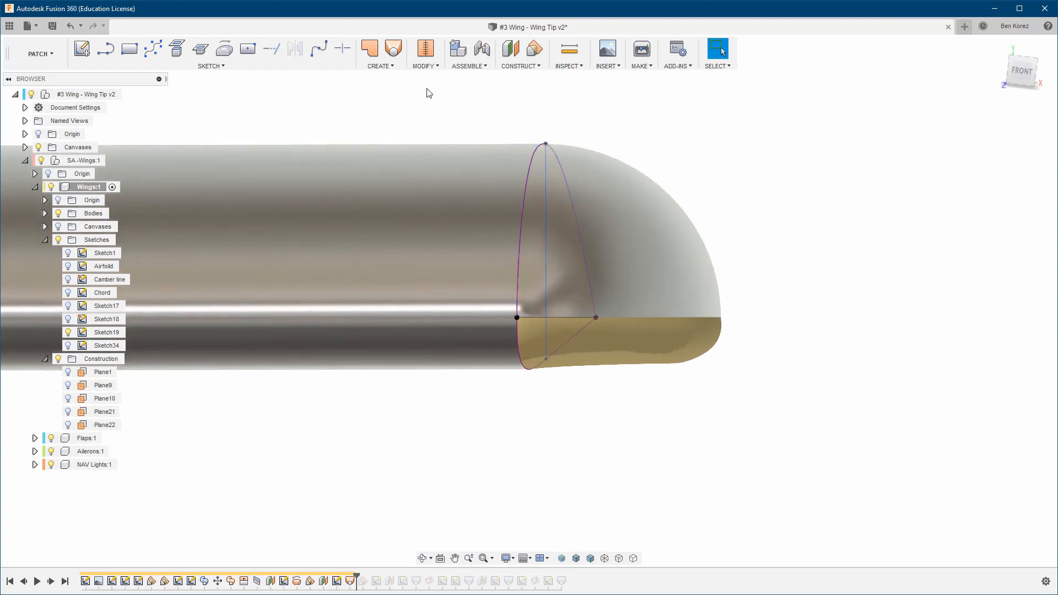
pyautogui.moveTo(424, 48)
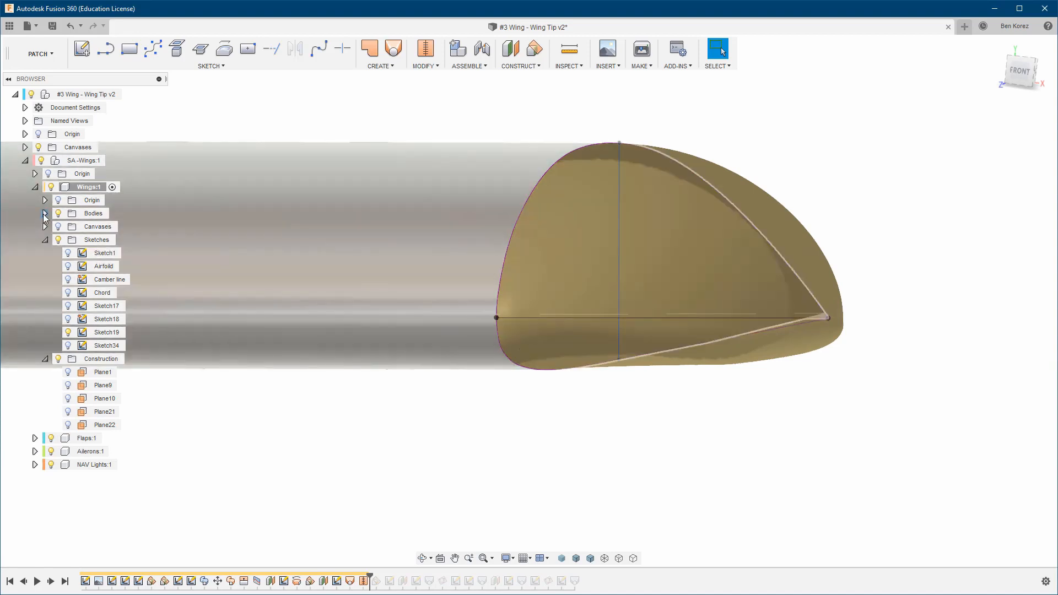
# Hide Body56 from the Bodies folder so only the tip surfaces show.
pyautogui.click(45, 213)
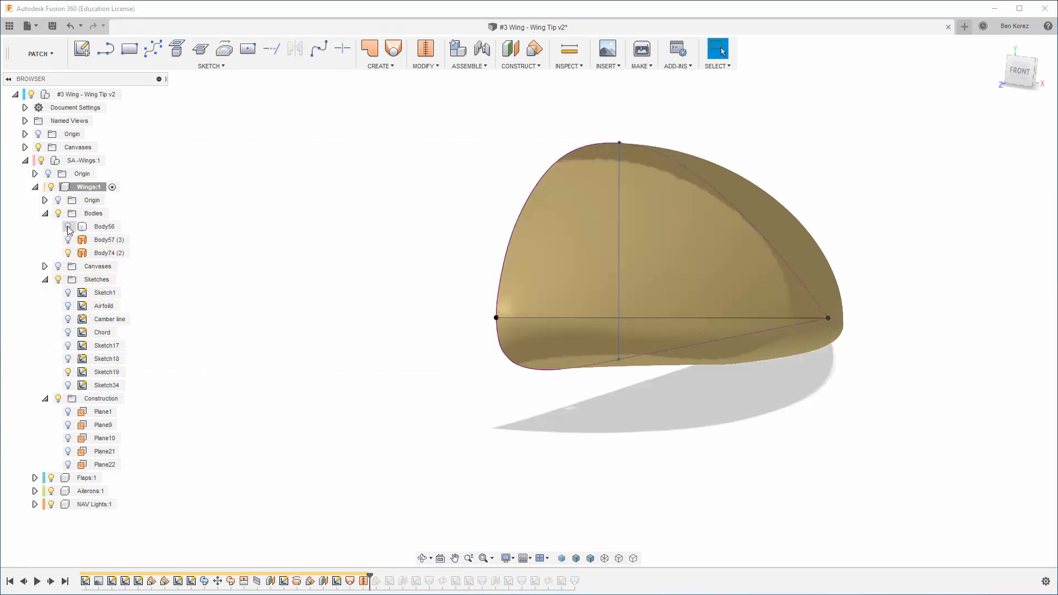
pyautogui.click(106, 372)
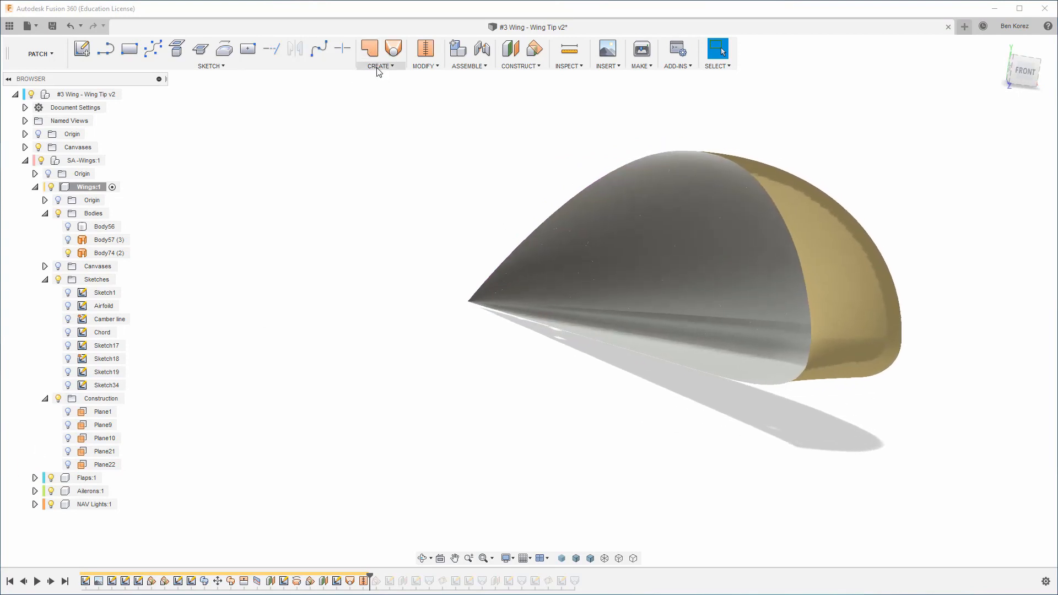
# Patch the open tip edge loop, stitch the tip surfaces into Body76, and unhide Body56.
pyautogui.click(369, 48)
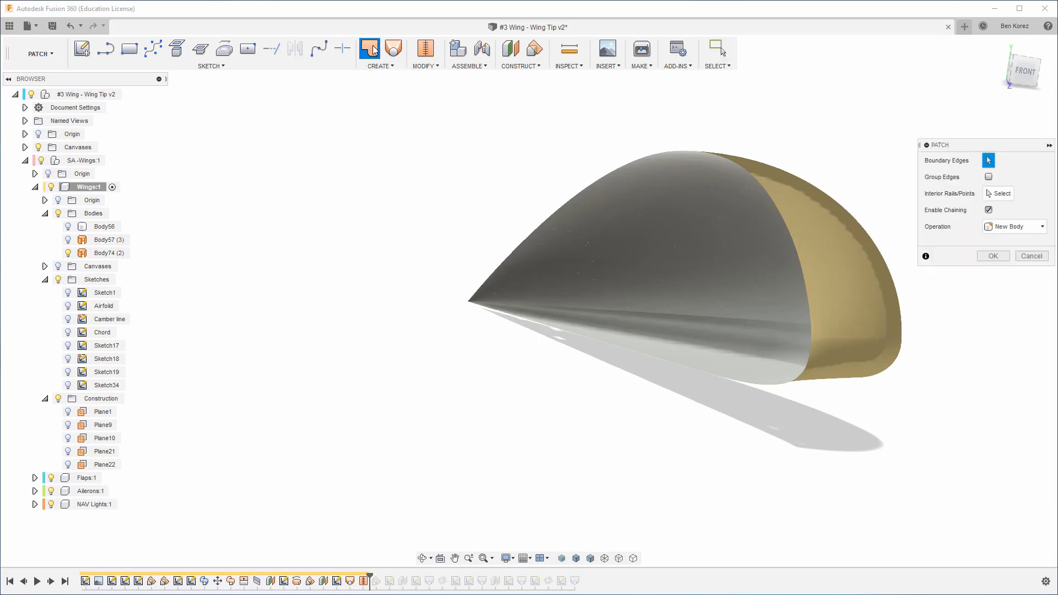
pyautogui.click(739, 170)
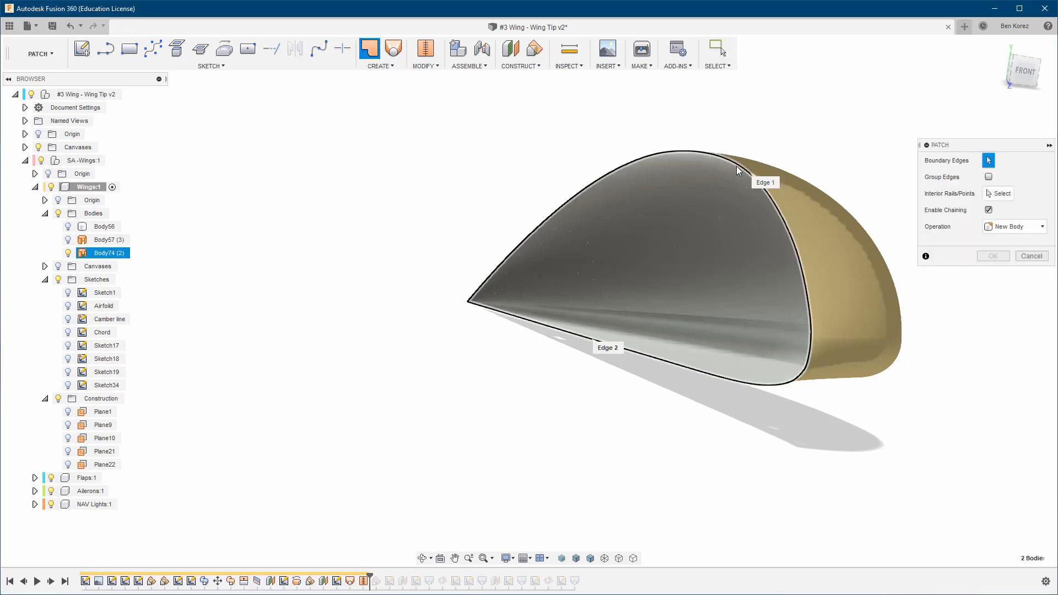
pyautogui.click(992, 256)
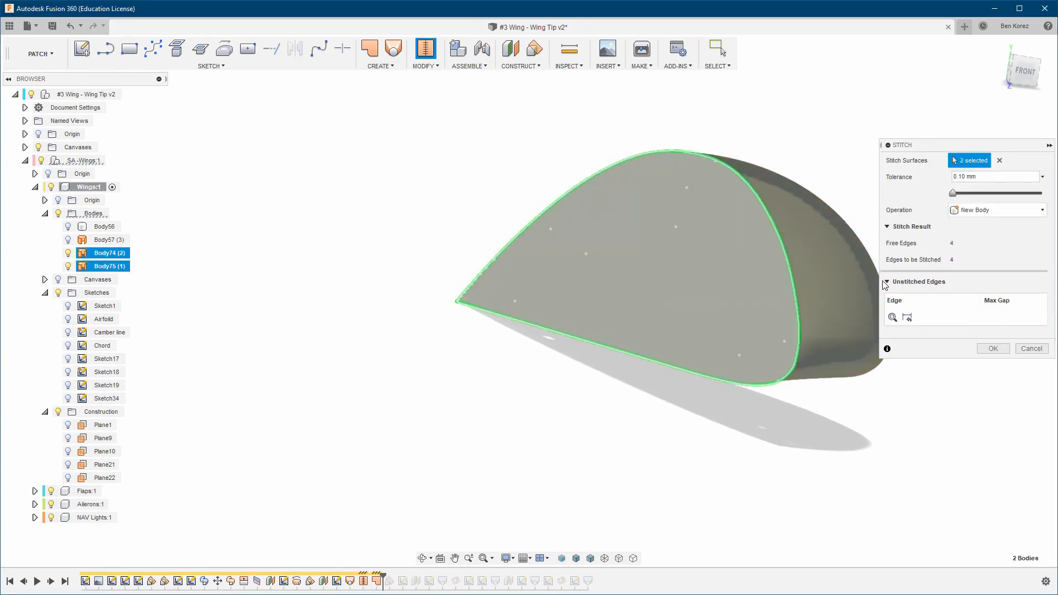
pyautogui.click(991, 348)
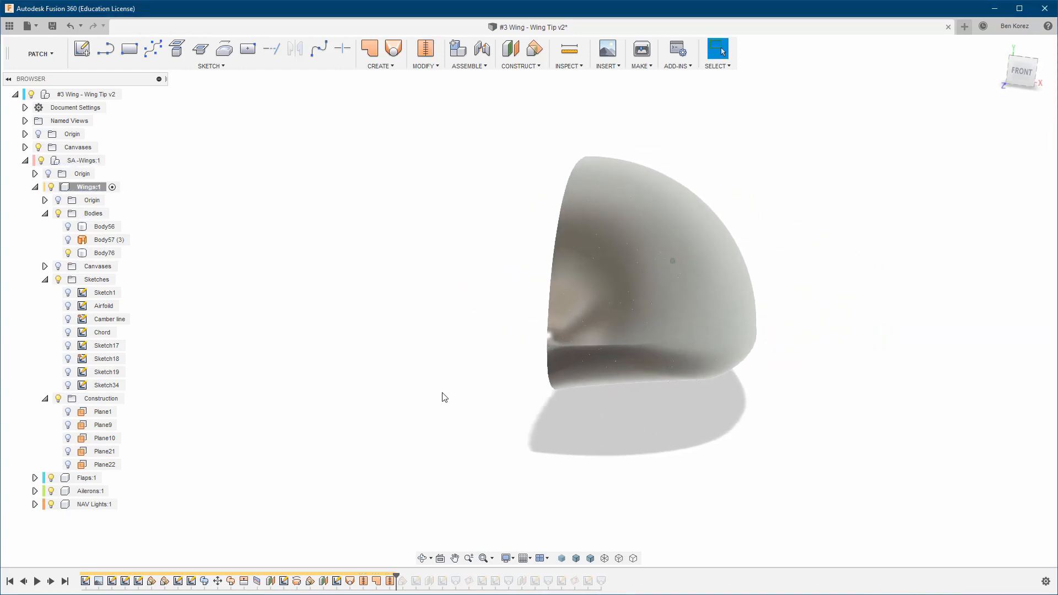
pyautogui.click(104, 225)
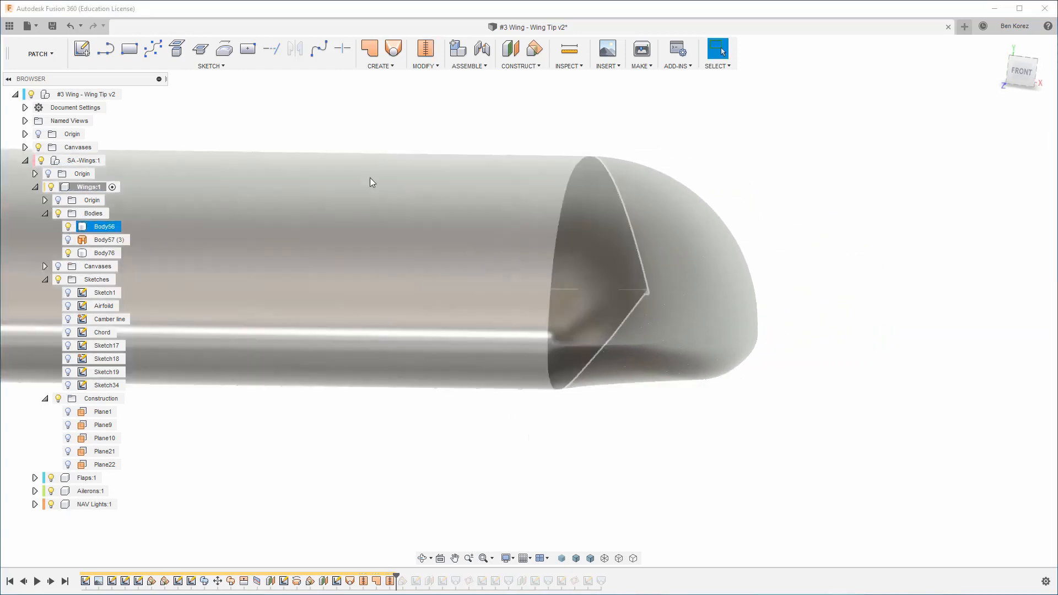
# In the Model workspace, Combine-join tip Body76 into wing Body56.
pyautogui.click(39, 53)
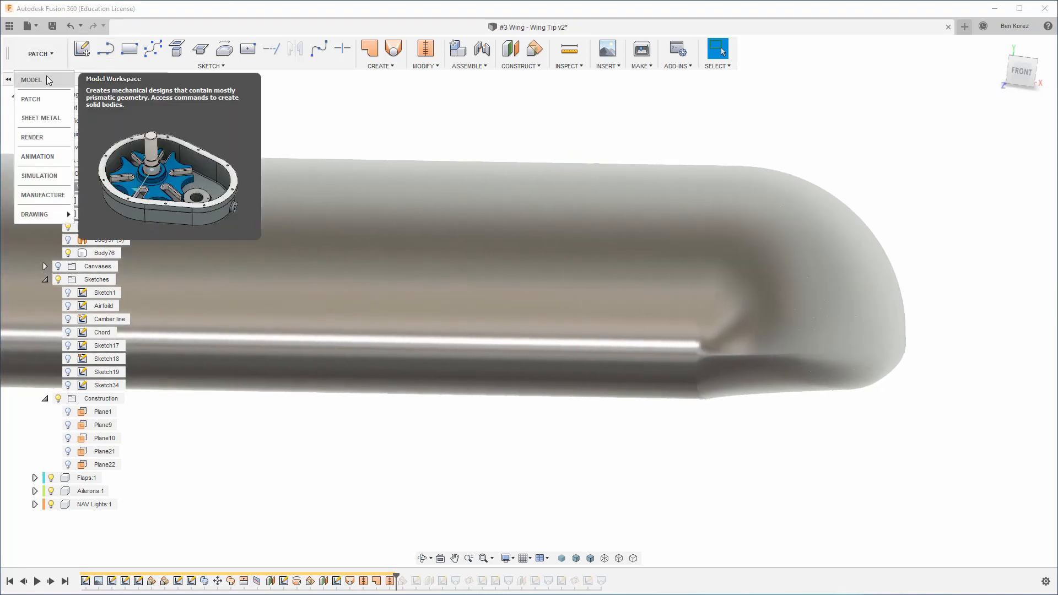
pyautogui.click(32, 79)
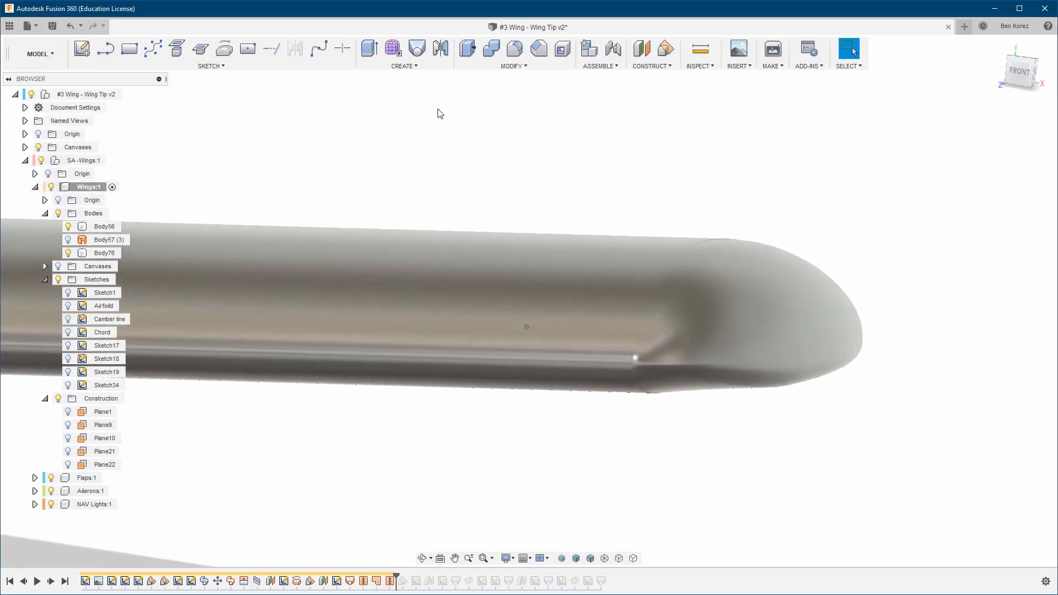
pyautogui.moveTo(490, 48)
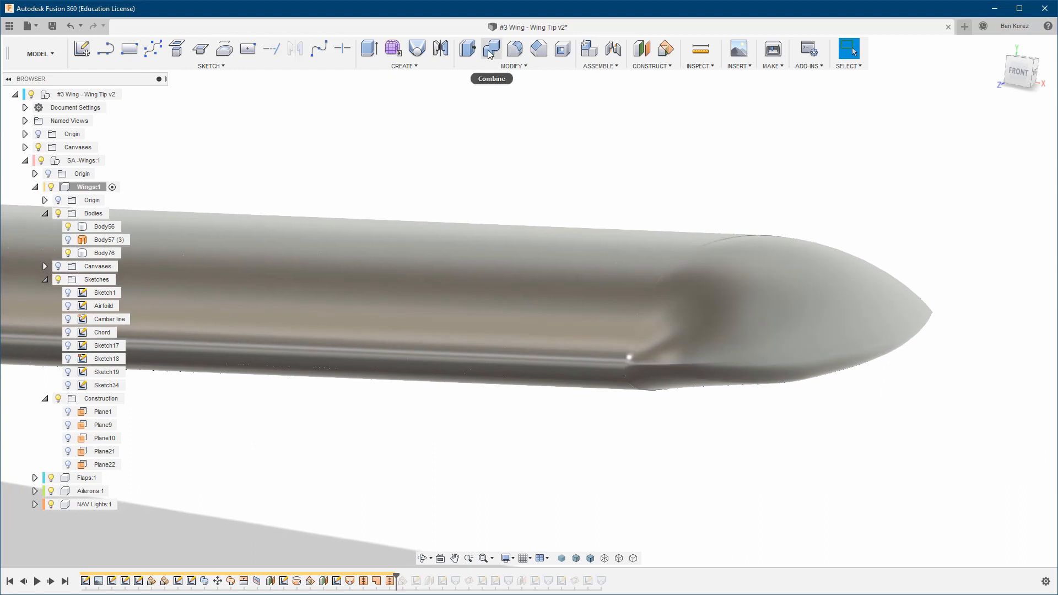
pyautogui.click(490, 49)
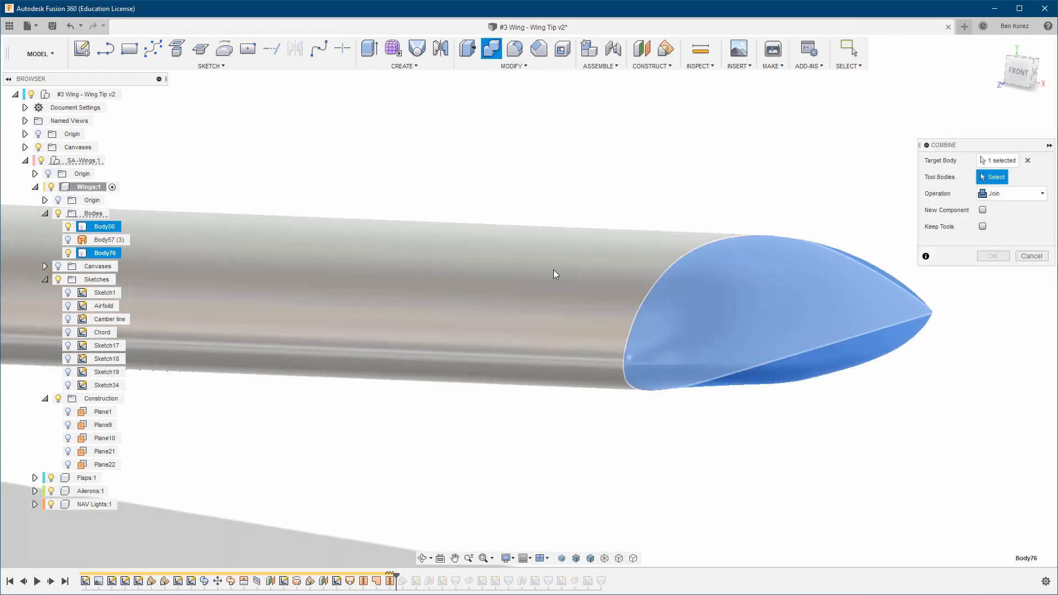
pyautogui.moveTo(787, 139)
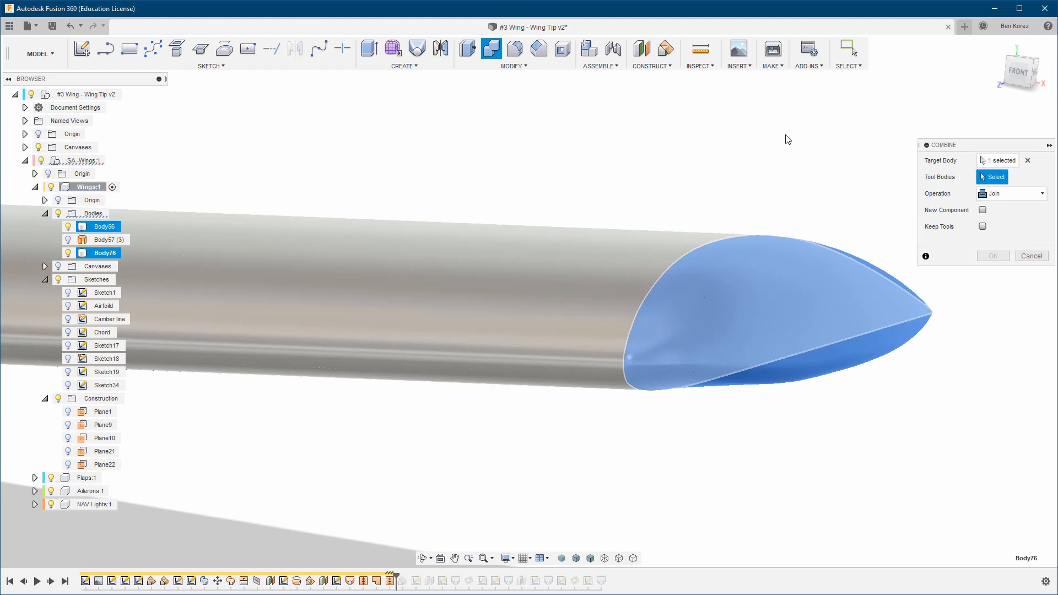
pyautogui.click(991, 256)
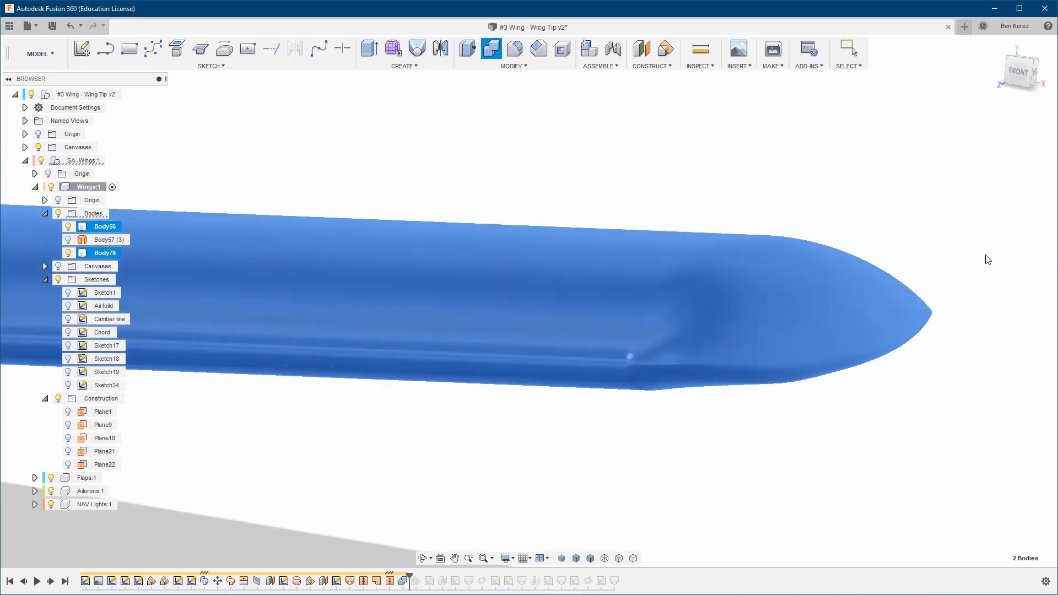
pyautogui.moveTo(850, 166)
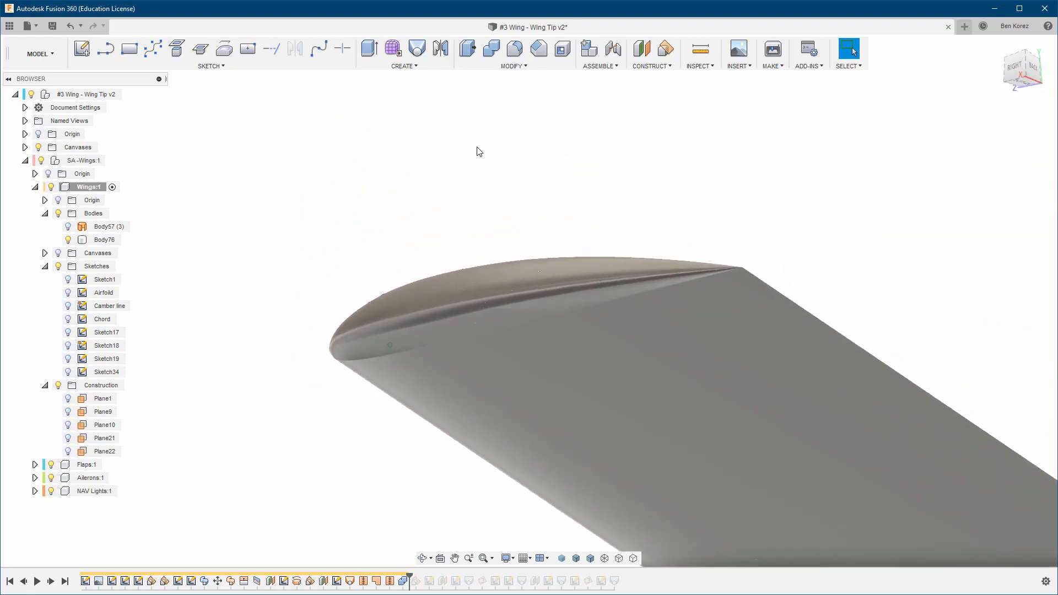
# Orbit to the tip and apply the dark blue appearance to the tip faces only.
pyautogui.moveTo(539, 337); pyautogui.dragTo(540, 405)
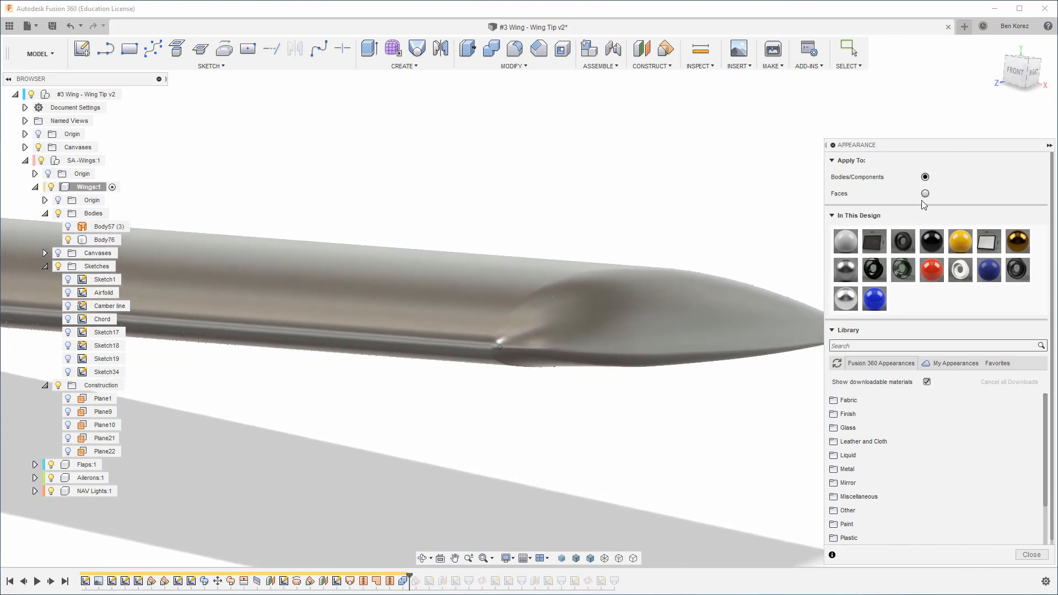
pyautogui.click(925, 193)
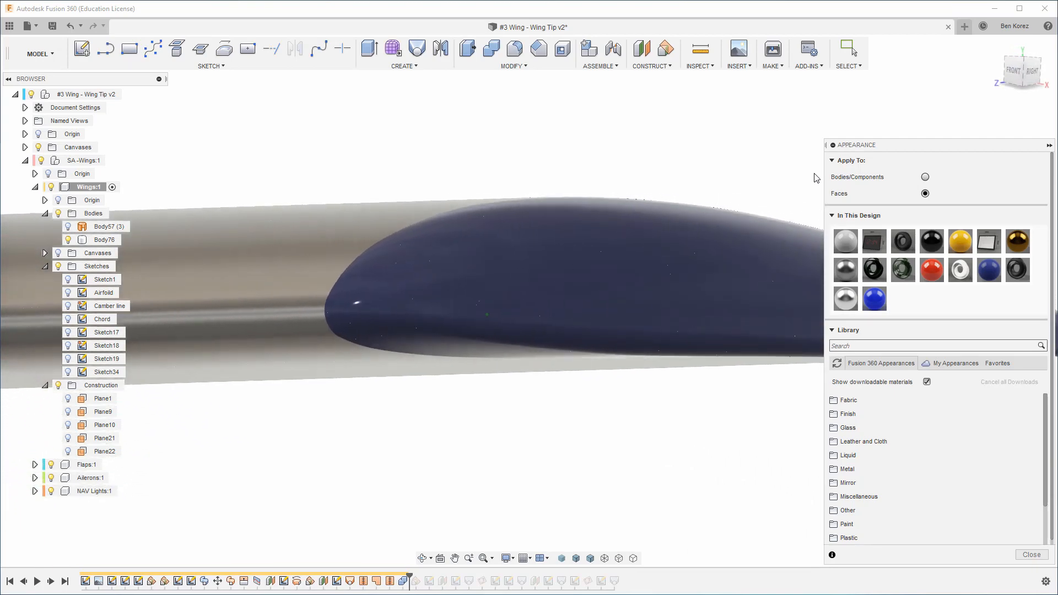
pyautogui.click(1029, 554)
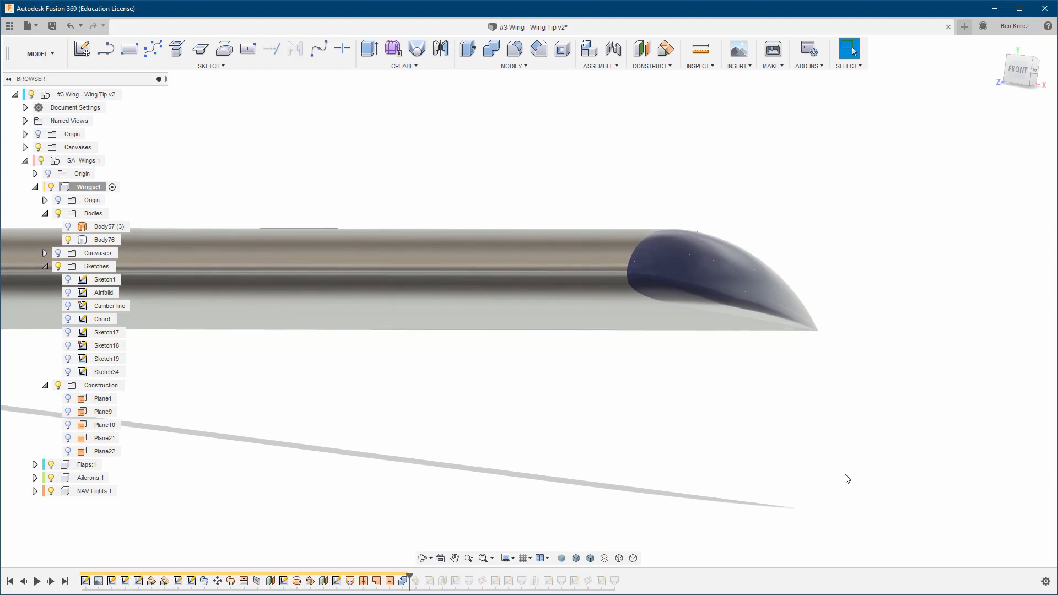
pyautogui.moveTo(685, 195)
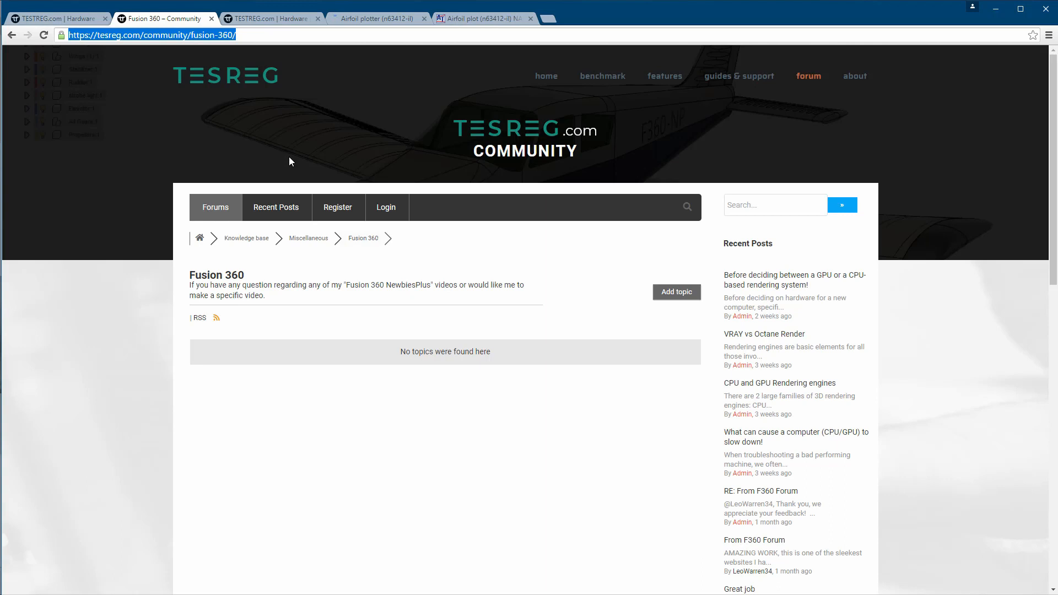
pyautogui.moveTo(350, 168)
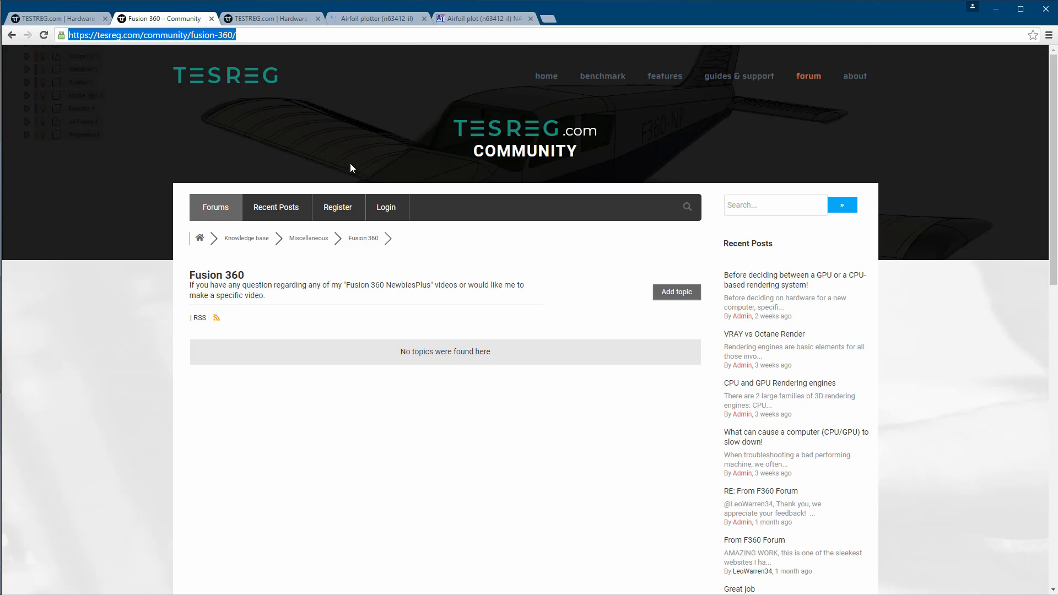
pyautogui.moveTo(971, 431)
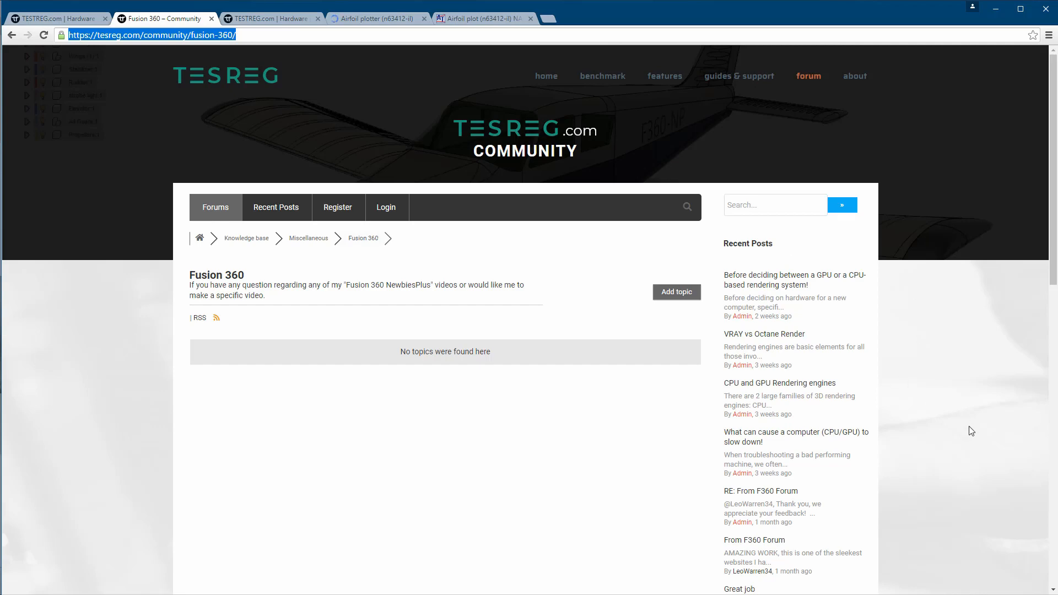